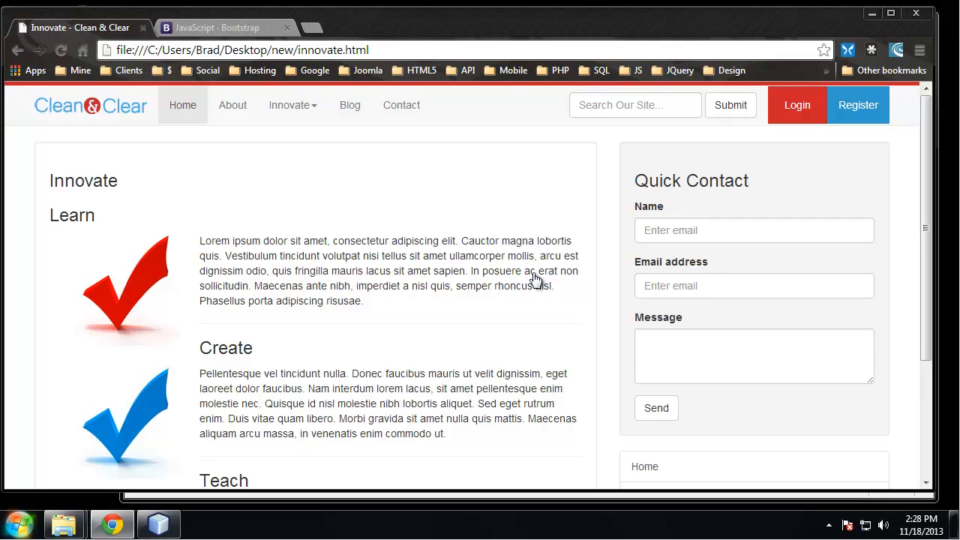
mouse_move(390, 216)
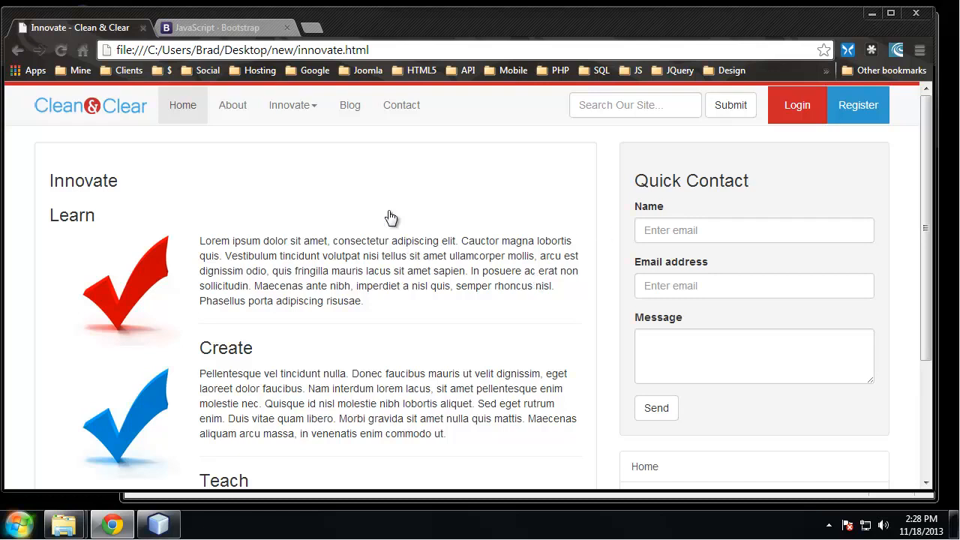
mouse_move(111, 189)
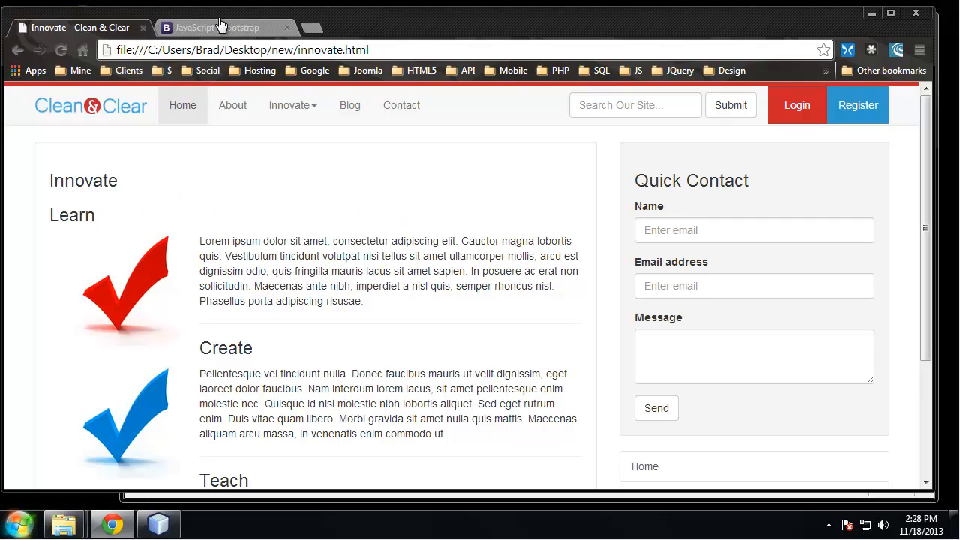
Step: Bring up the Bootstrap JavaScript docs and jump to the Carousel section
click(217, 27)
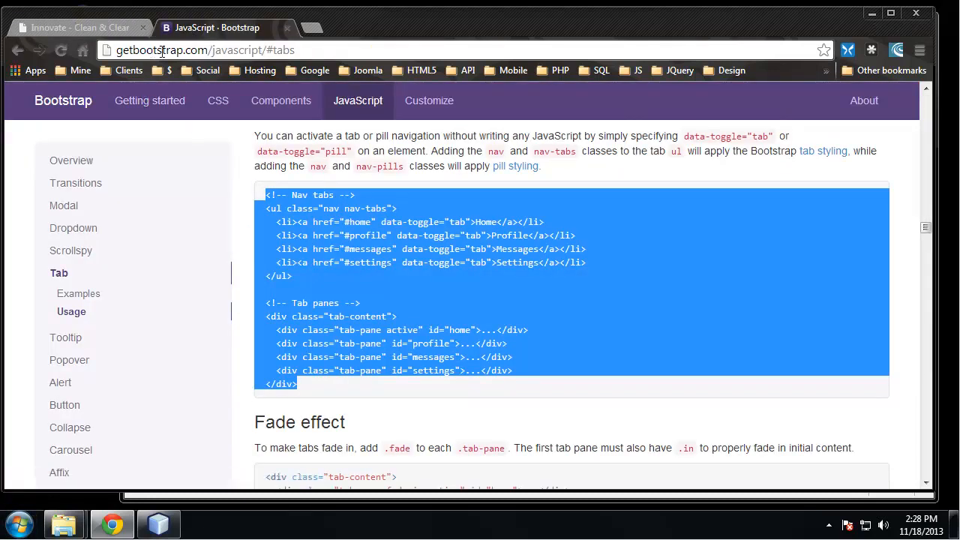
scroll(up, 3)
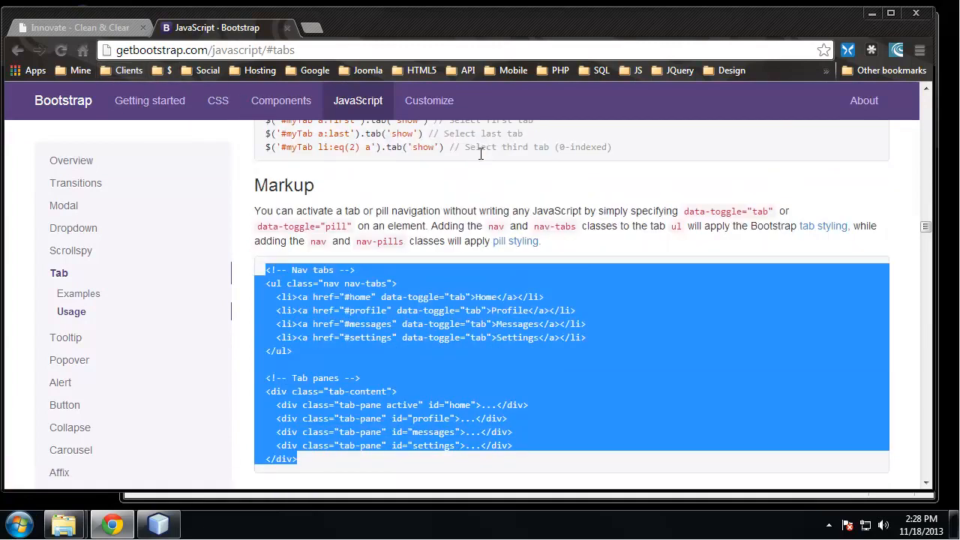
scroll(up, 3)
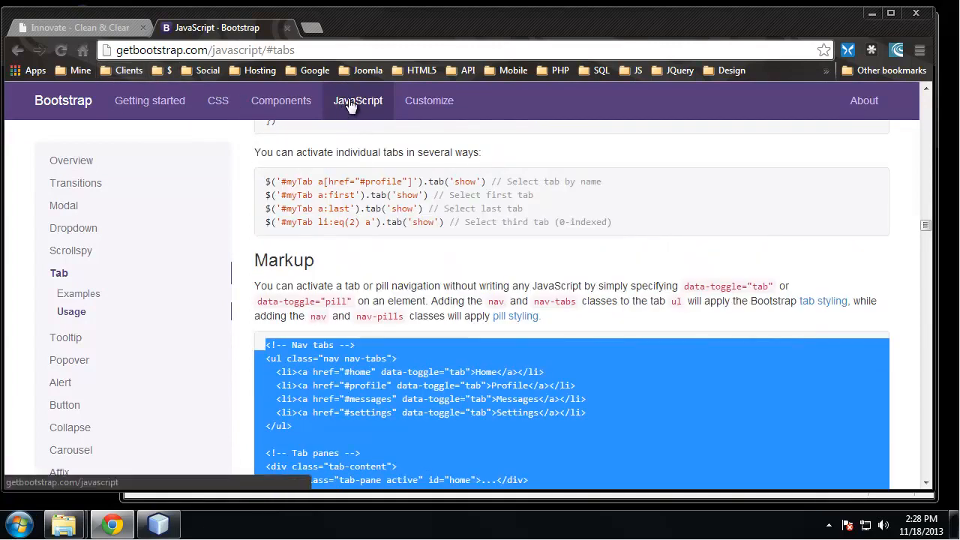
scroll(down, 3)
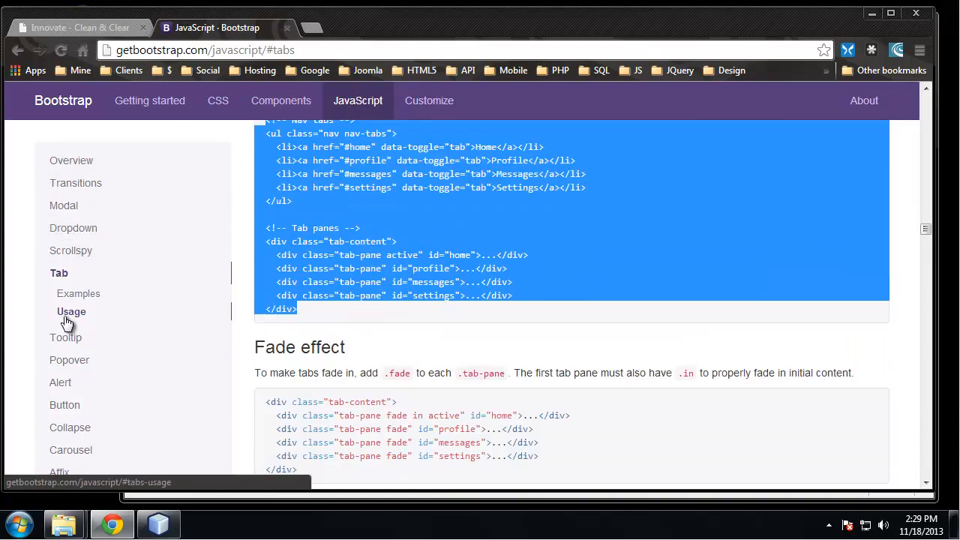
scroll(down, 3)
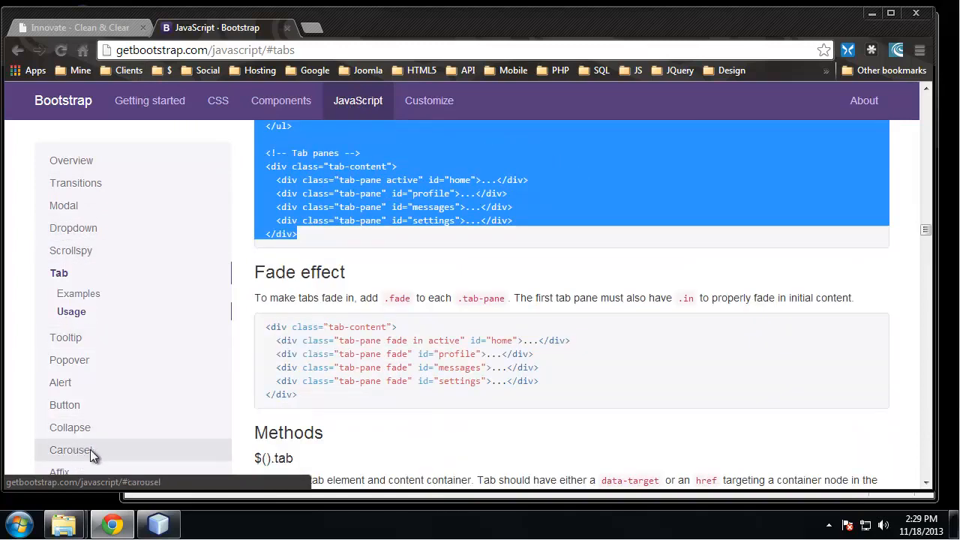
click(70, 450)
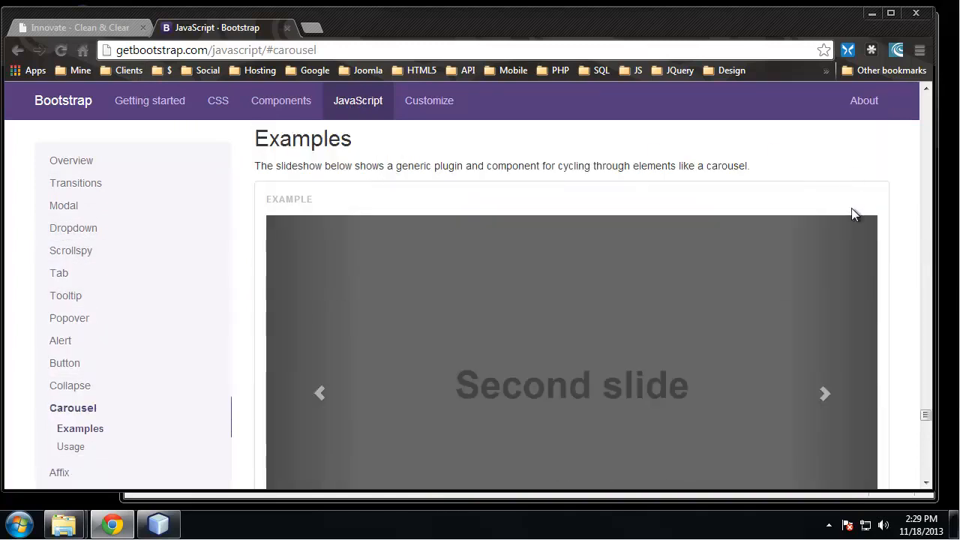
Step: Locate the example carousel markup with indicators, slides and controls and select it for copying
scroll(down, 3)
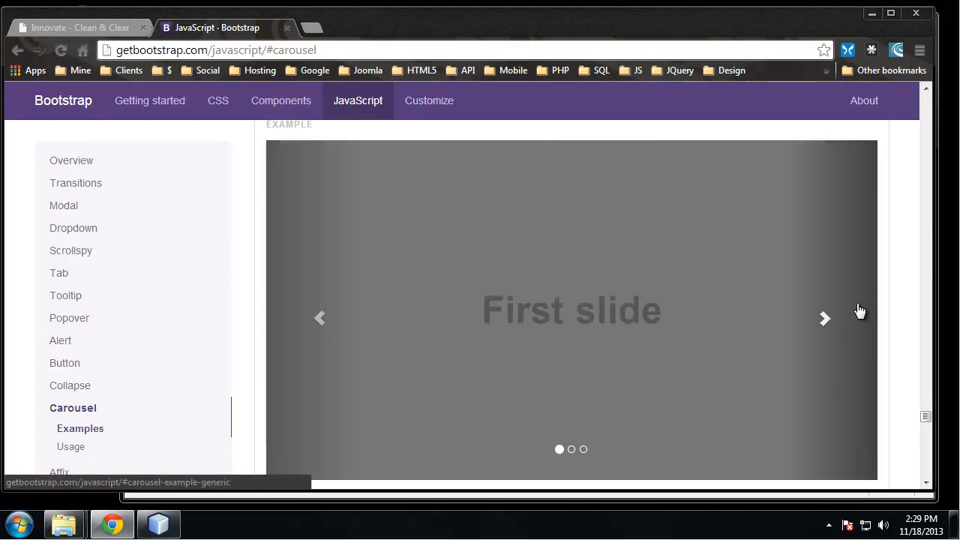
scroll(down, 3)
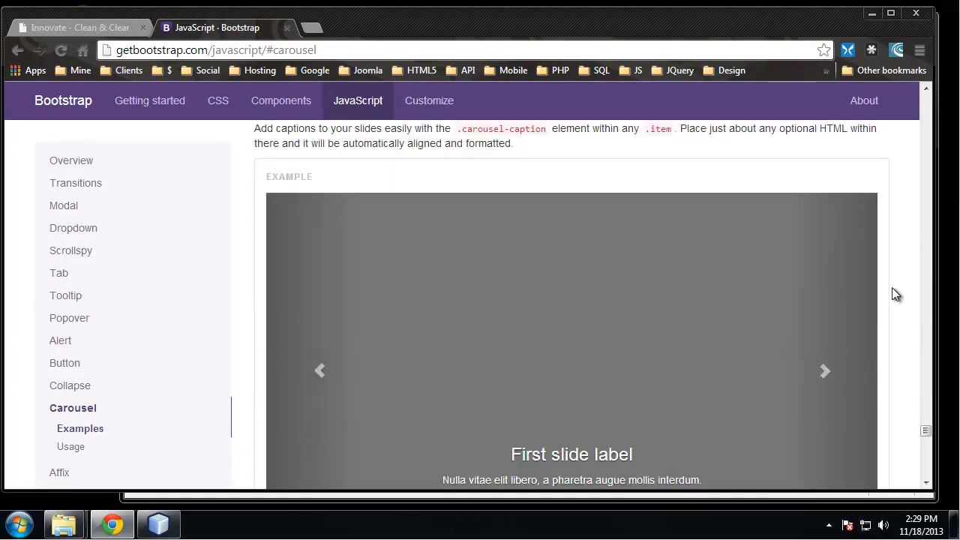
scroll(down, 3)
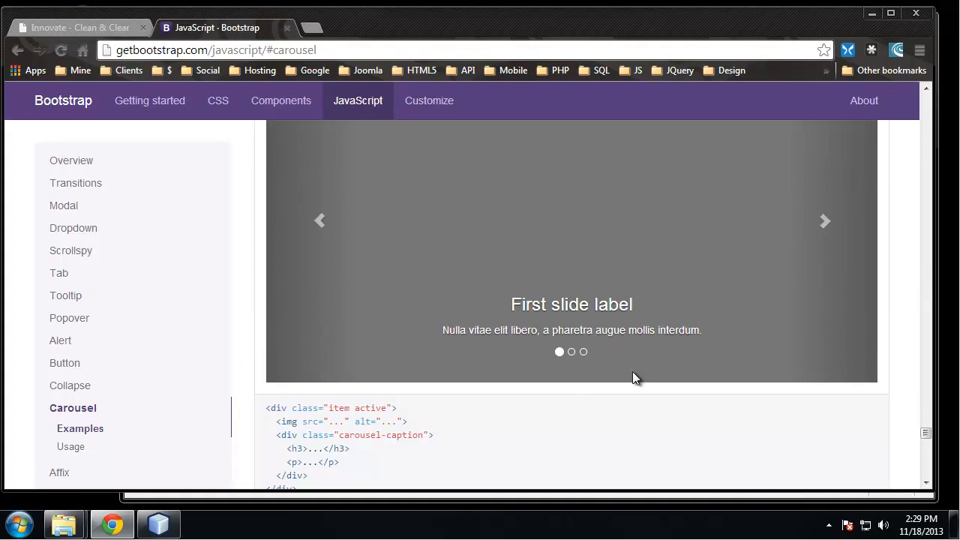
scroll(down, 3)
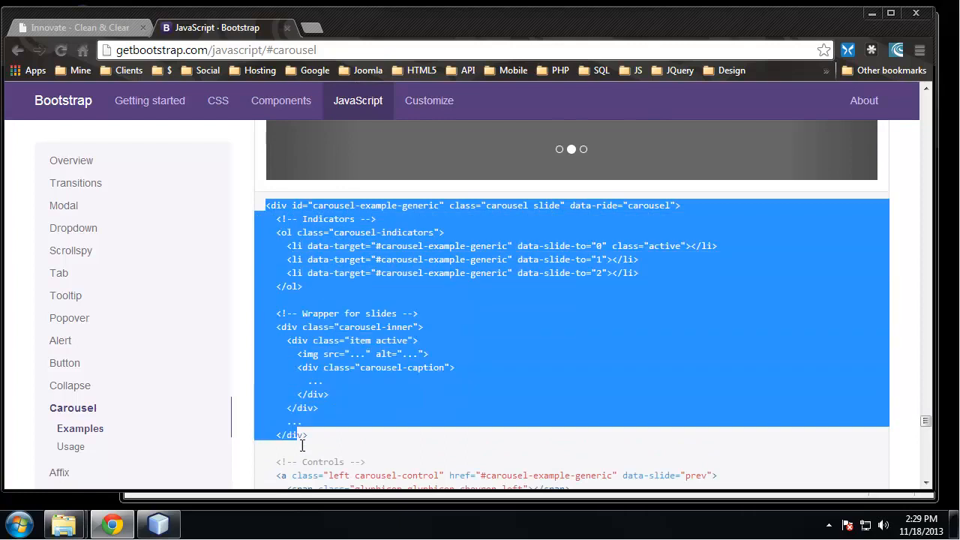
scroll(down, 3)
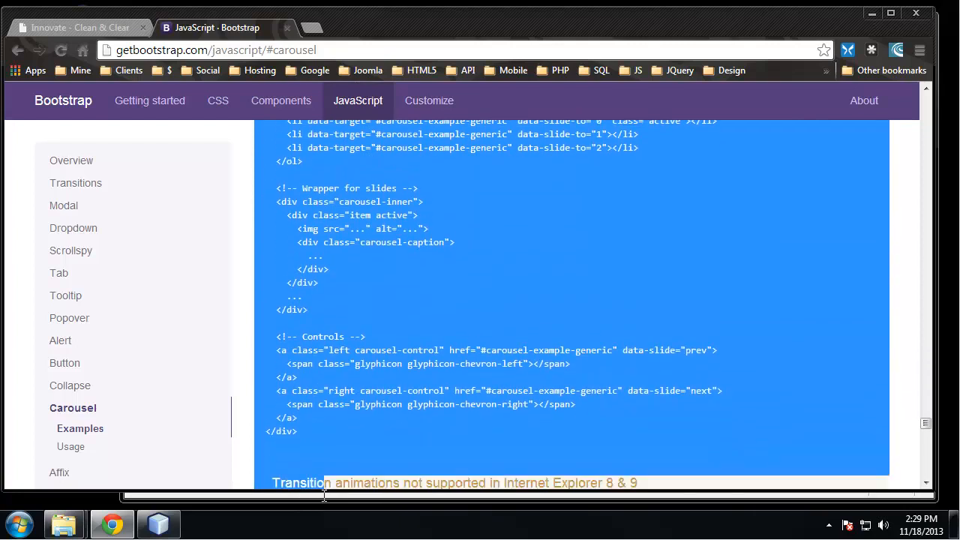
scroll(down, 3)
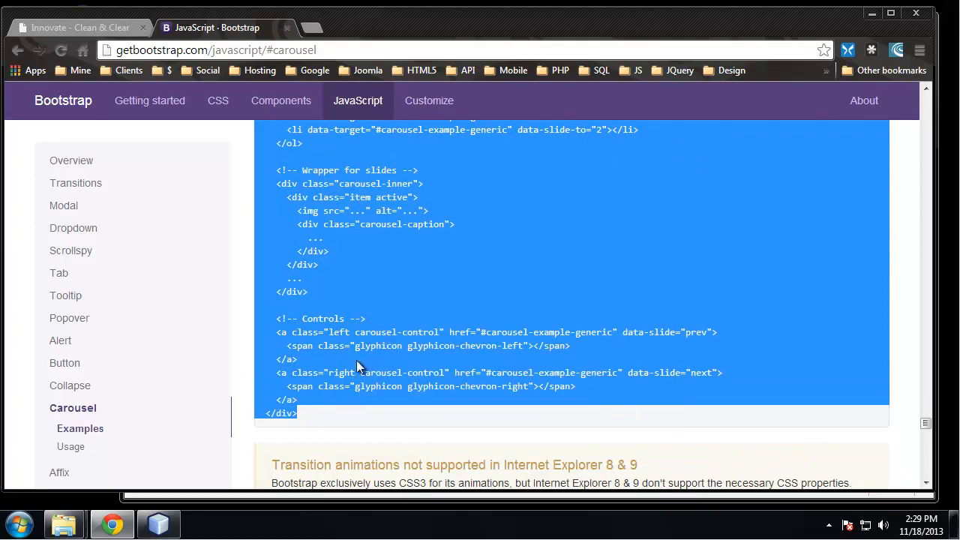
double_click(411, 345)
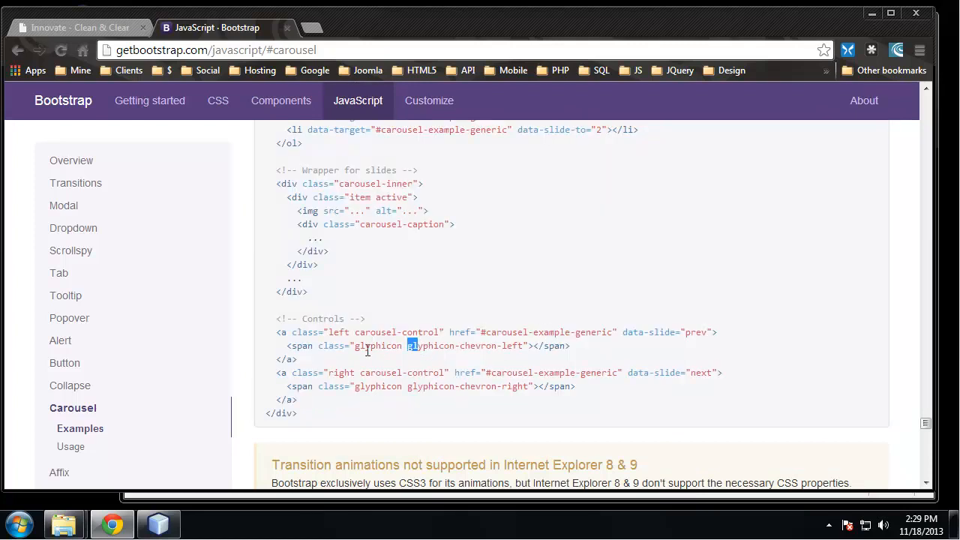
drag(411, 345, 308, 358)
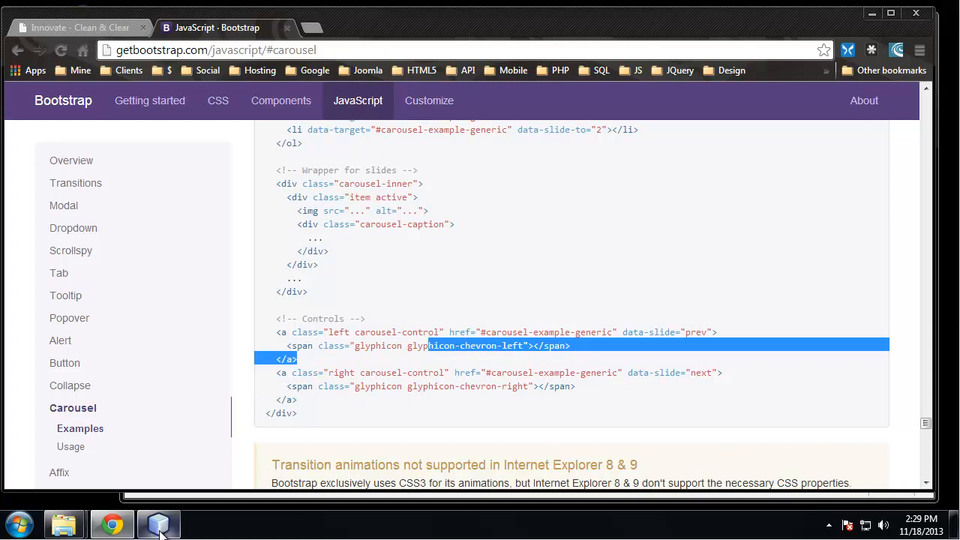
Step: Load innovate.html in the editor and move down to the CAROUSEL HERE placeholder
click(159, 522)
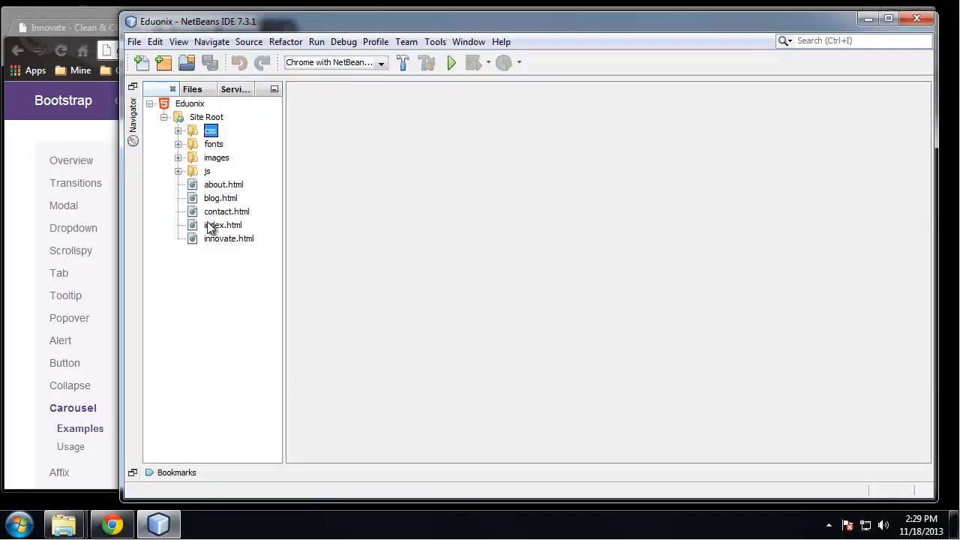
double_click(228, 237)
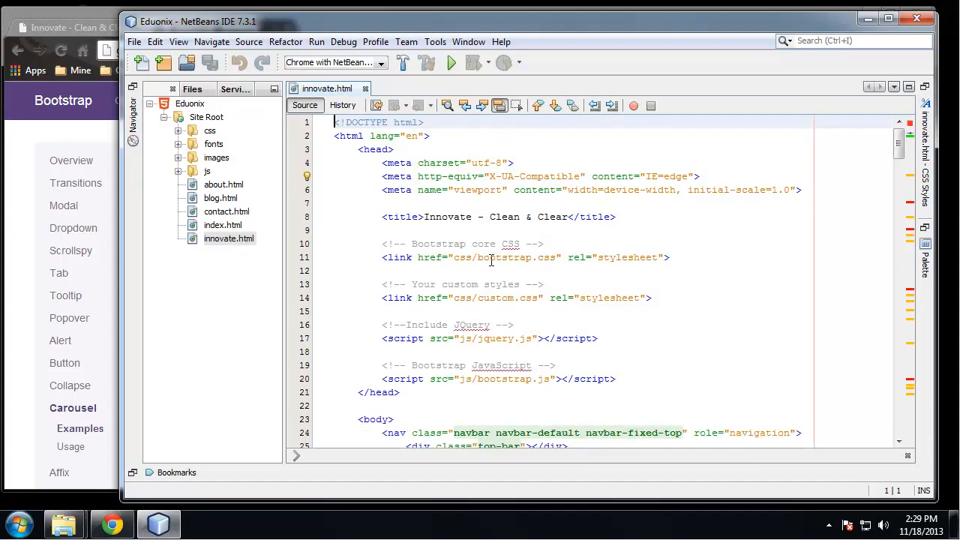
scroll(down, 3)
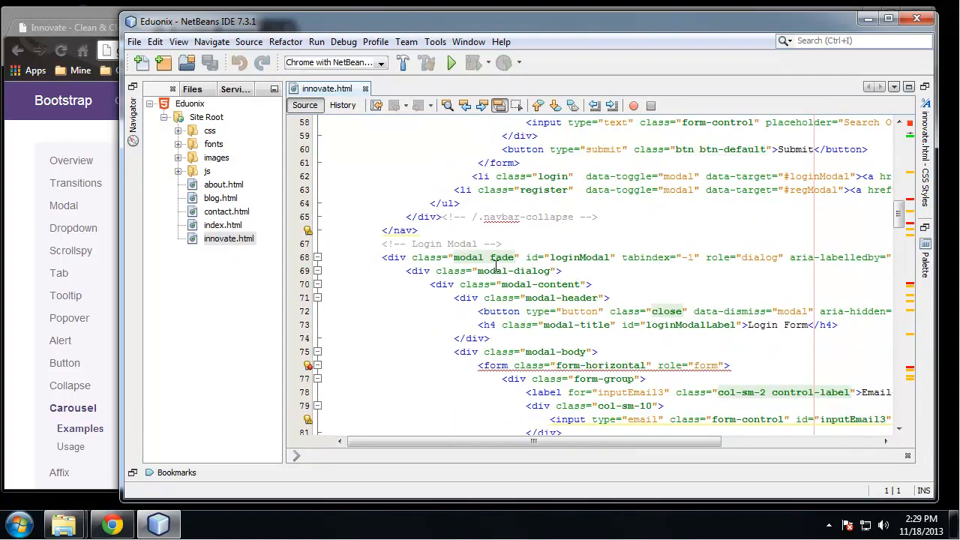
scroll(down, 3)
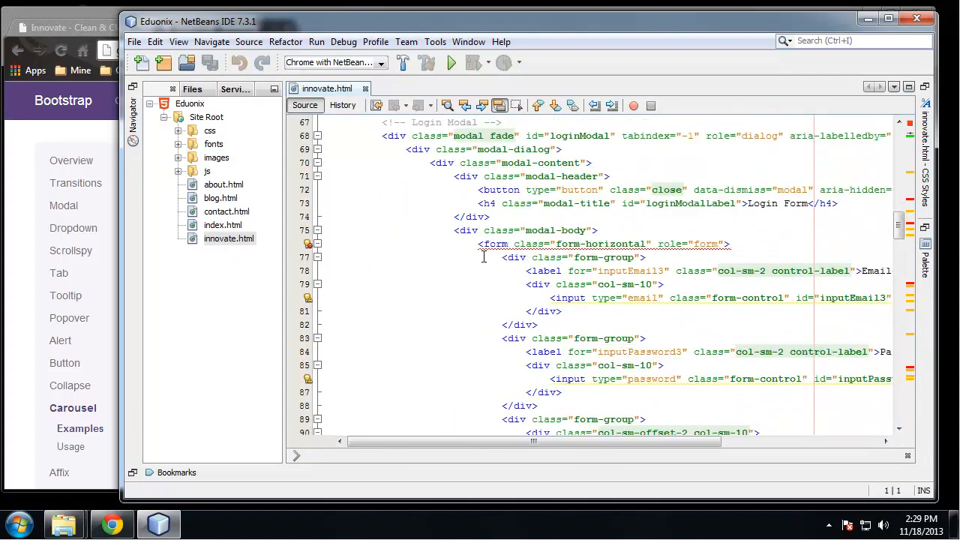
scroll(down, 3)
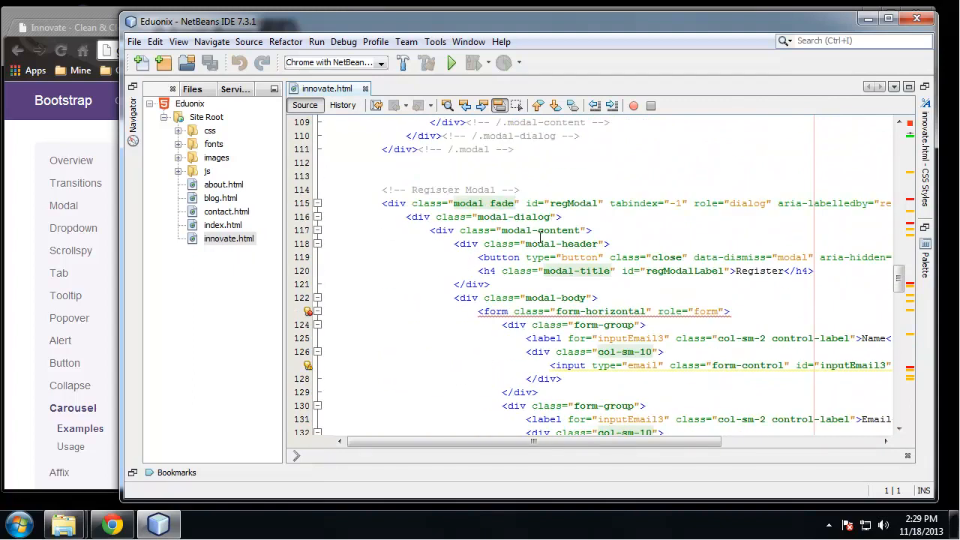
scroll(down, 3)
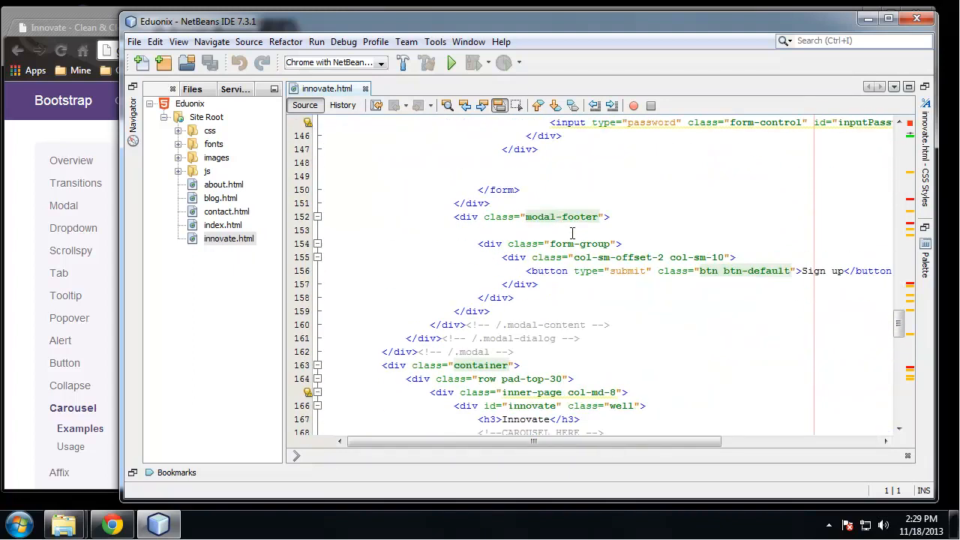
scroll(down, 3)
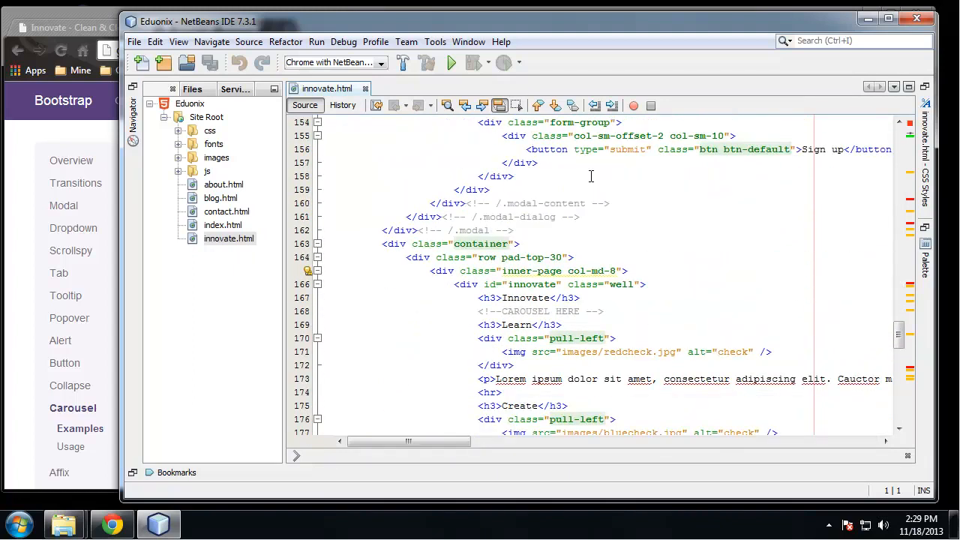
scroll(down, 3)
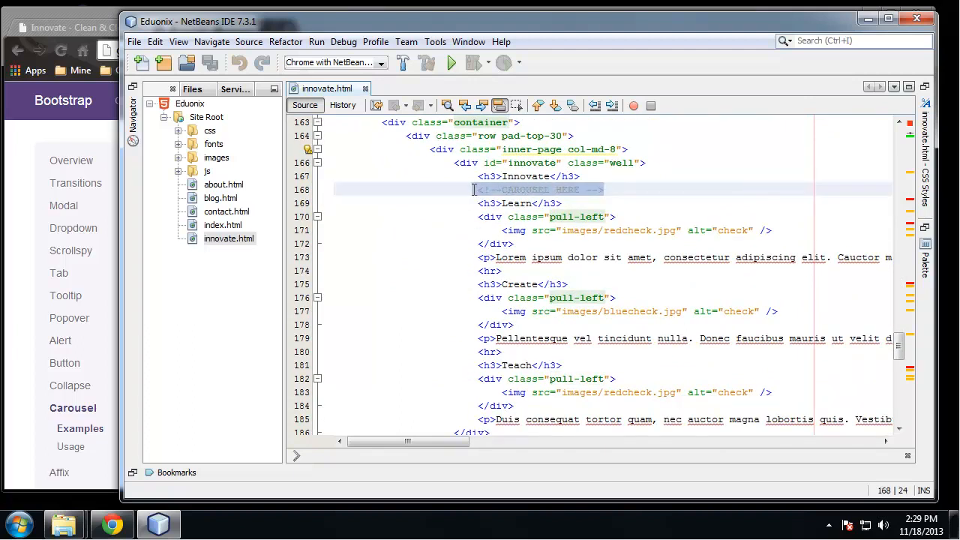
Step: Paste the Bootstrap carousel markup over the CAROUSEL HERE comment under the Innovate heading
click(597, 283)
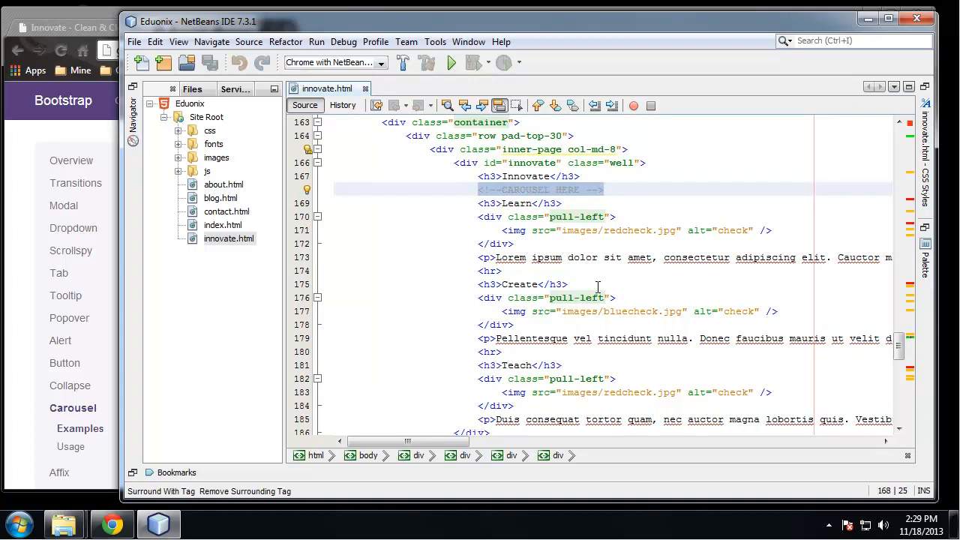
key(ctrl+v)
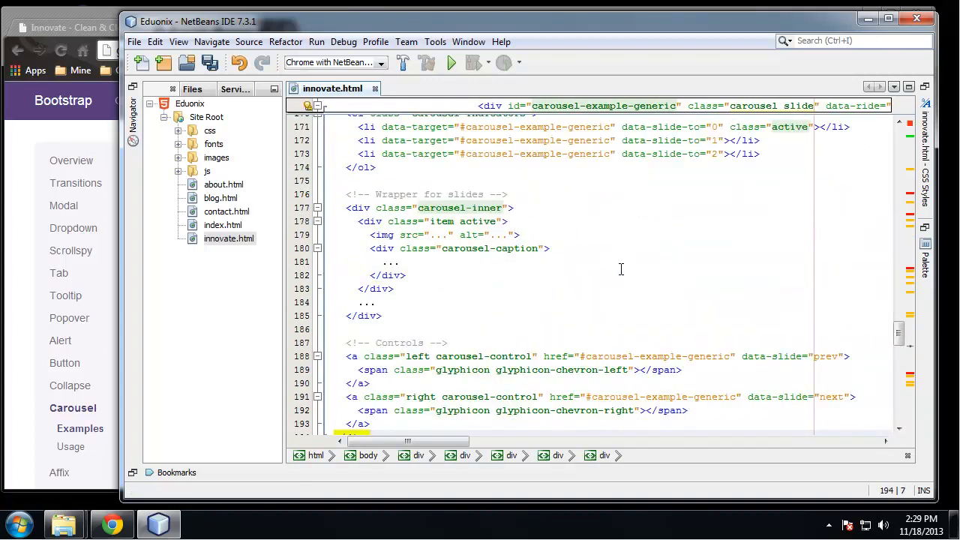
scroll(up, 3)
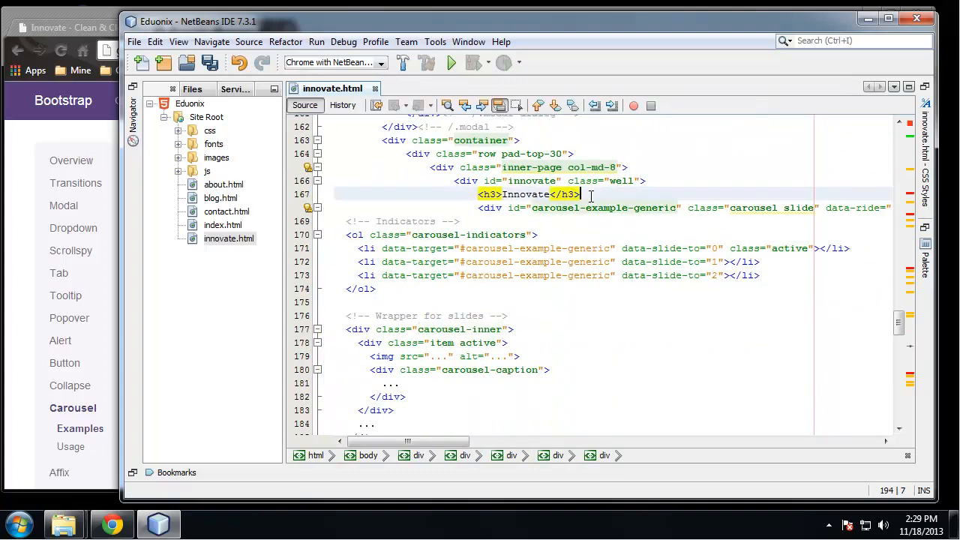
key(enter)
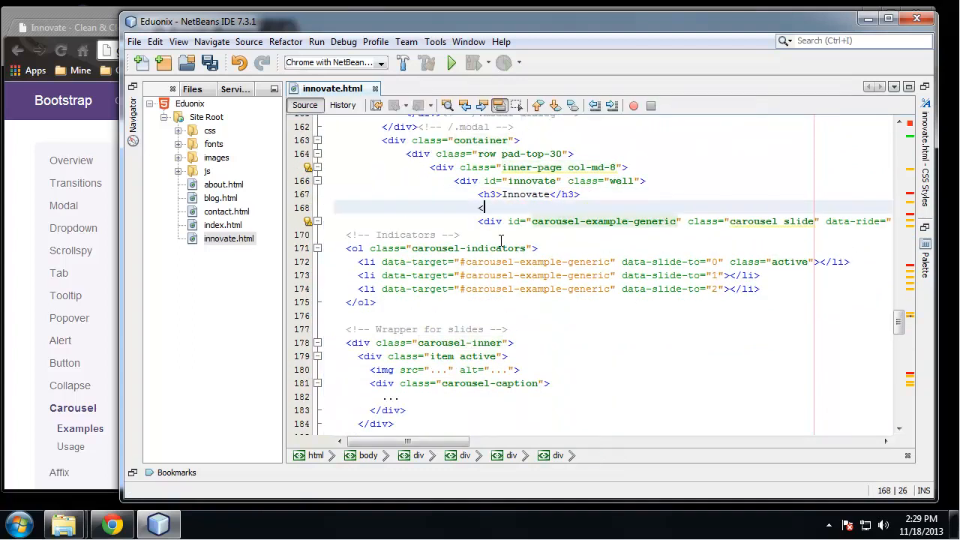
text(<!-- C)
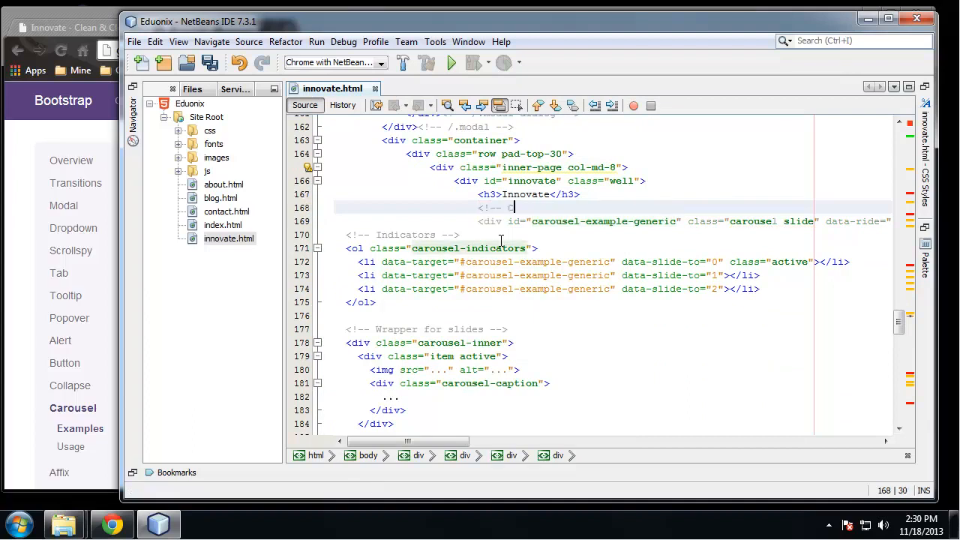
text(Carousel -->)
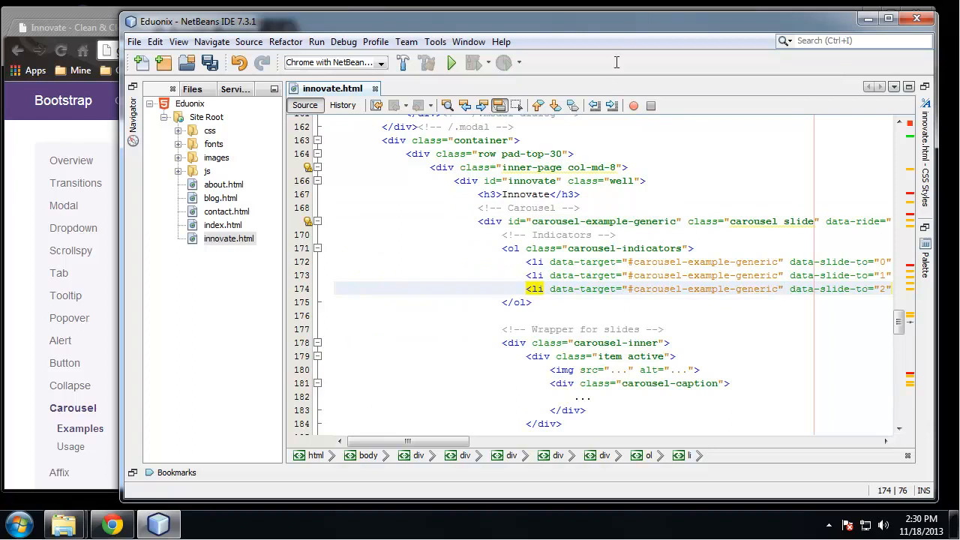
drag(405, 441, 449, 441)
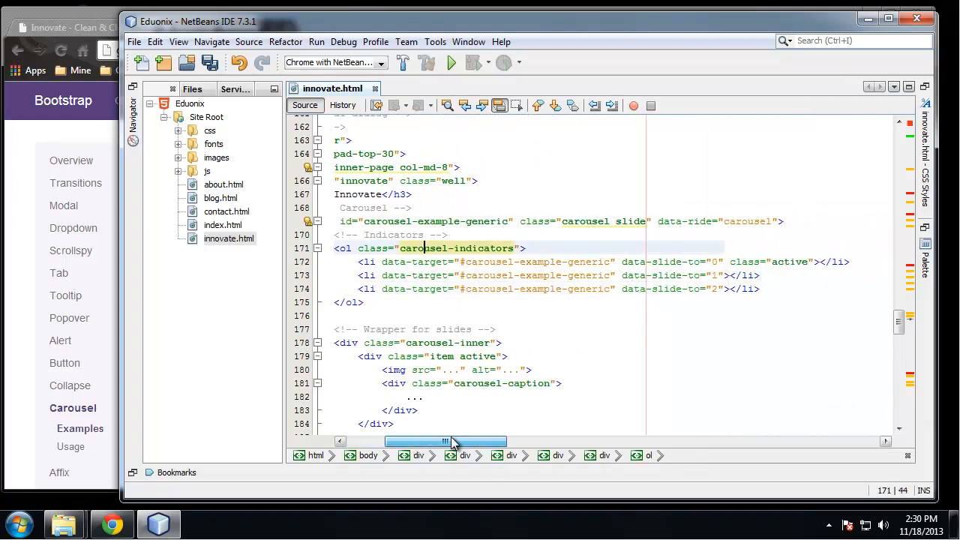
drag(453, 441, 438, 441)
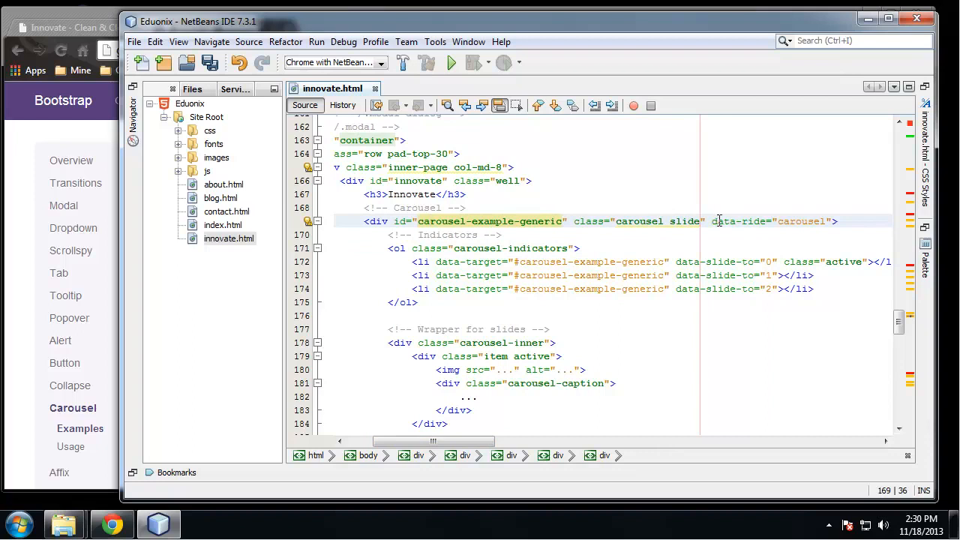
double_click(804, 220)
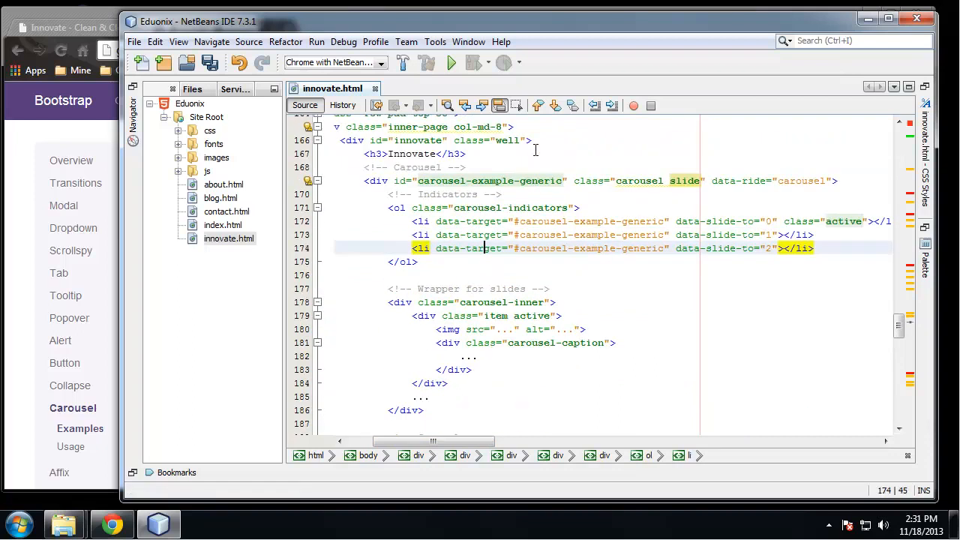
click(442, 207)
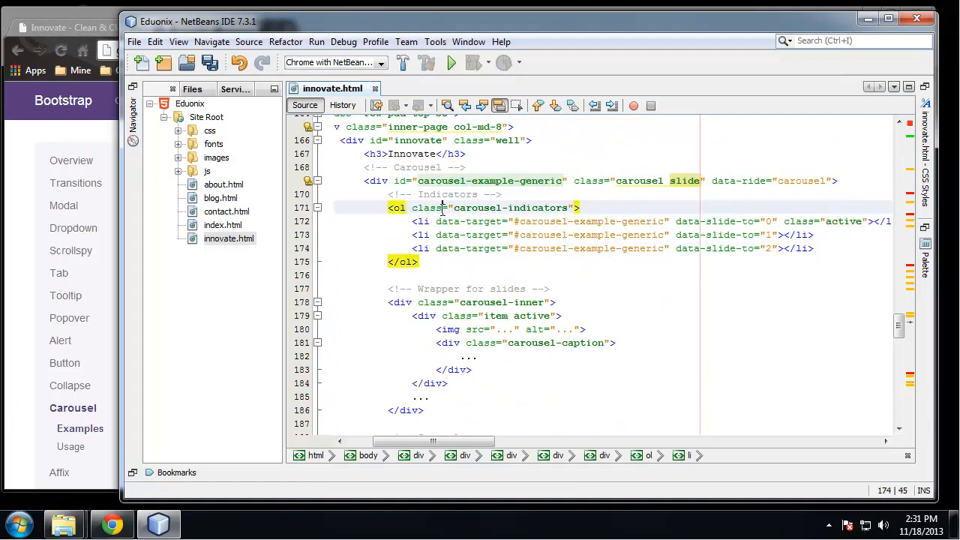
click(513, 288)
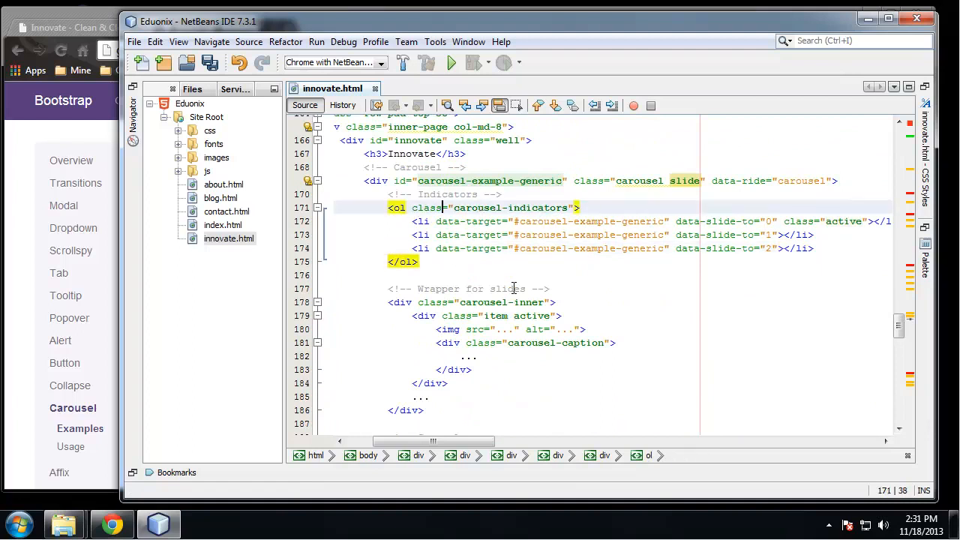
scroll(down, 3)
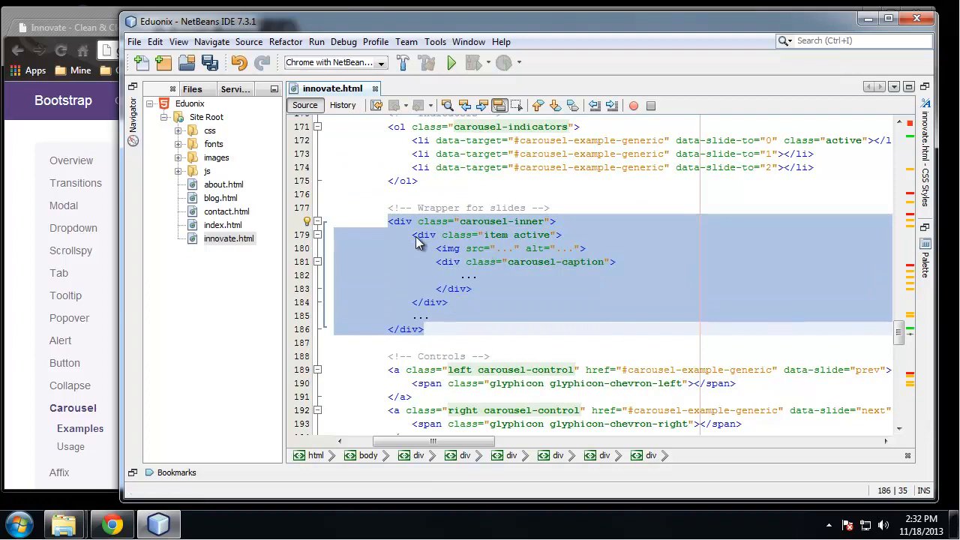
Step: Duplicate the item slide block twice so carousel-inner holds three slides
click(472, 306)
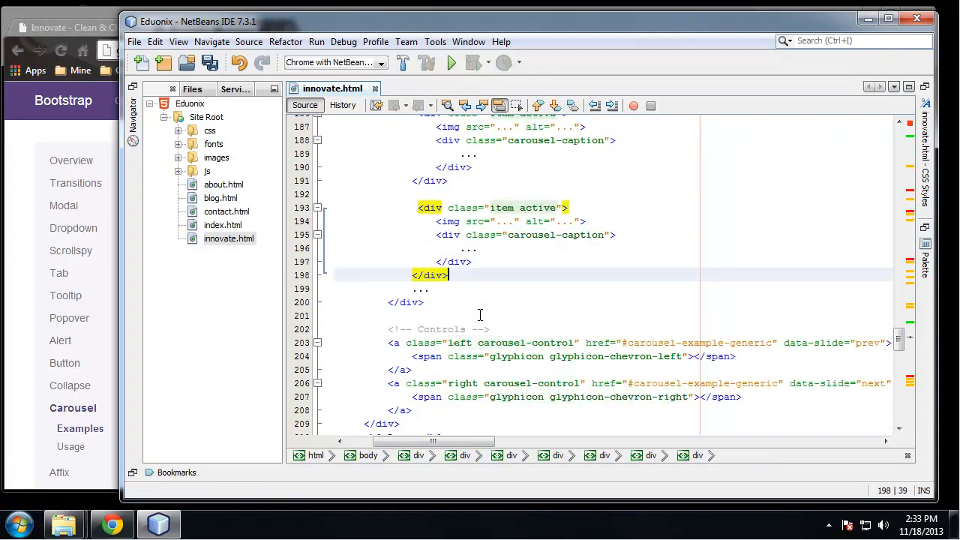
scroll(up, 3)
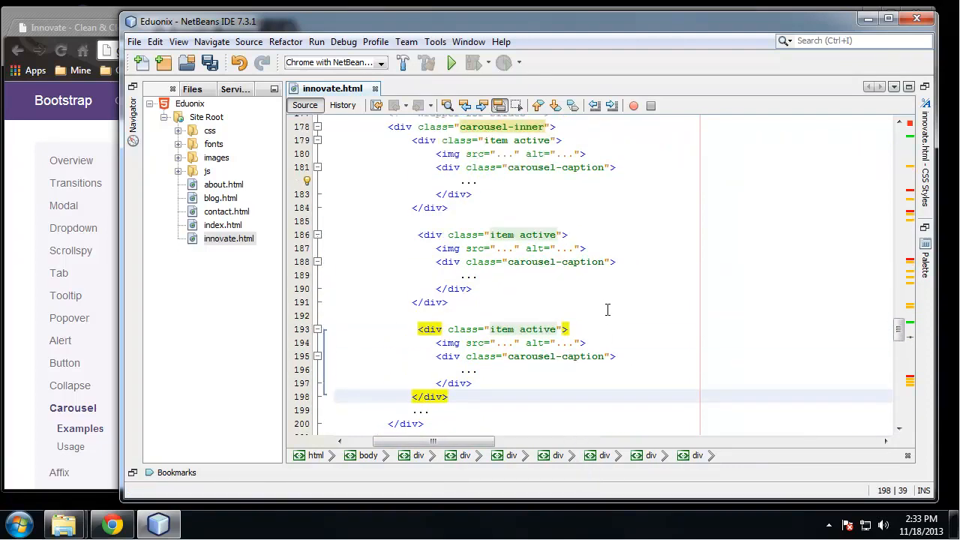
scroll(up, 3)
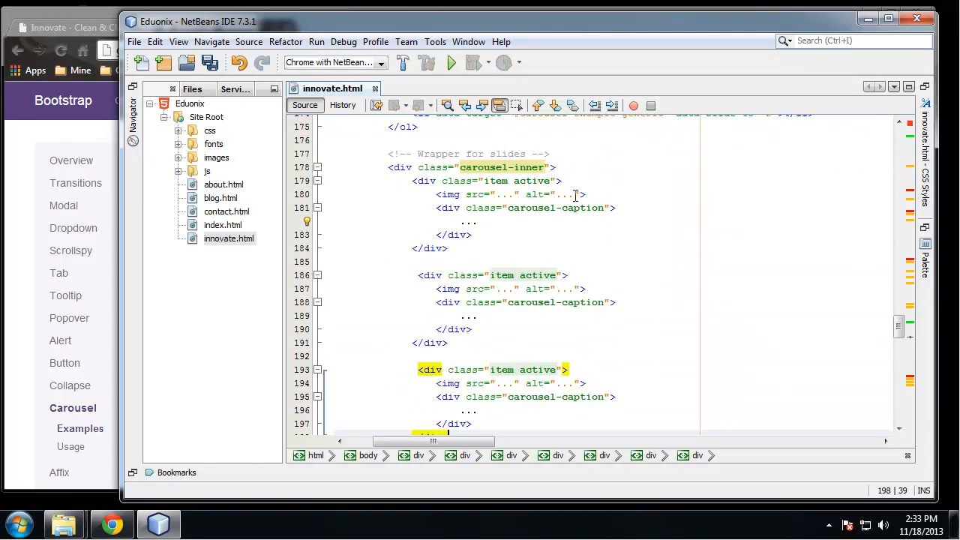
mouse_move(534, 231)
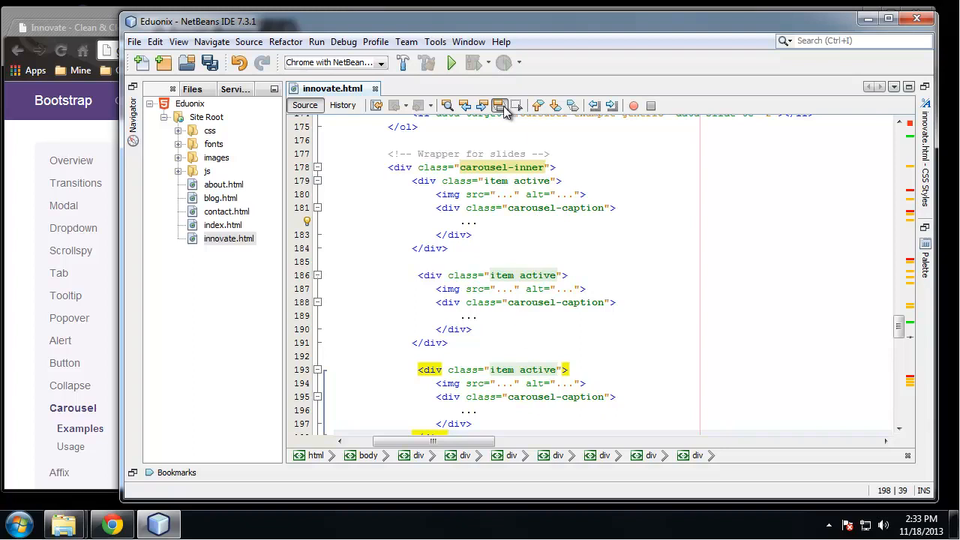
mouse_move(557, 271)
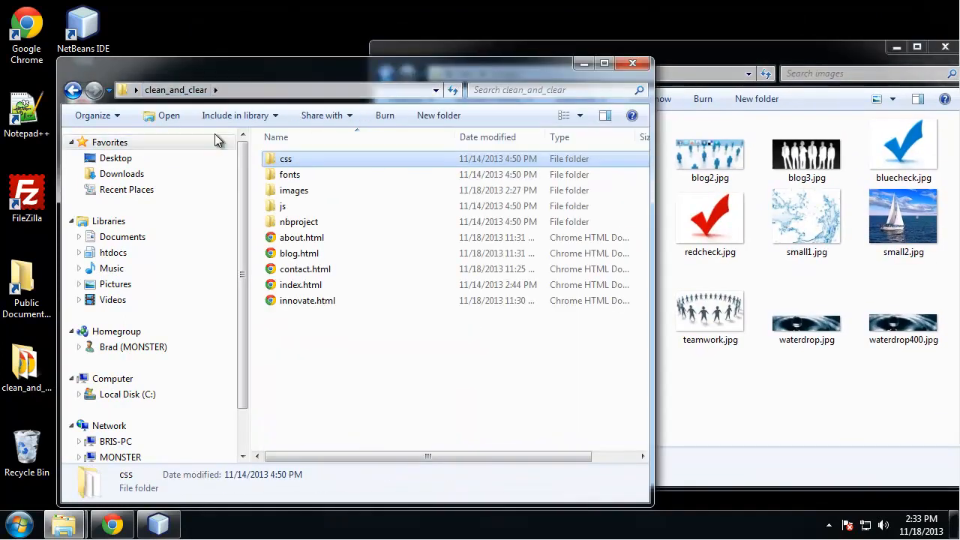
Step: Copy slide_create, slide_learn and slide_teach from clean_and_clear\images into new\images, then return to NetBeans
double_click(294, 189)
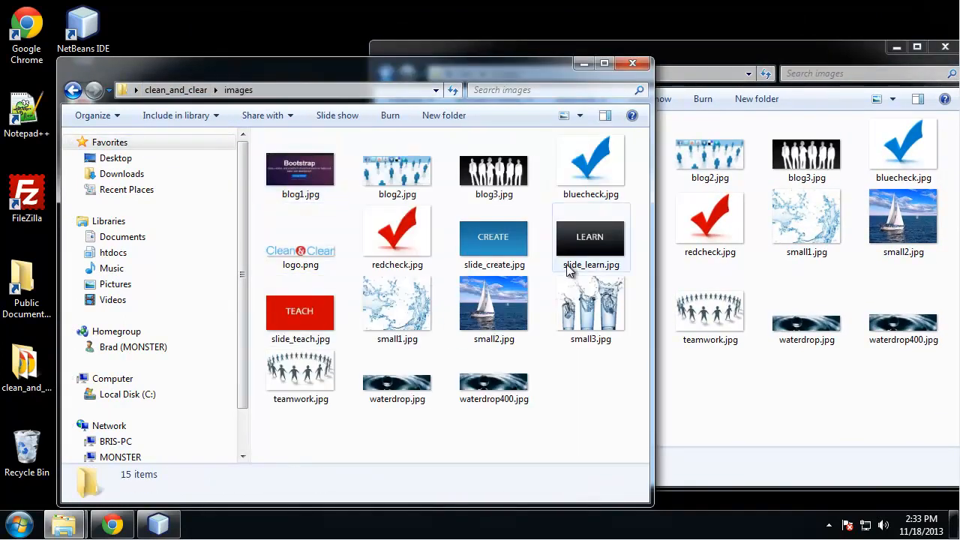
click(493, 237)
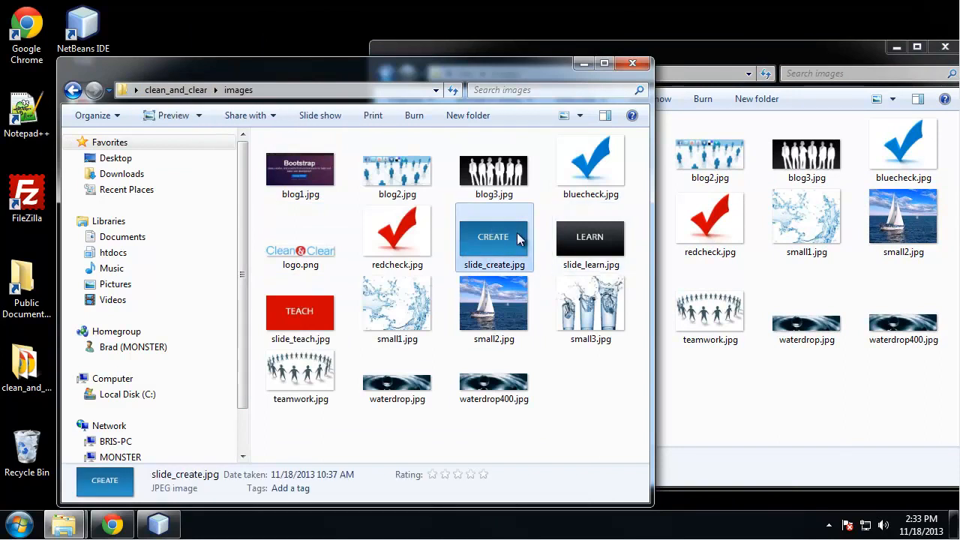
click(300, 309)
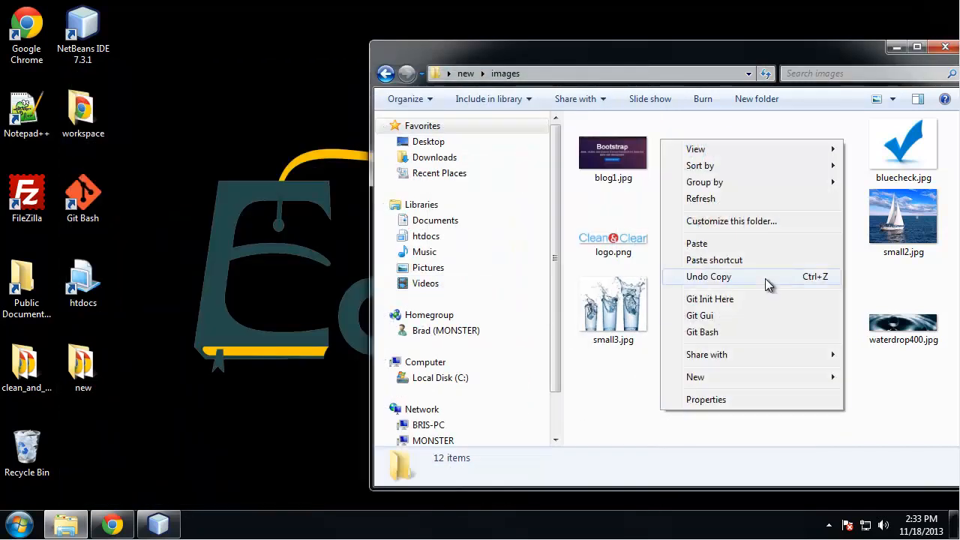
click(696, 243)
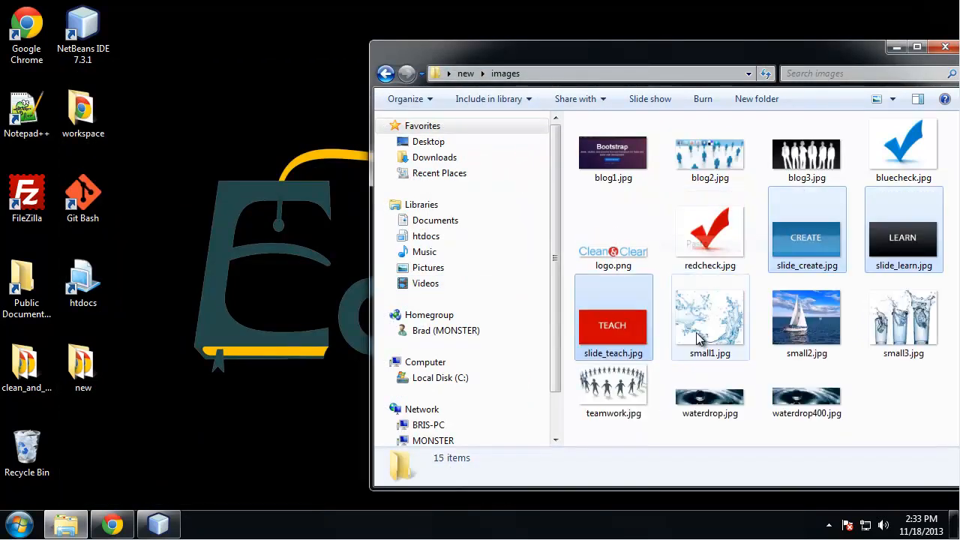
click(806, 318)
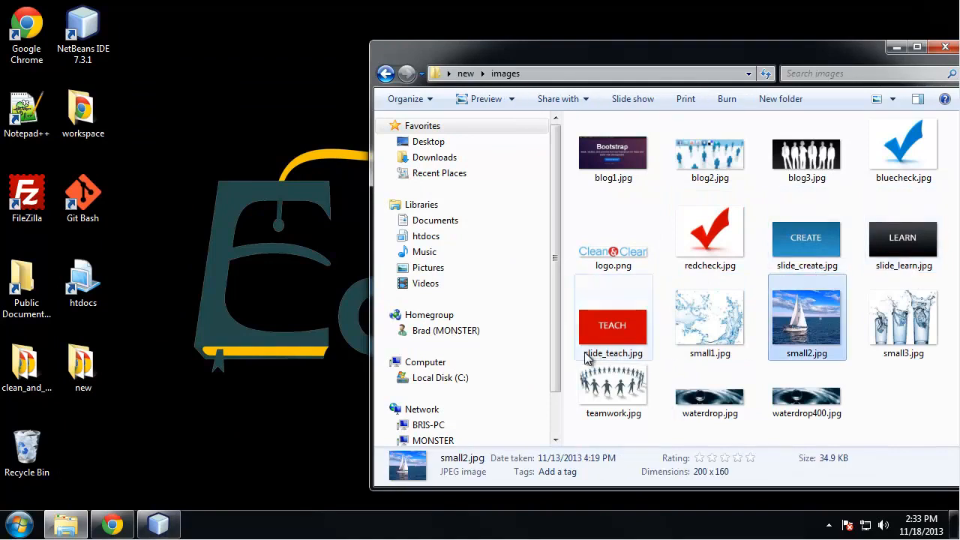
click(158, 524)
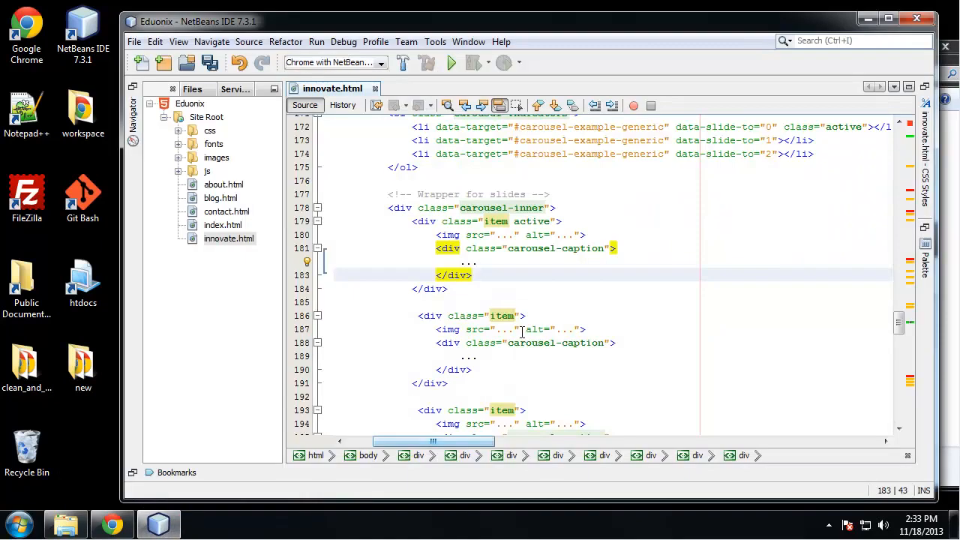
Step: Set the first slide's img src to images/slide_lear.jpg with alt text Learn
click(429, 288)
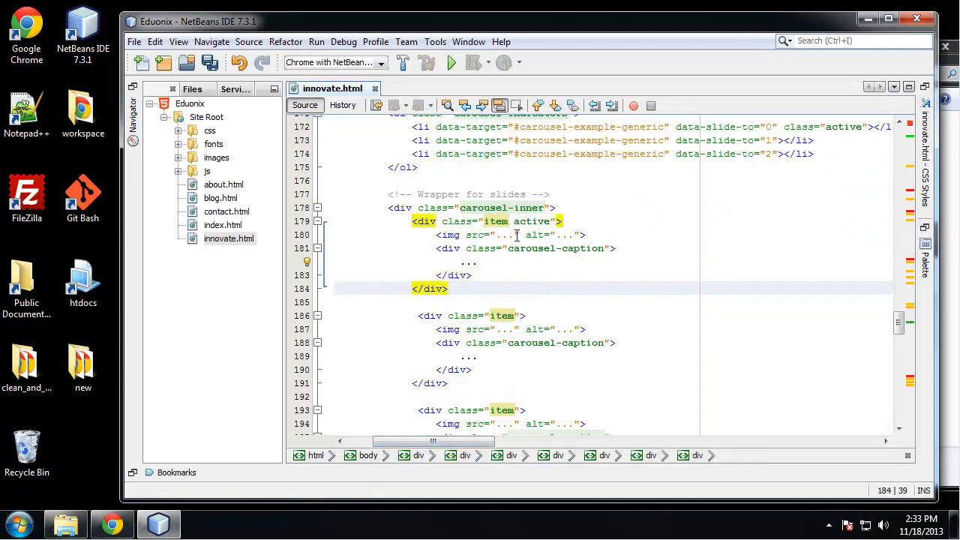
click(500, 234)
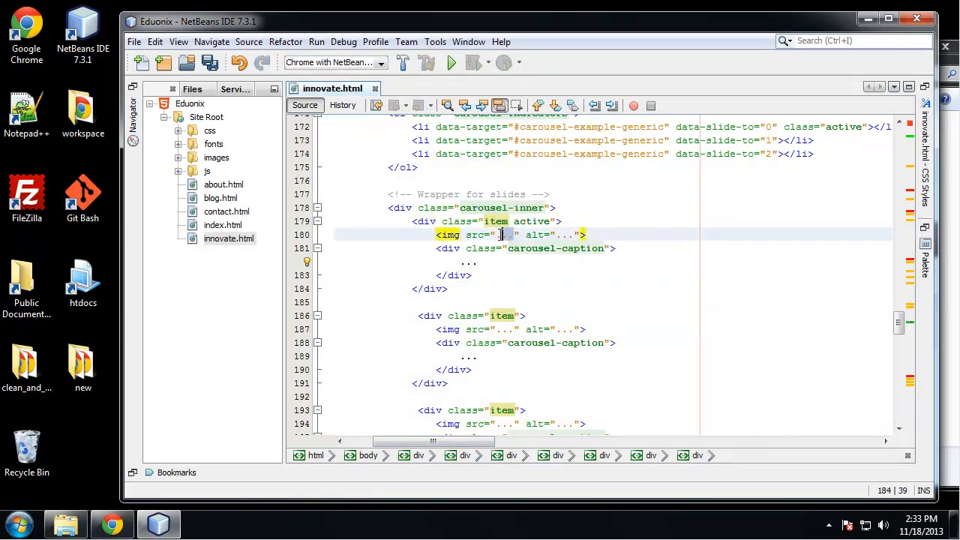
text(img)
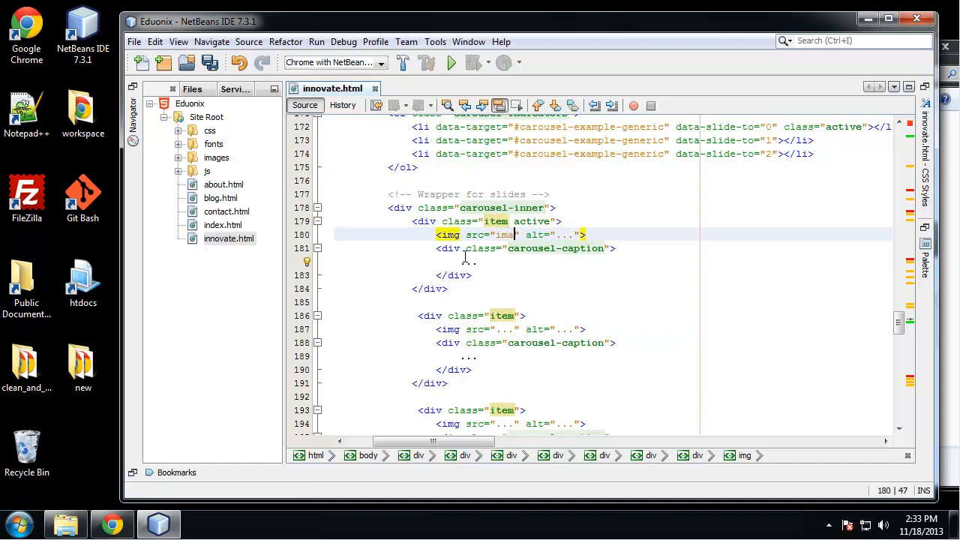
text(images/s)
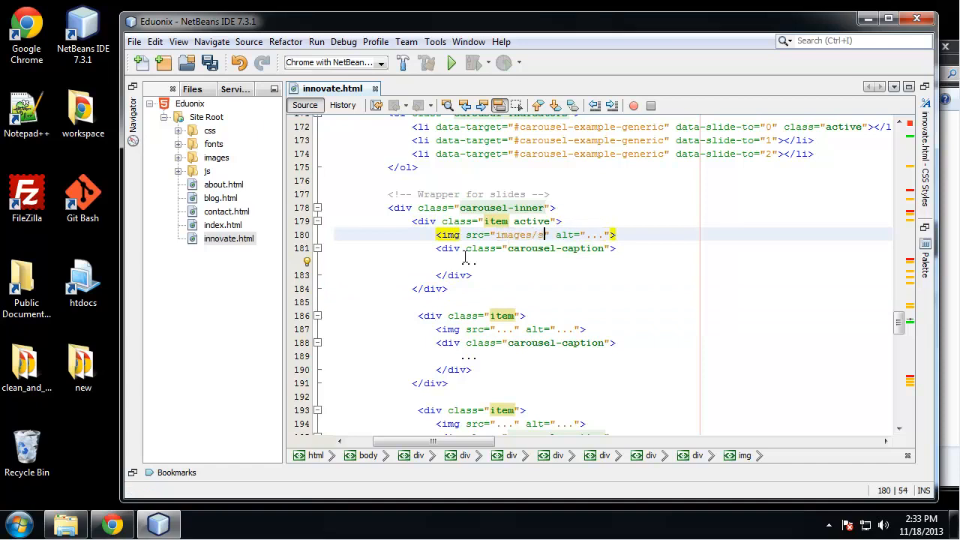
text(slide_1)
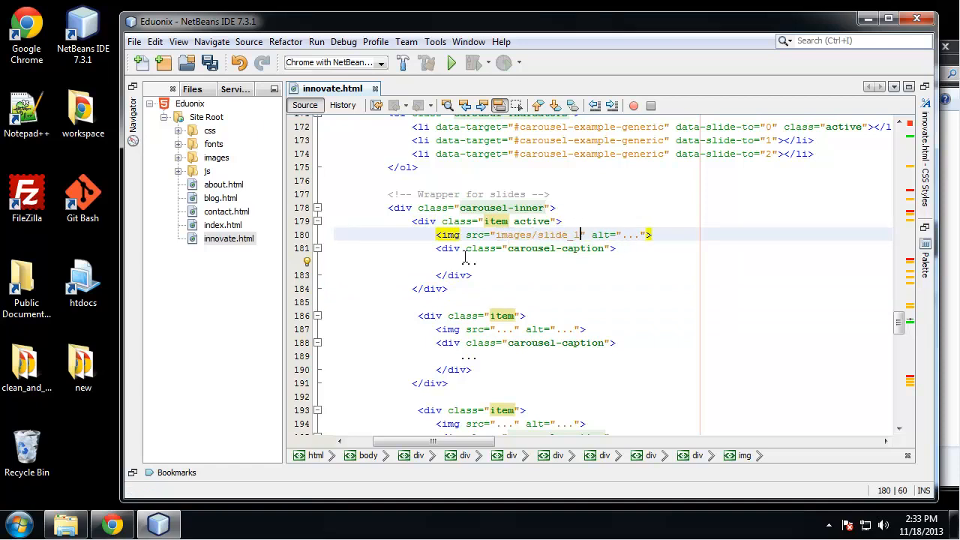
text(ear.jpg)
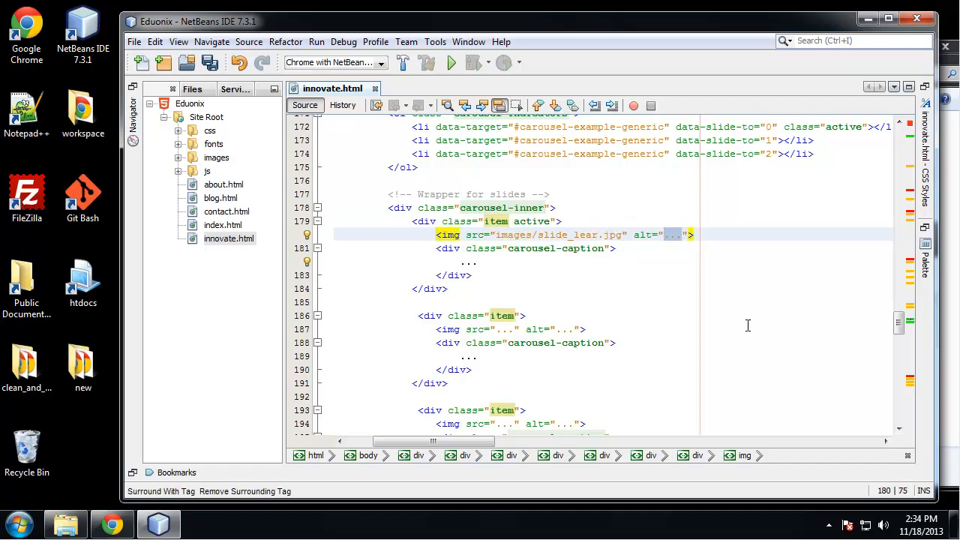
text(Learn)
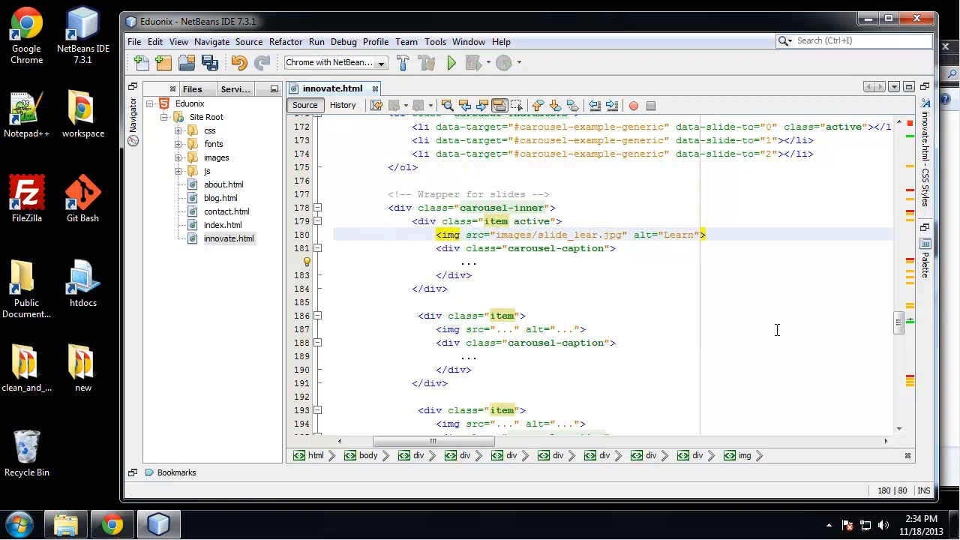
Step: Replace the first slide's caption placeholder with Learn Web Technologies
click(468, 261)
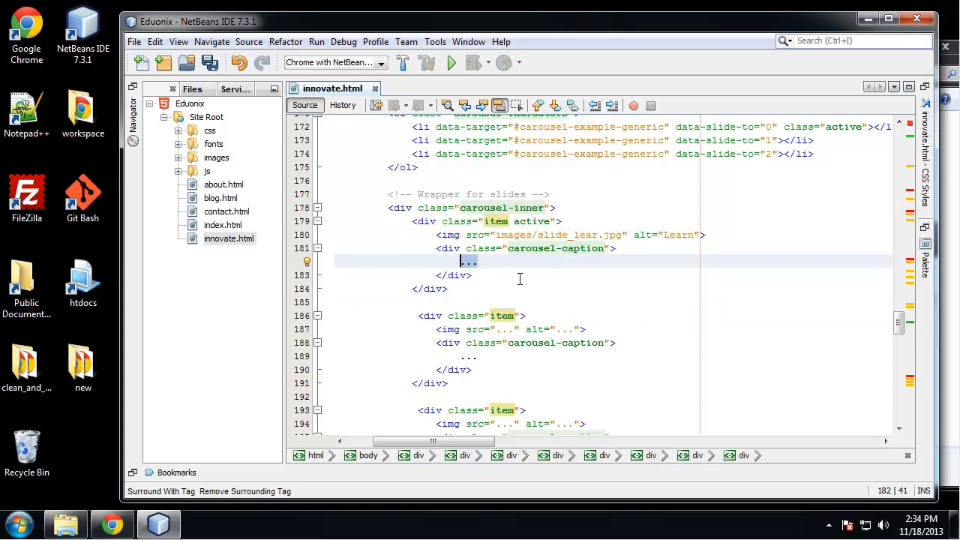
text(Learn)
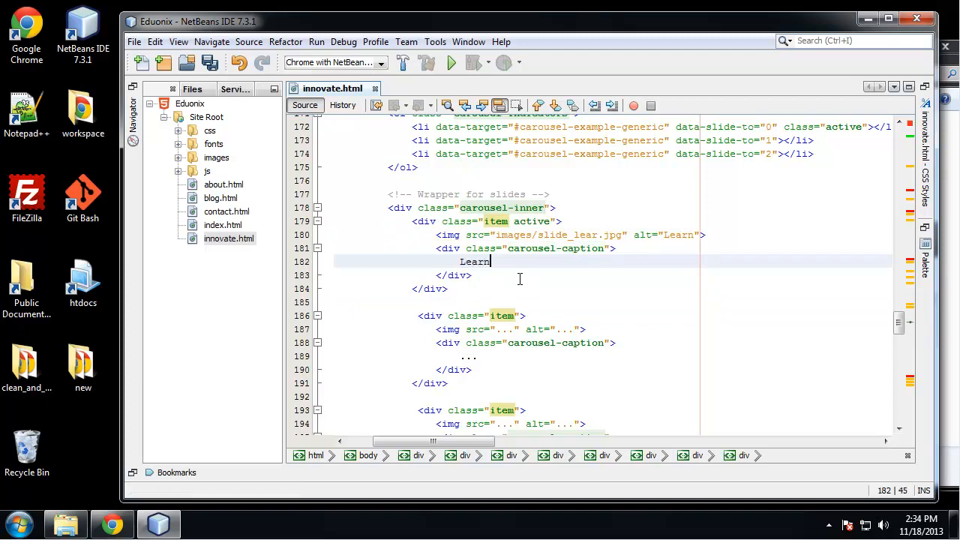
text(Web Te)
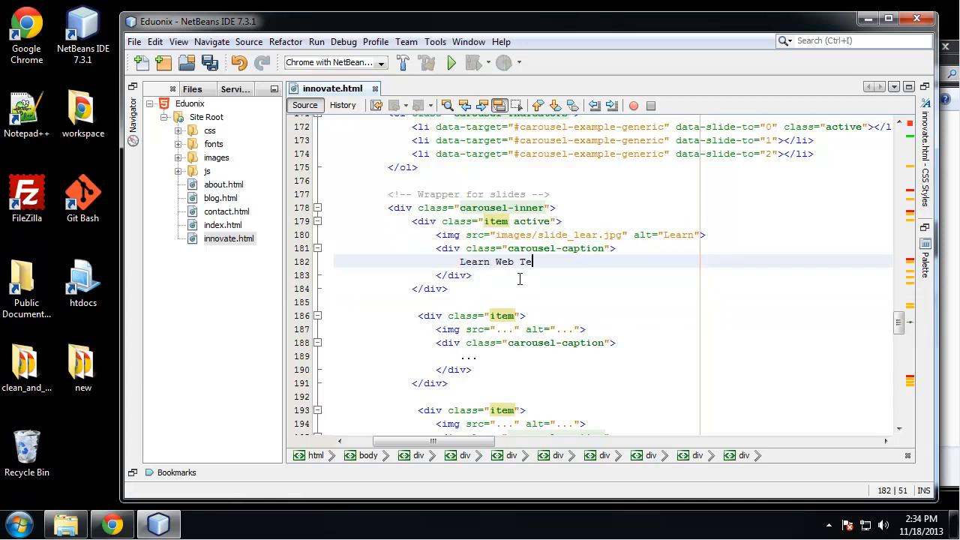
text(chnologies)
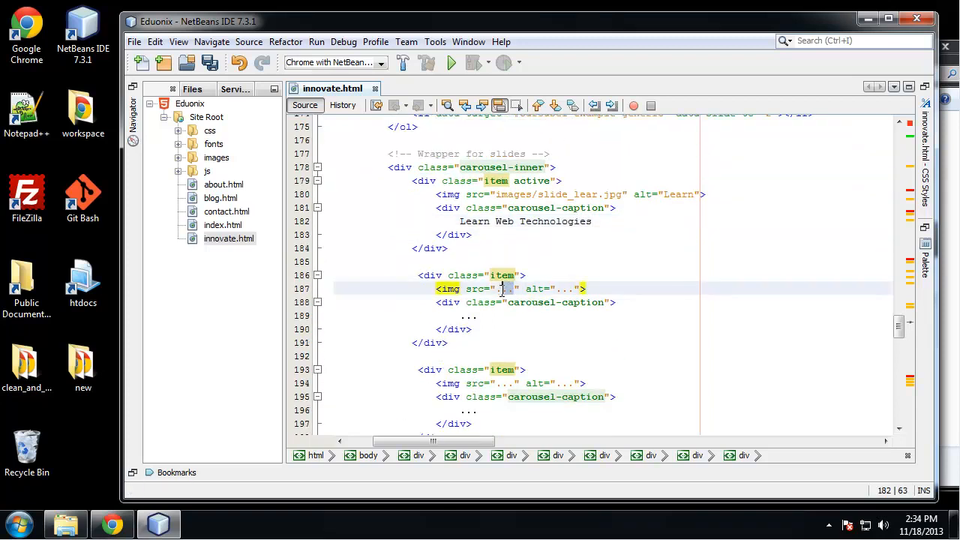
Step: Set the second slide's img src to images/slide_create.jpg
text(images/)
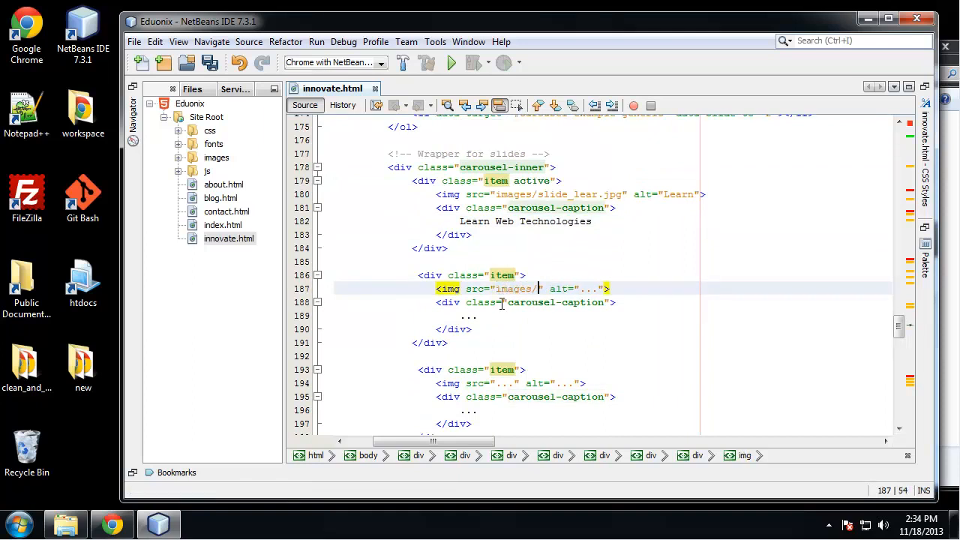
text(create)
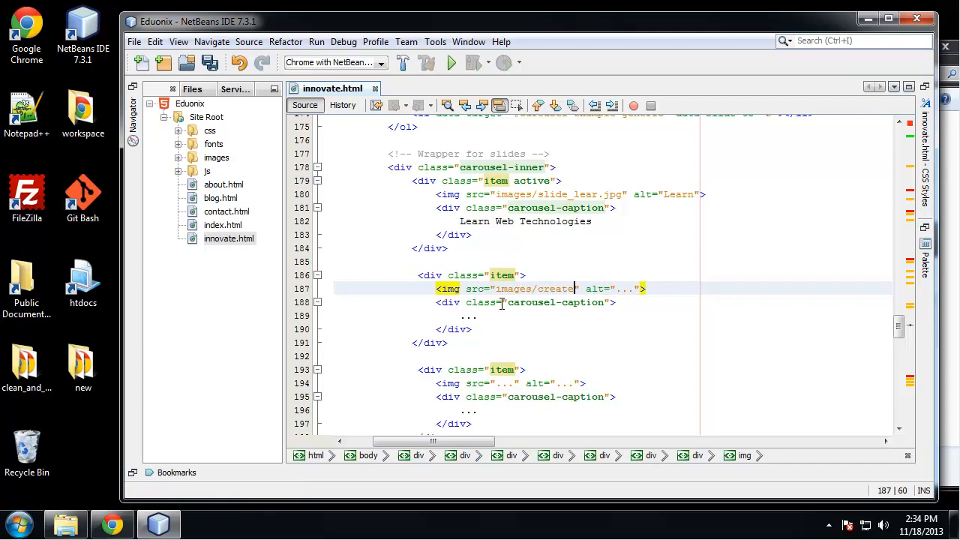
key(Backspace)
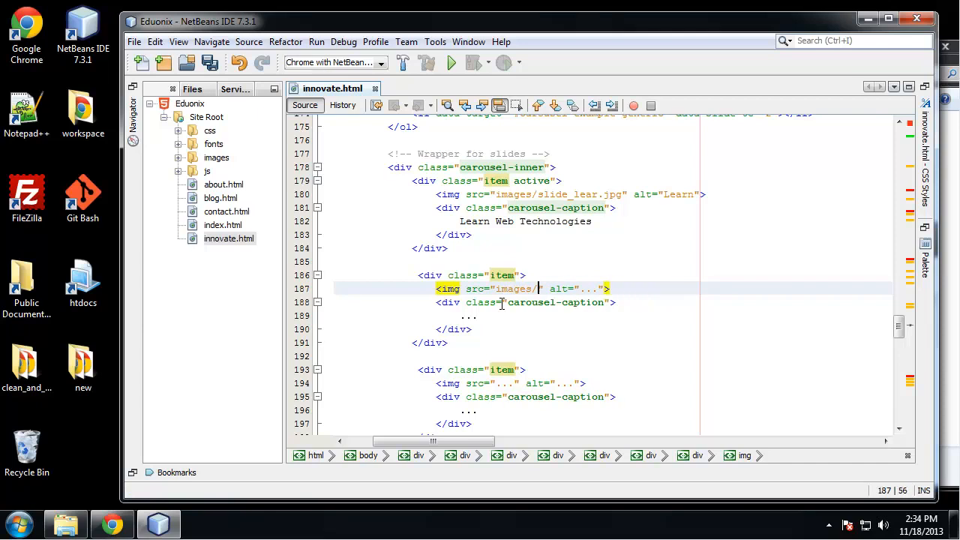
text(lide_create)
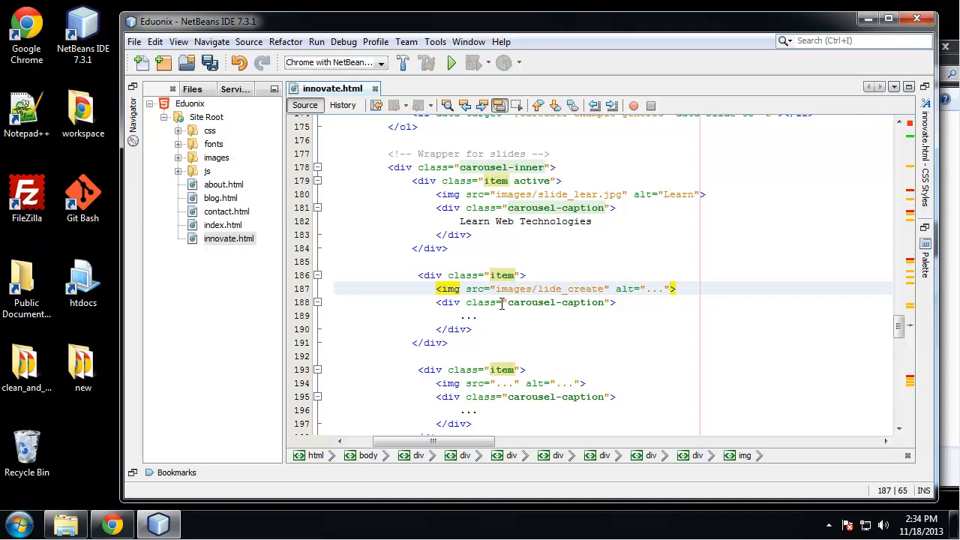
text(.jpg)
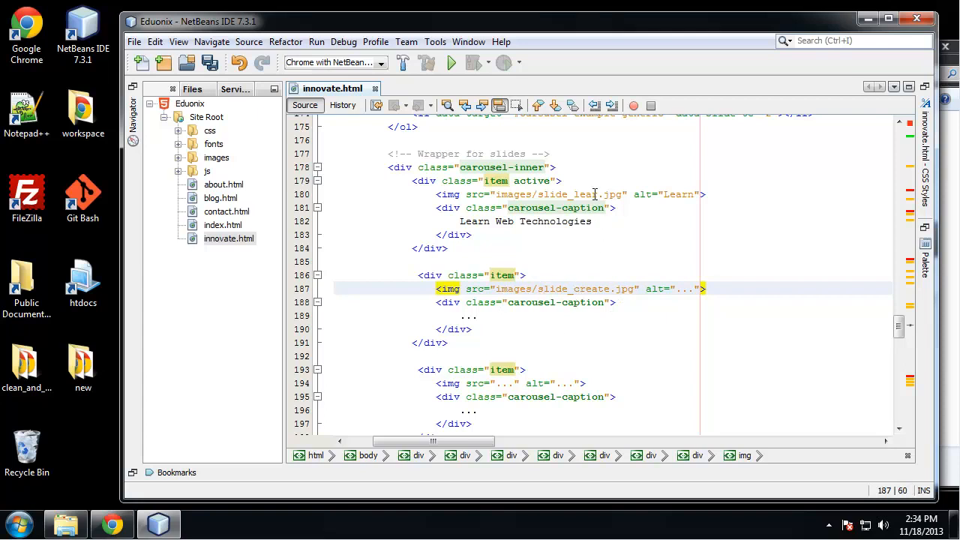
click(603, 195)
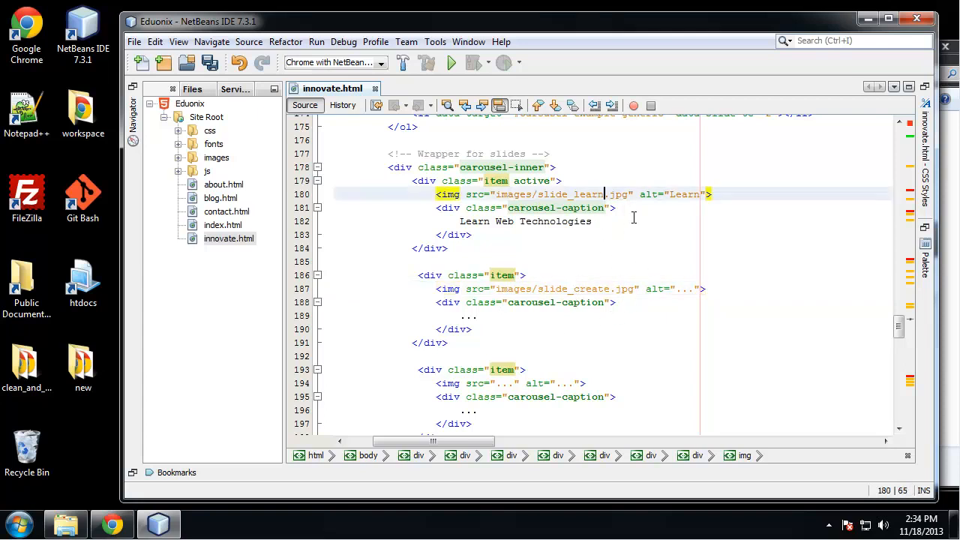
Step: Give the second slide alt text Create and the caption Create Web Masterpieces
click(678, 288)
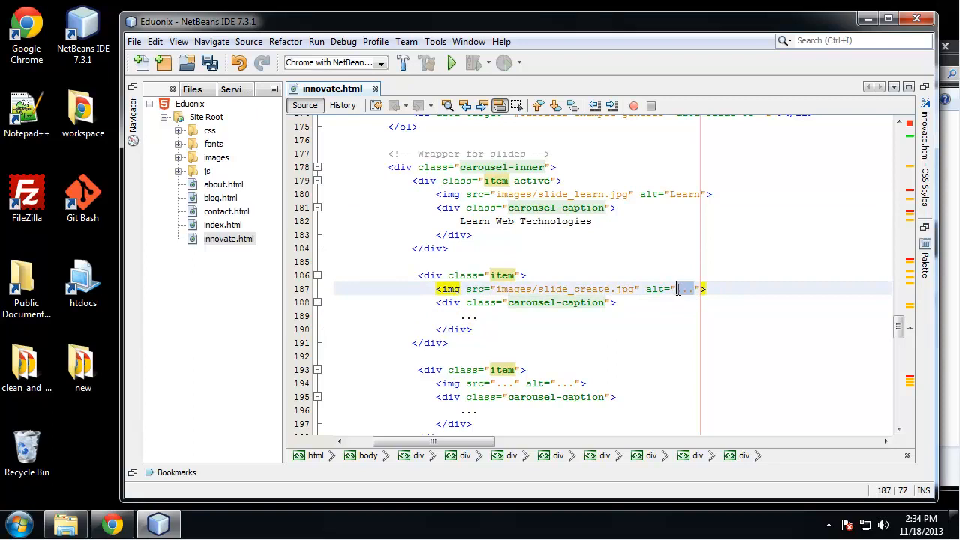
text(Create)
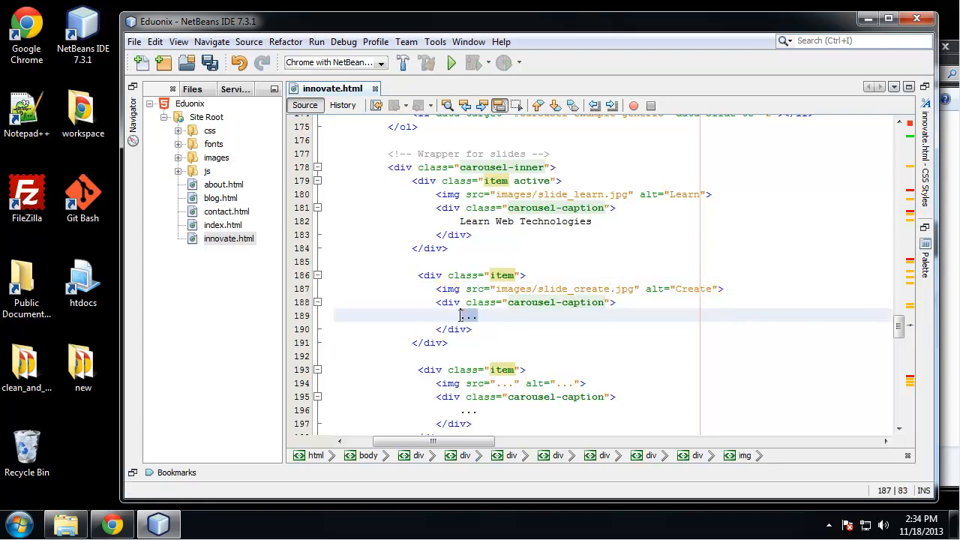
text(Create)
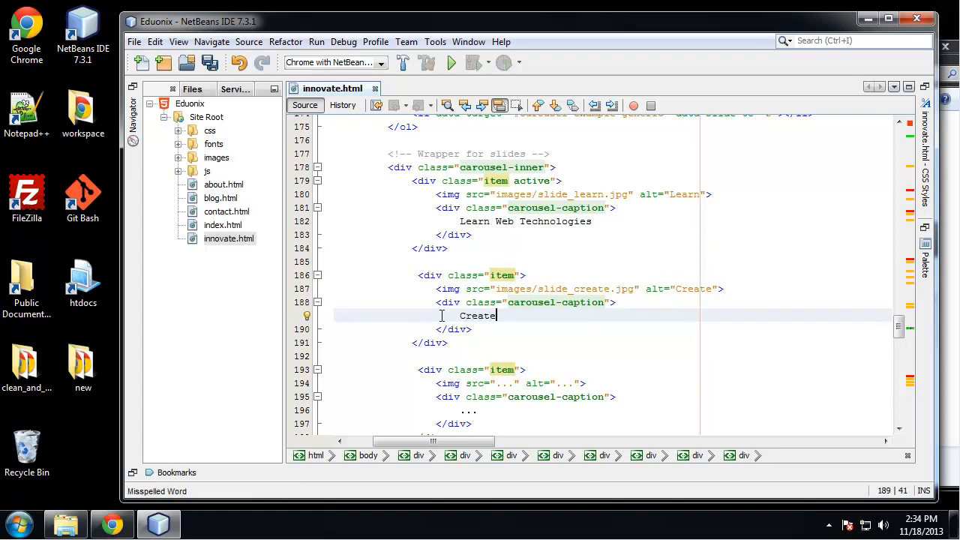
text(Web)
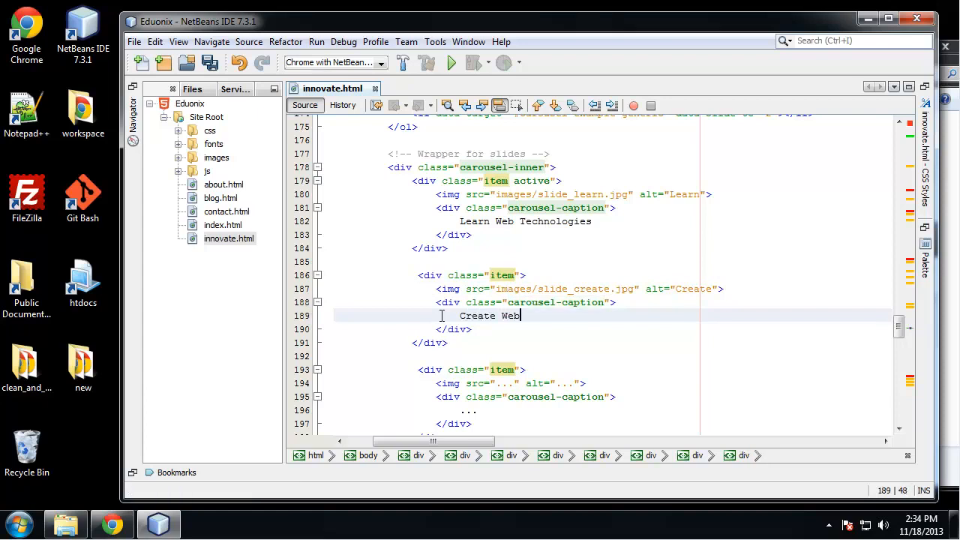
text(Maste)
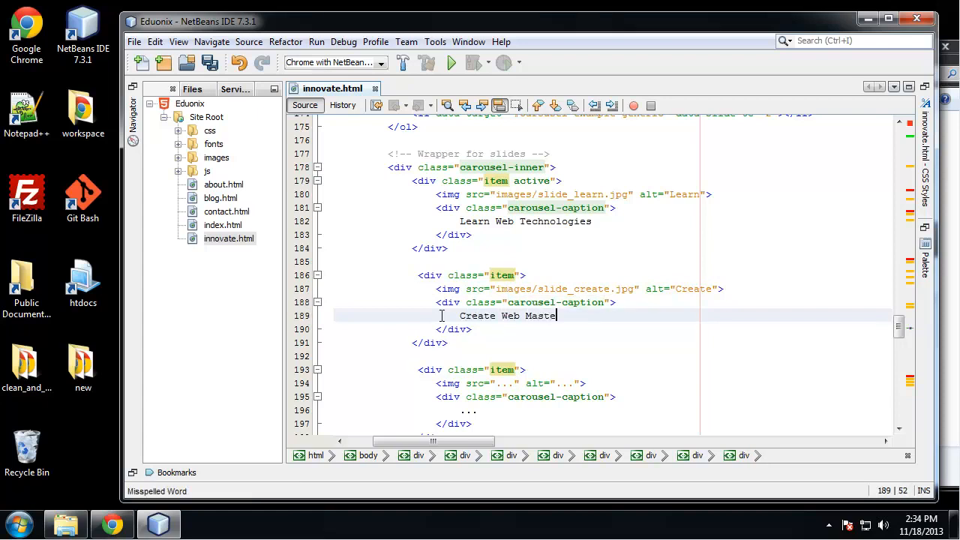
text(rpieces)
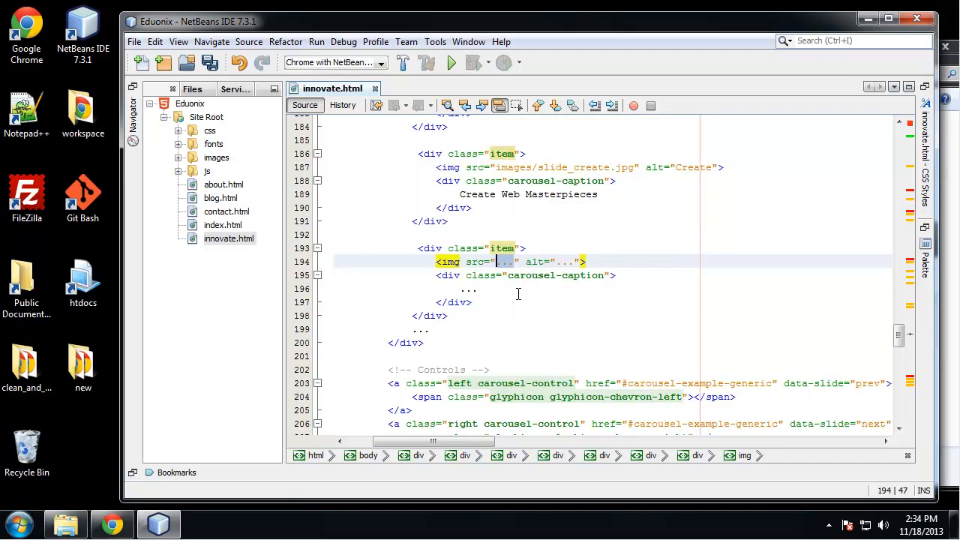
Step: Set the third slide to images/slide_teach.jpg, alt Teach, captioned Share Your Knowledge
text(images/)
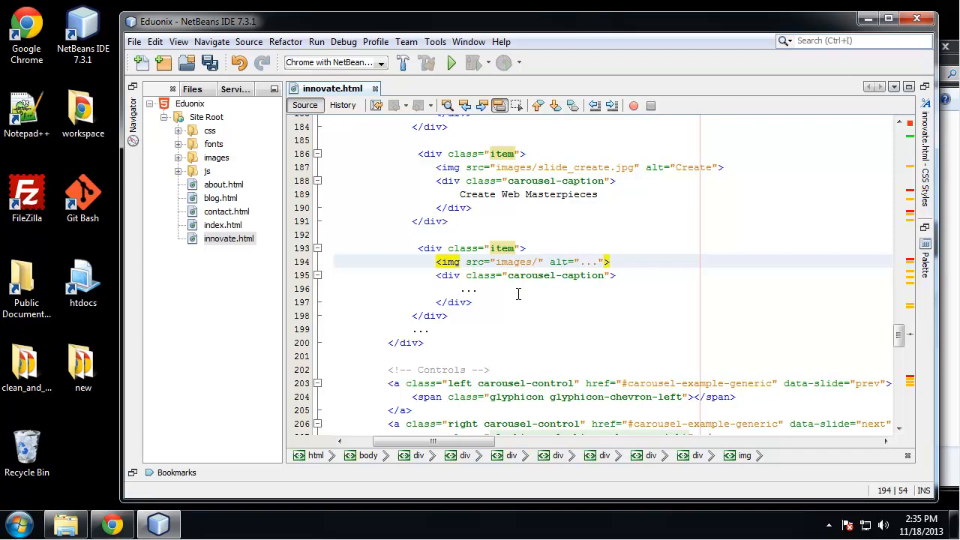
text(slide_teach.jpg)
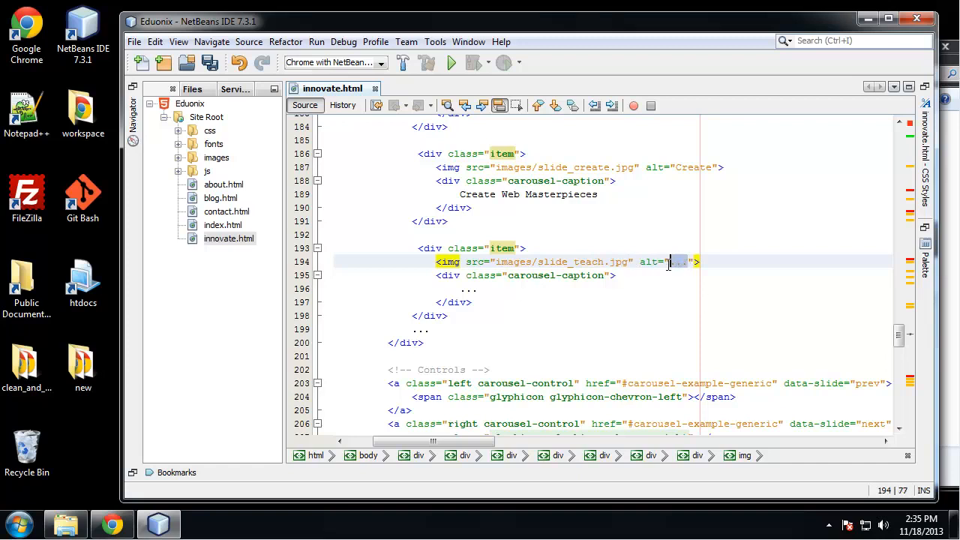
text(Teach)
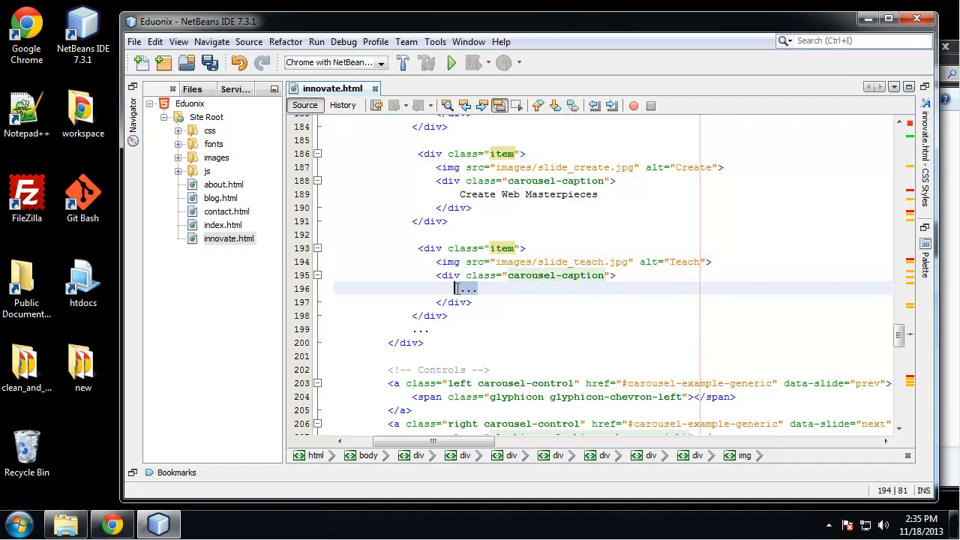
text(Share)
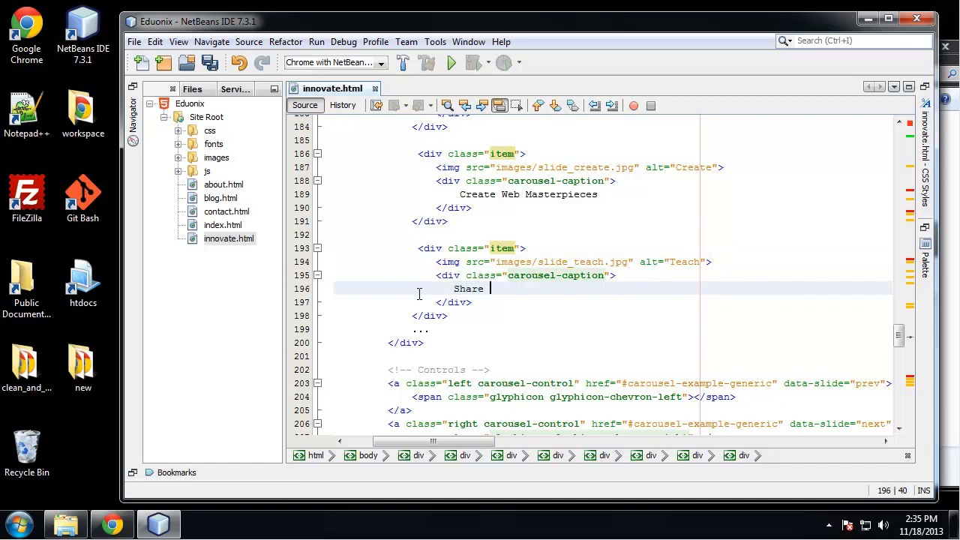
text(Your Knowle)
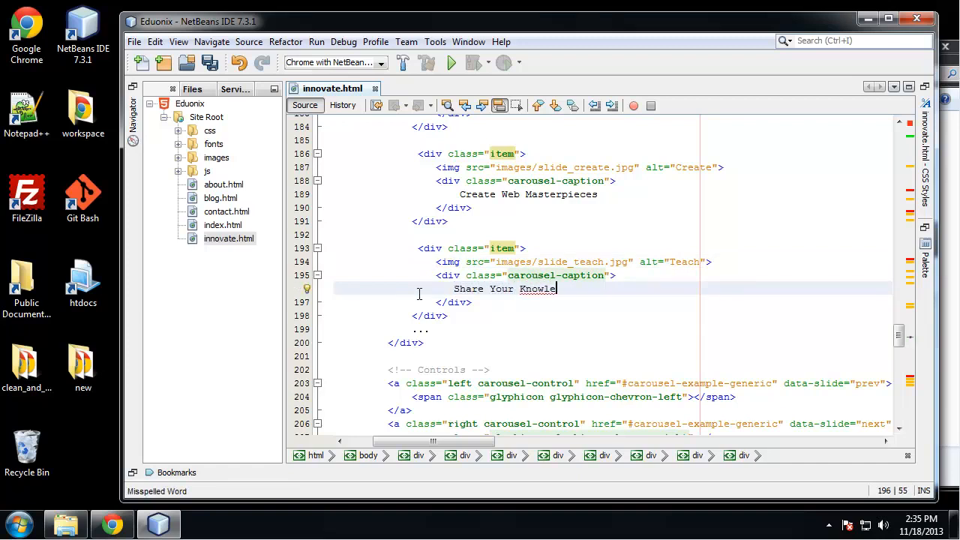
right_click(537, 291)
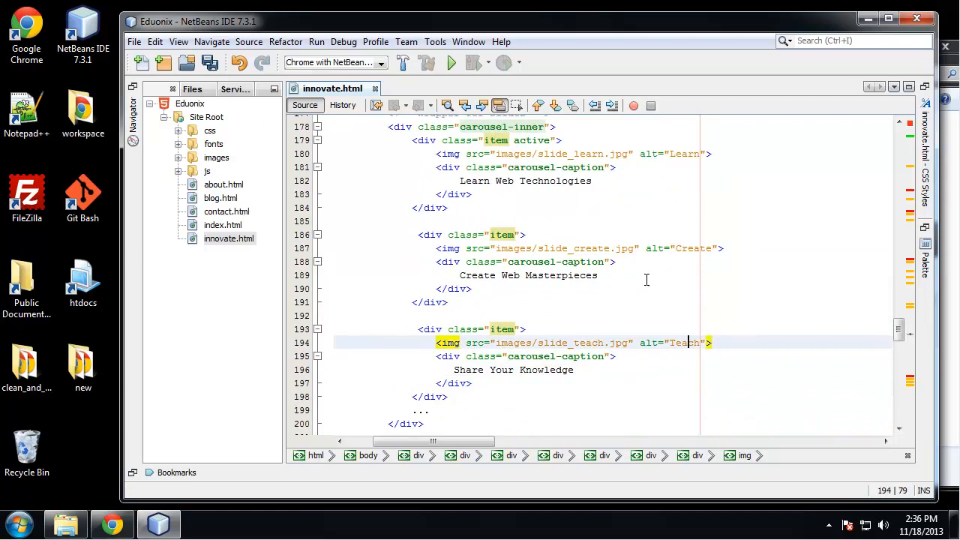
Step: Delete the leftover '...' line after the last slide, tidy the indentation and save innovate.html
scroll(down, 3)
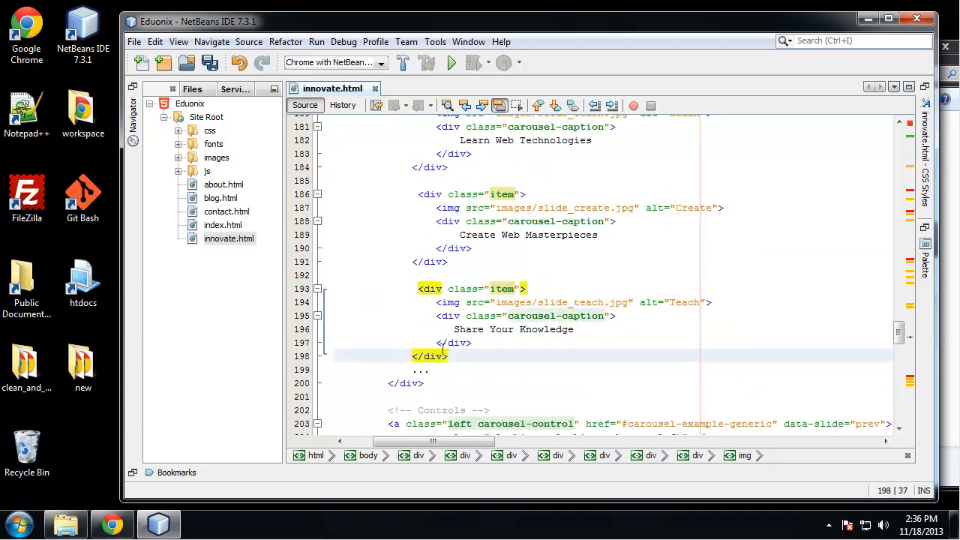
click(405, 384)
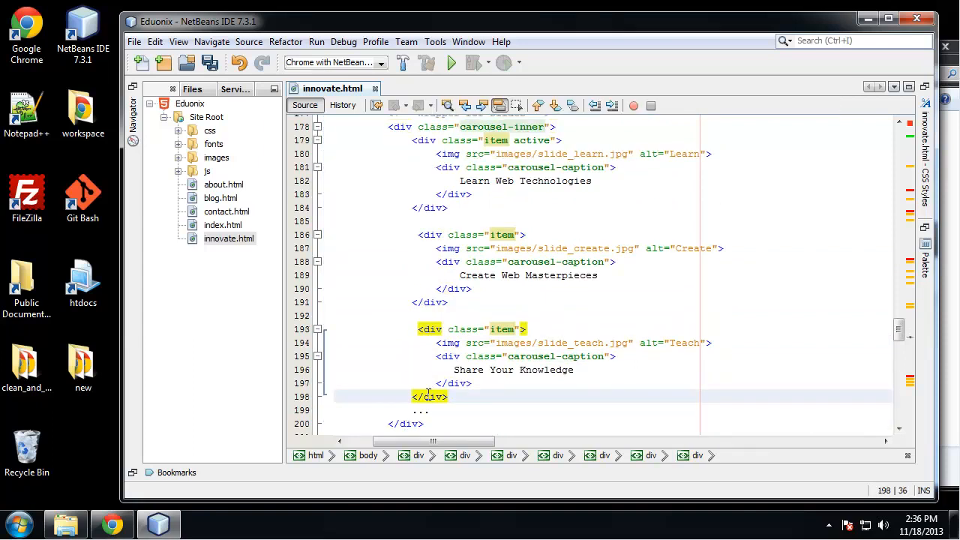
scroll(down, 3)
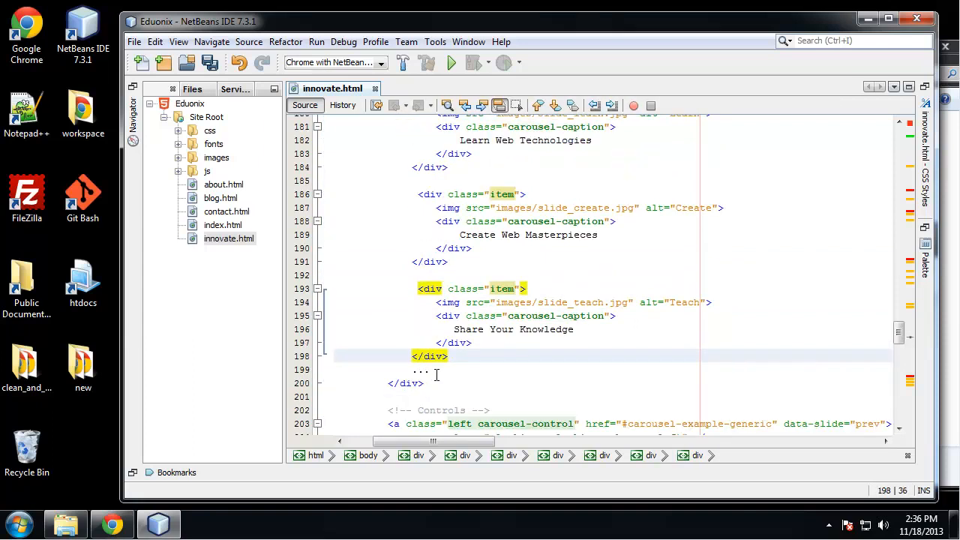
click(352, 369)
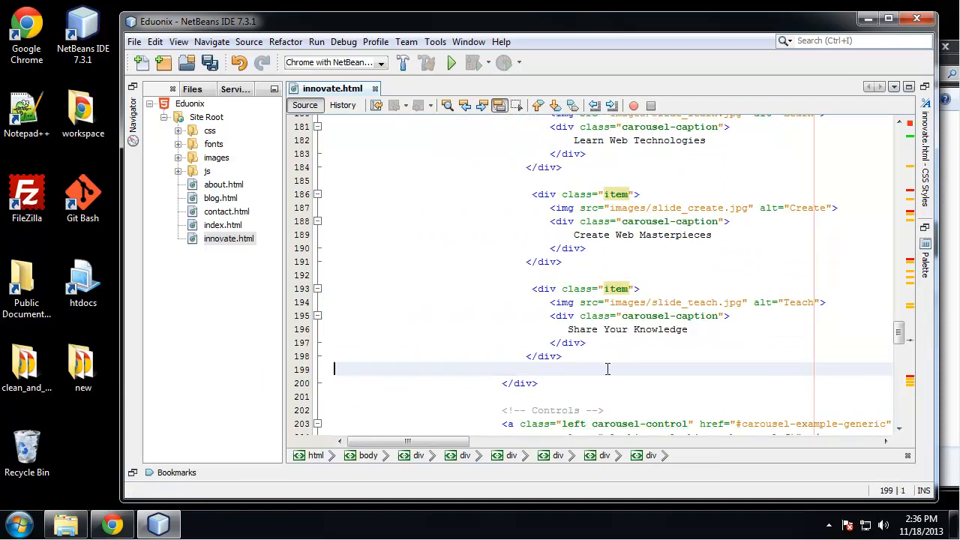
drag(408, 441, 480, 441)
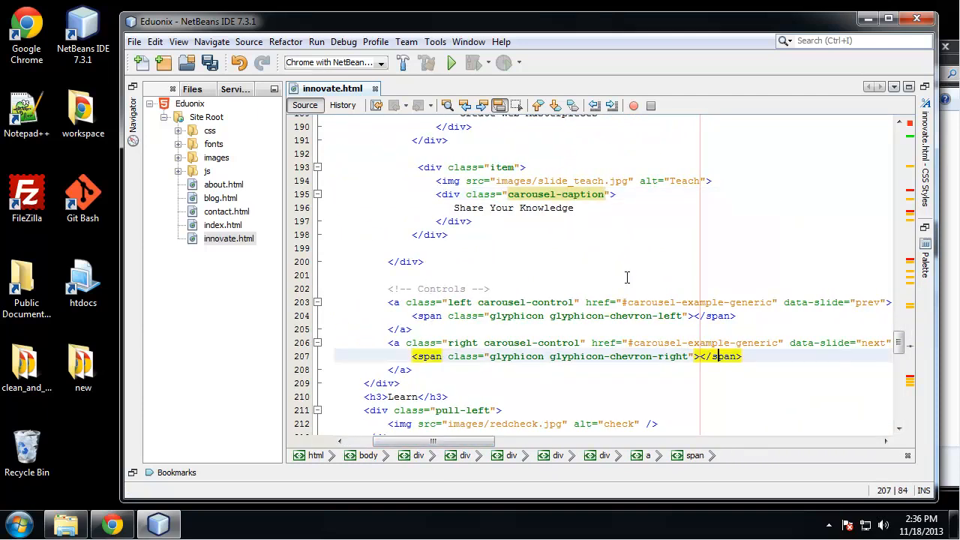
mouse_move(471, 333)
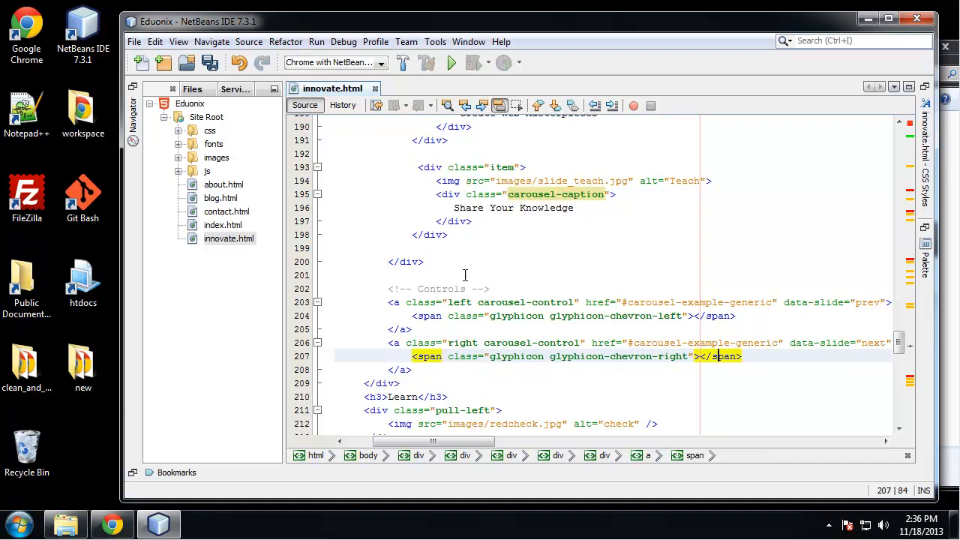
key(ctrl+s)
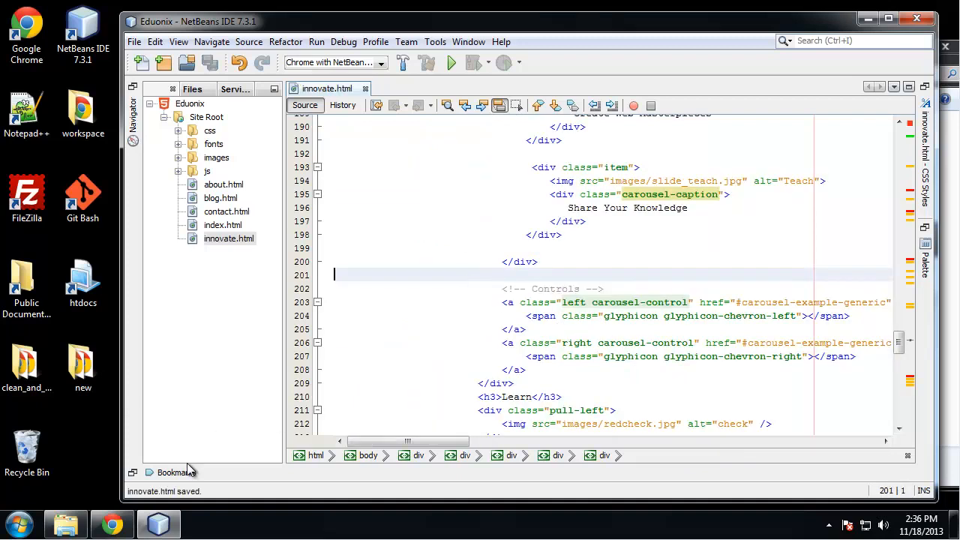
Step: Reload the Innovate page in Chrome and advance the carousel to the next slide
click(111, 522)
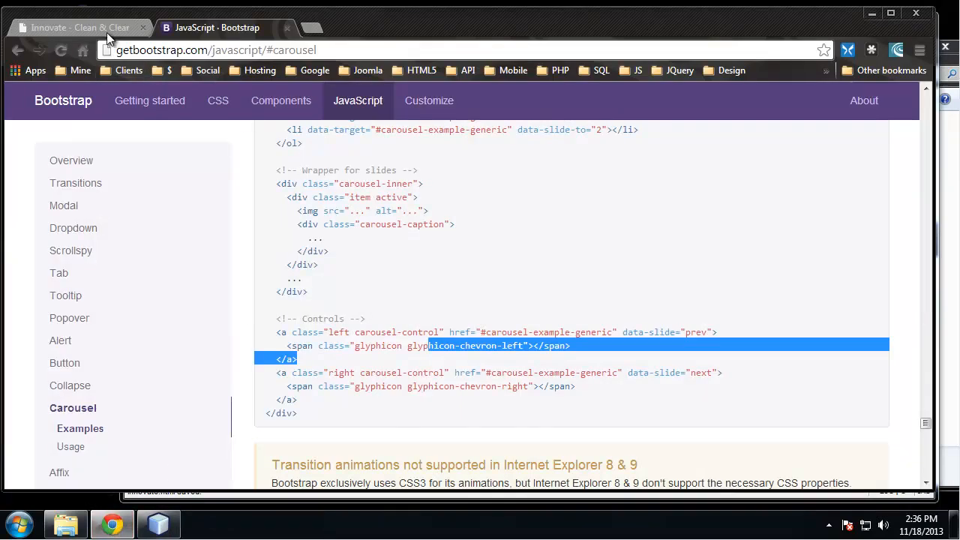
click(78, 27)
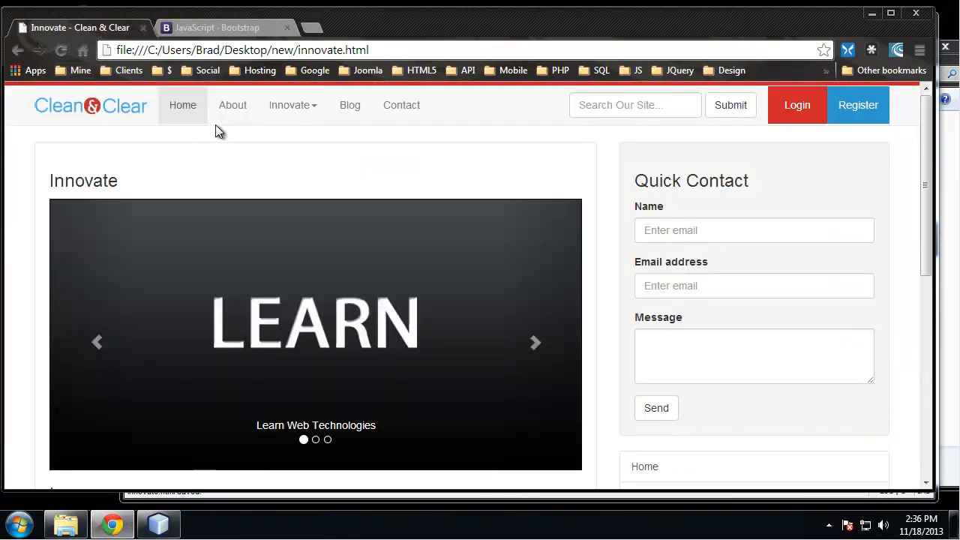
scroll(down, 3)
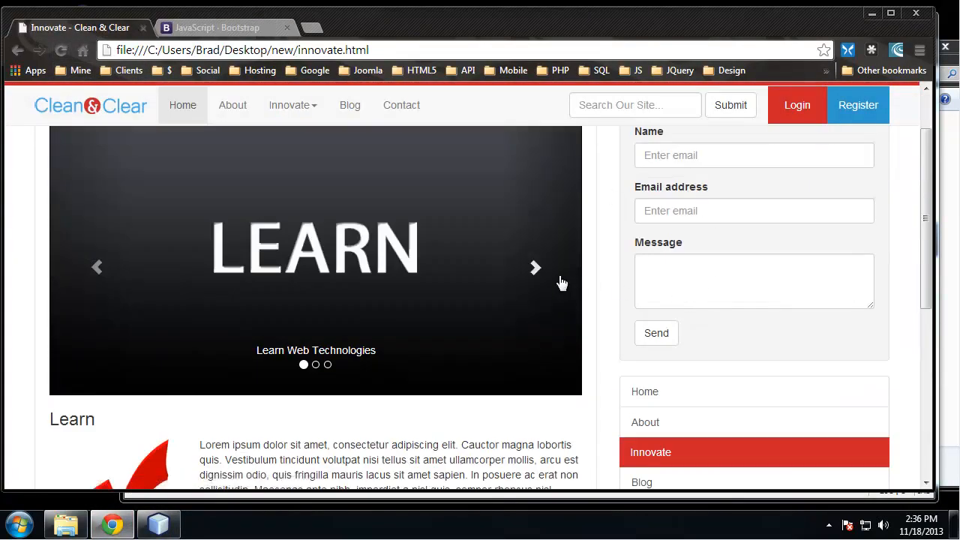
click(534, 267)
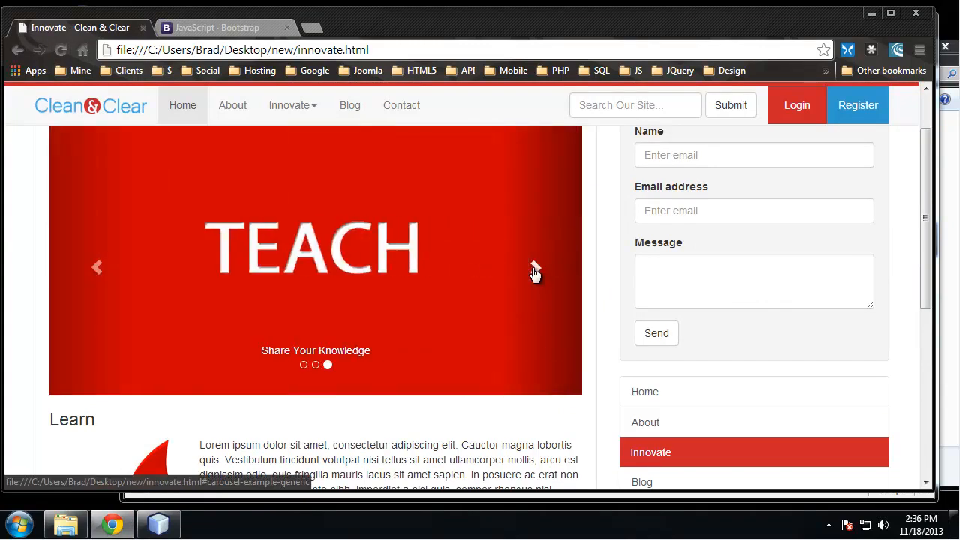
Step: Cycle the carousel through the Learn, Teach and Create slides with indicators and arrows, then return to the top
scroll(down, 3)
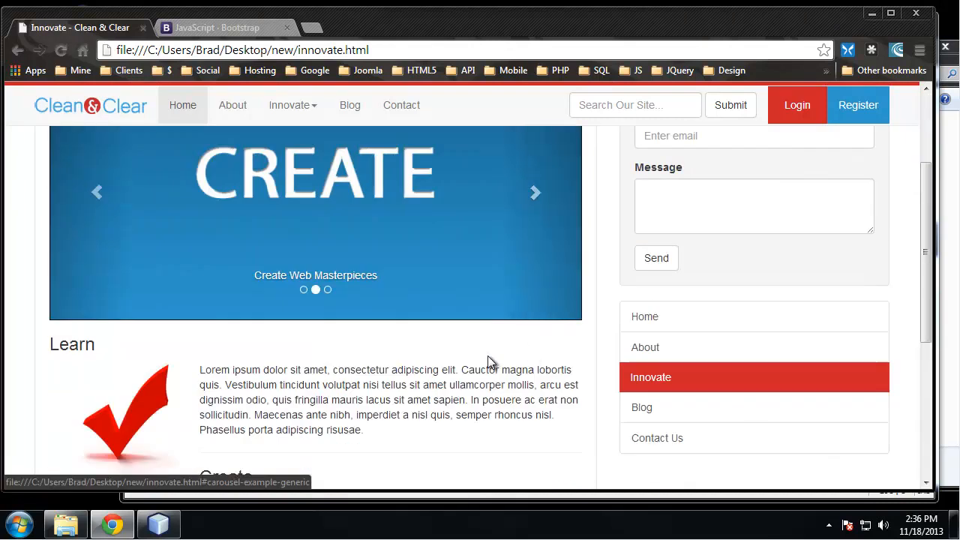
click(326, 289)
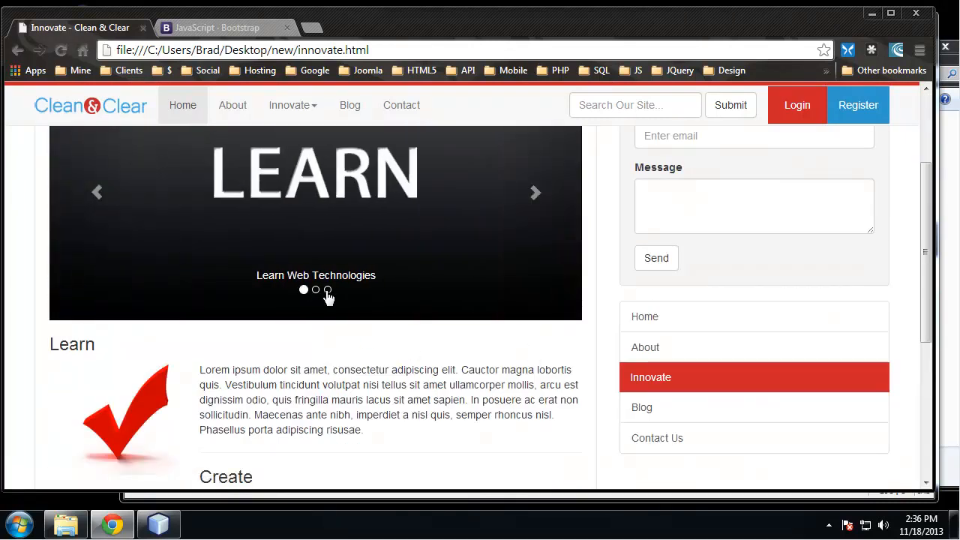
click(327, 290)
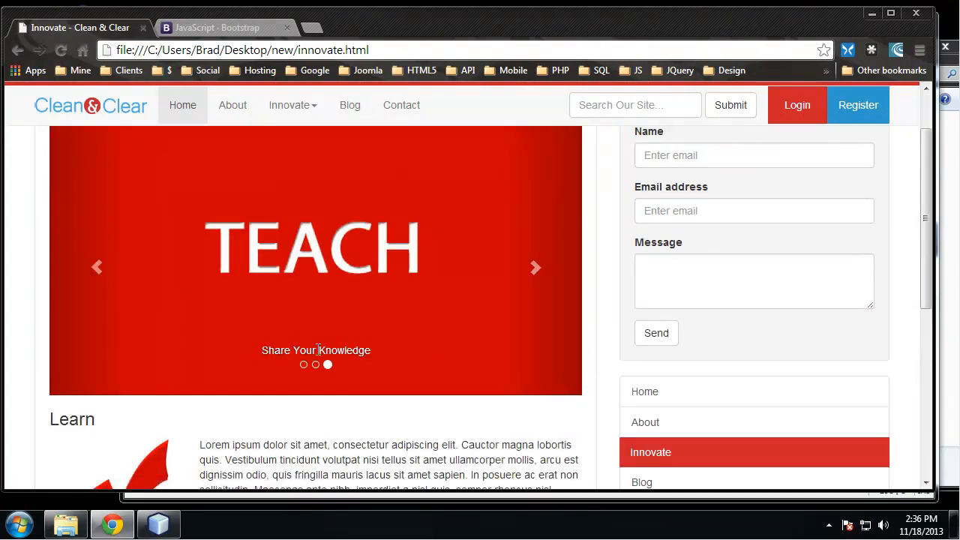
click(96, 267)
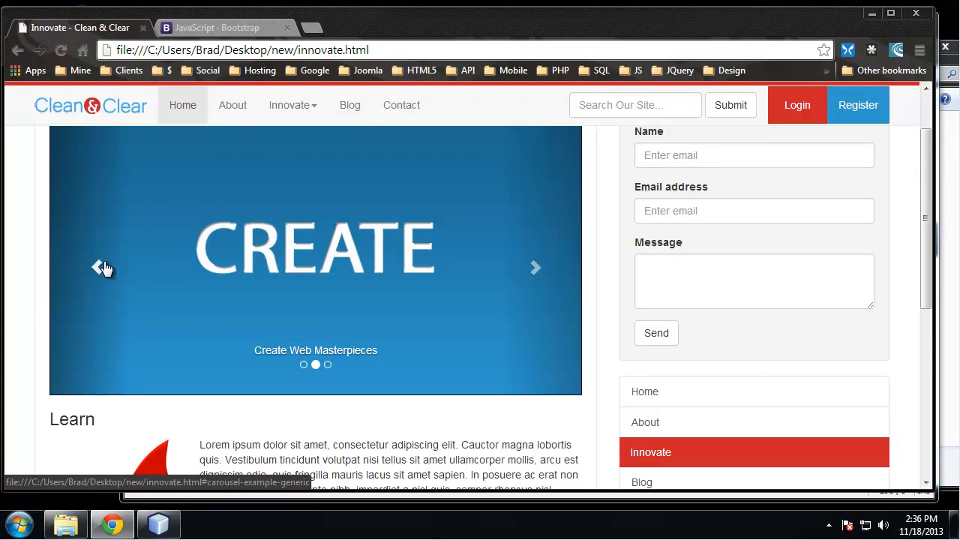
mouse_move(537, 267)
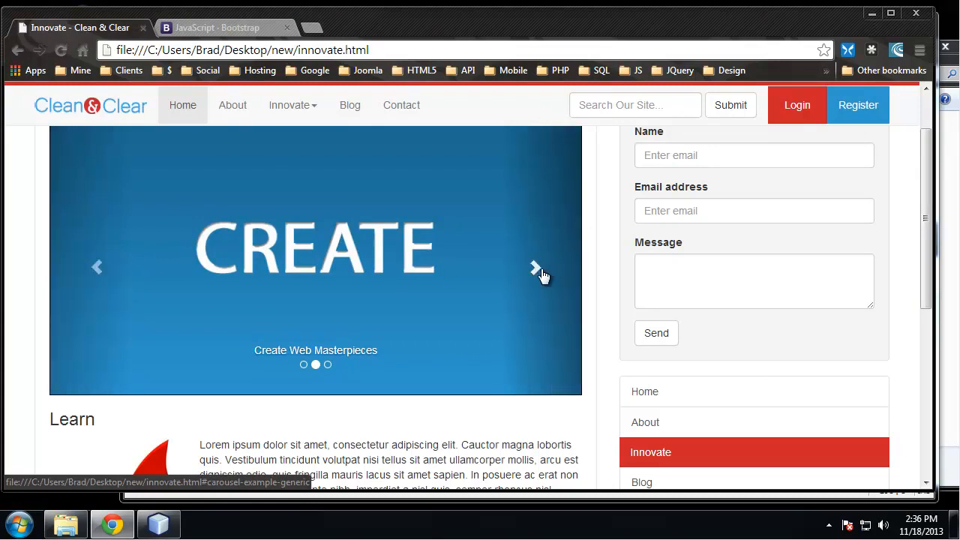
scroll(up, 3)
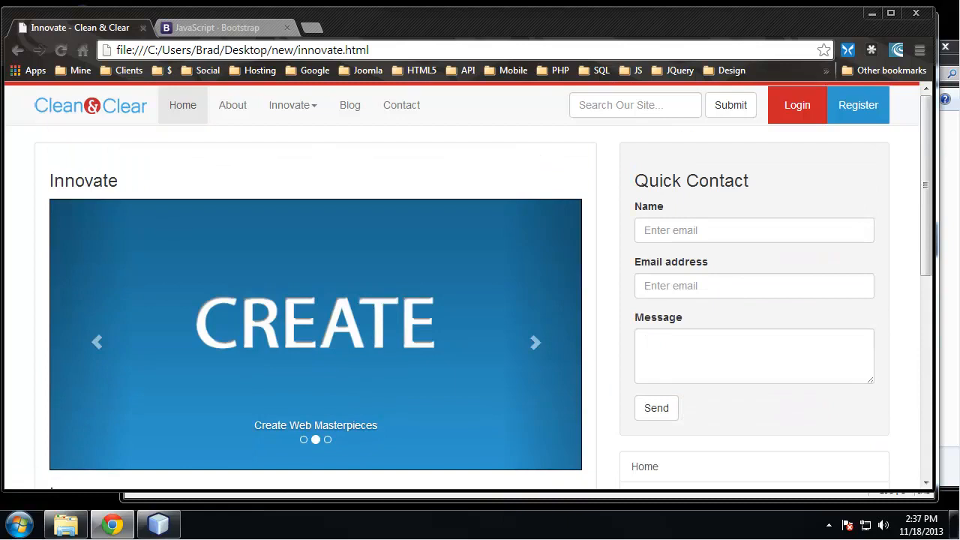
mouse_move(275, 228)
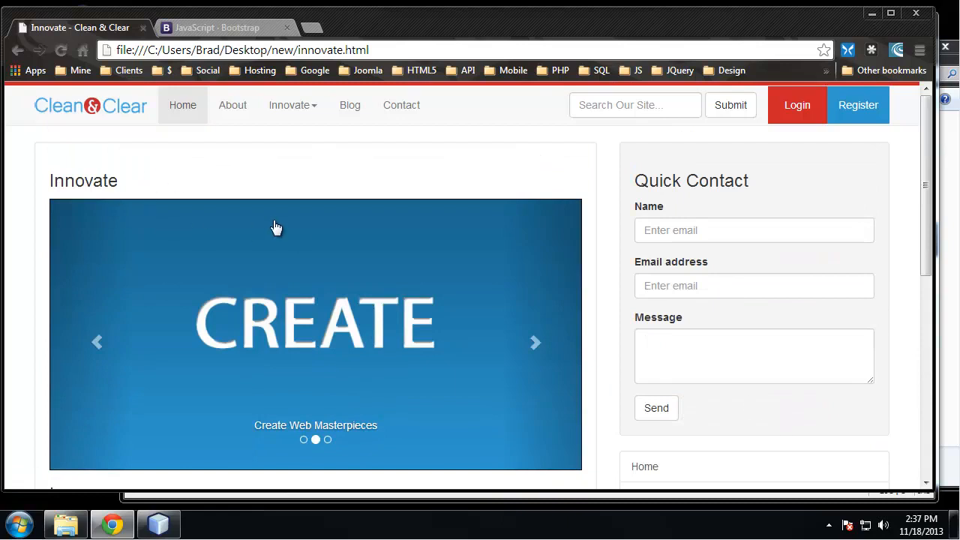
Step: Load about.html from the navbar and view its tabbed section and footer
click(232, 105)
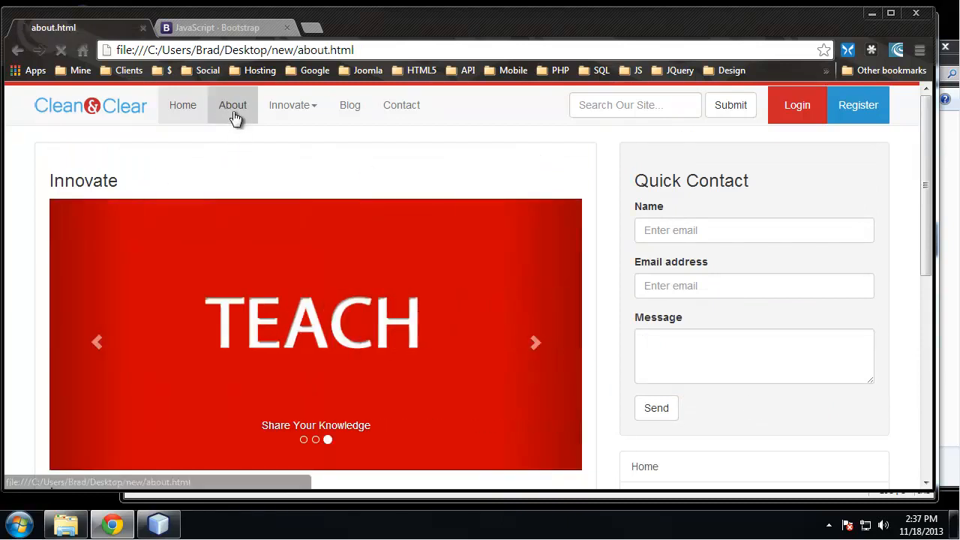
click(232, 105)
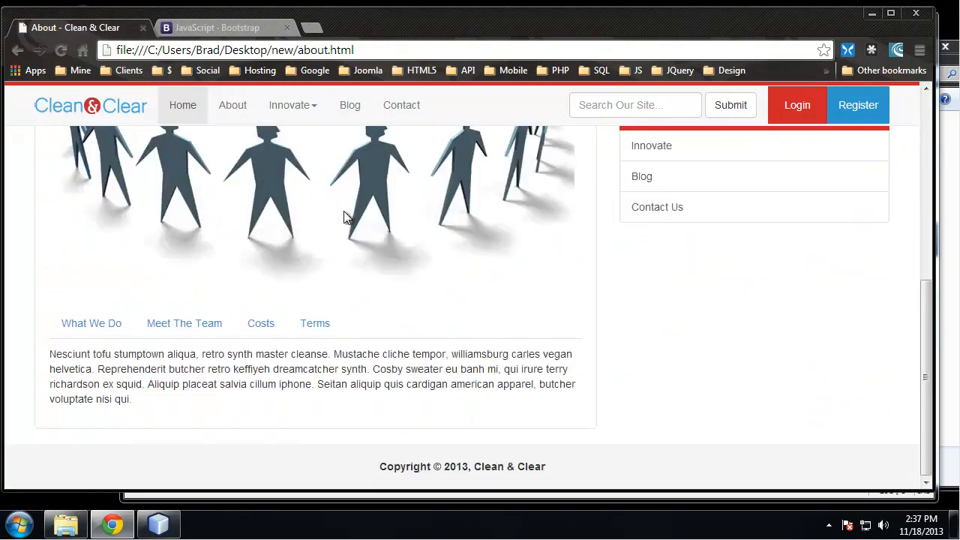
mouse_move(900, 429)
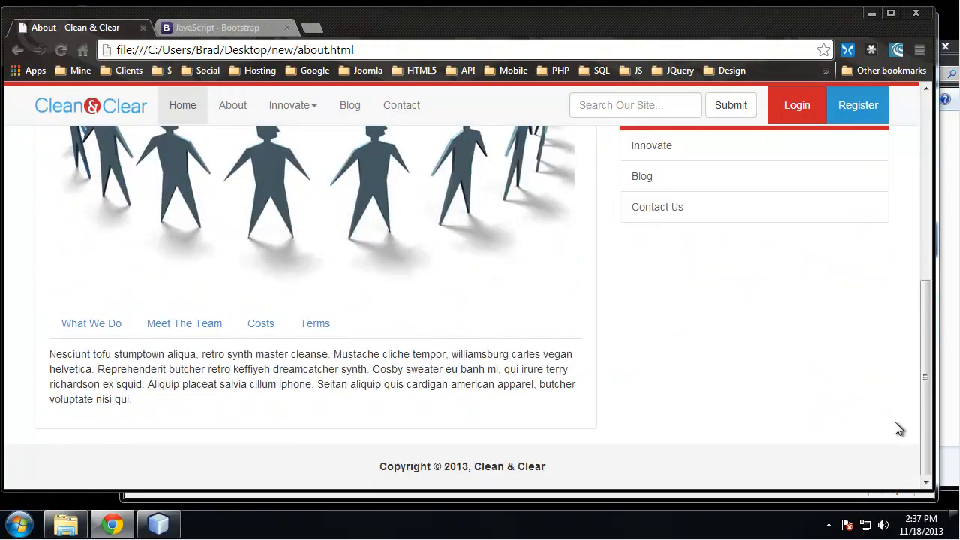
mouse_move(847, 429)
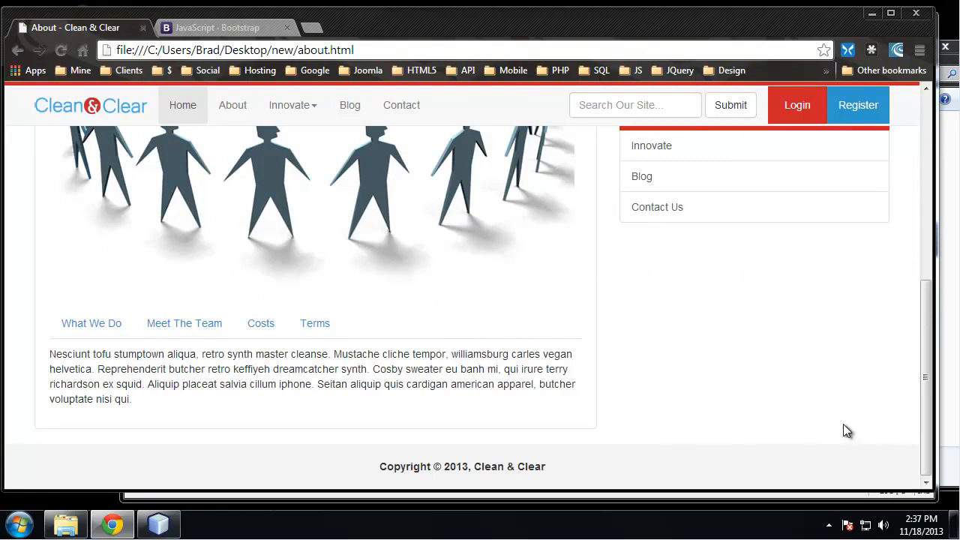
mouse_move(603, 288)
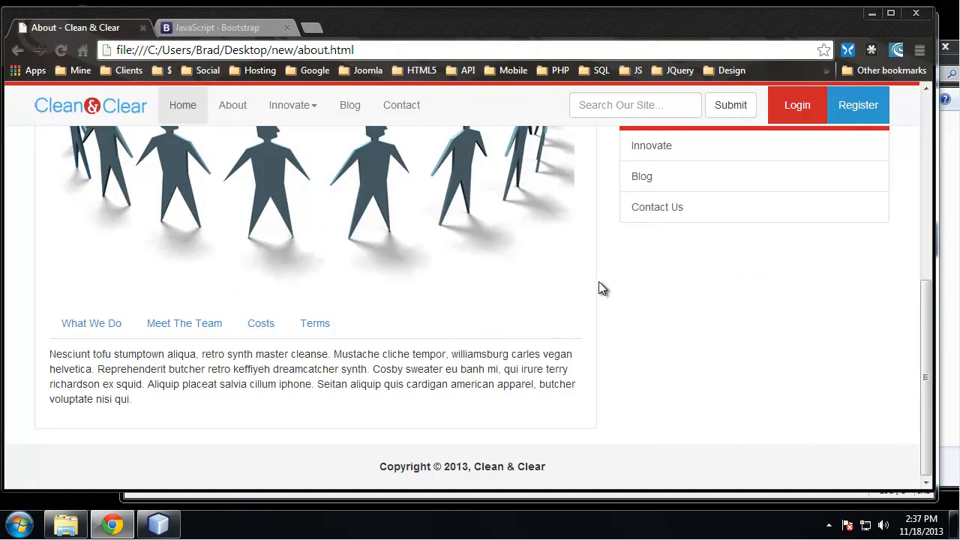
mouse_move(668, 266)
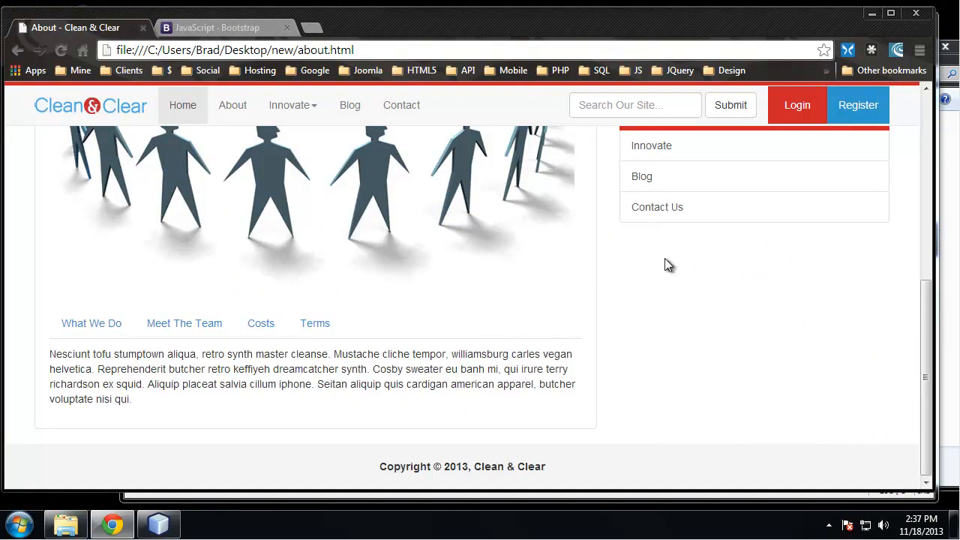
Step: Bring up the Bootstrap Collapse docs and try toggling Collapsible Group Item #2
click(218, 27)
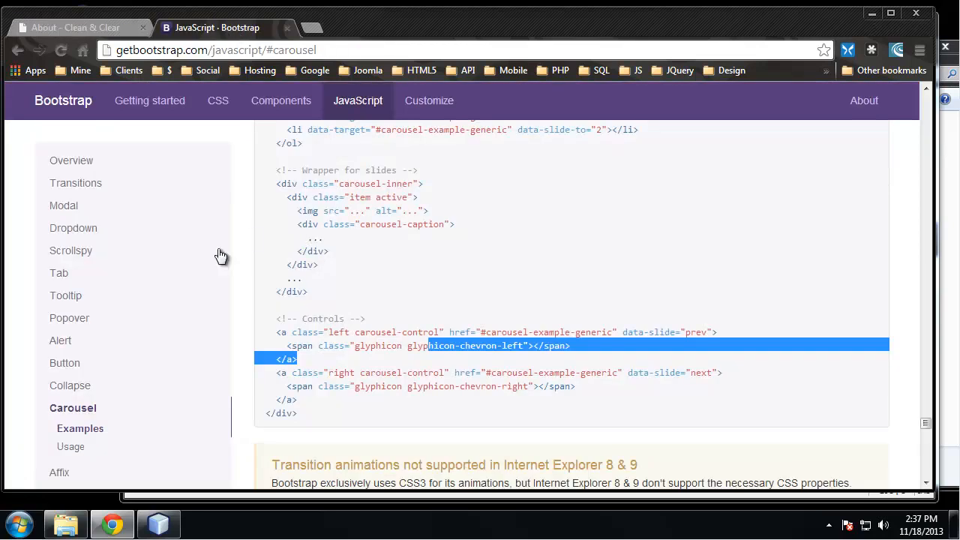
scroll(down, 3)
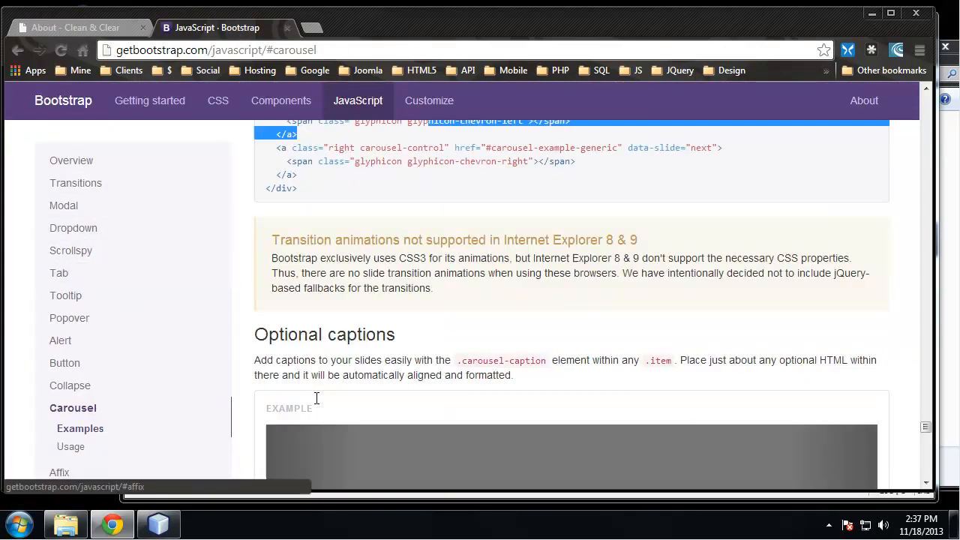
click(72, 386)
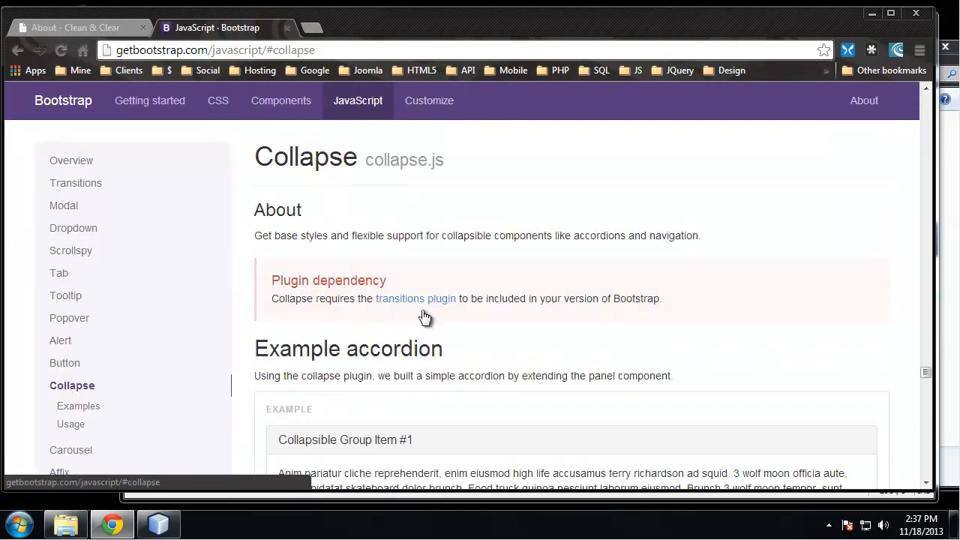
scroll(down, 3)
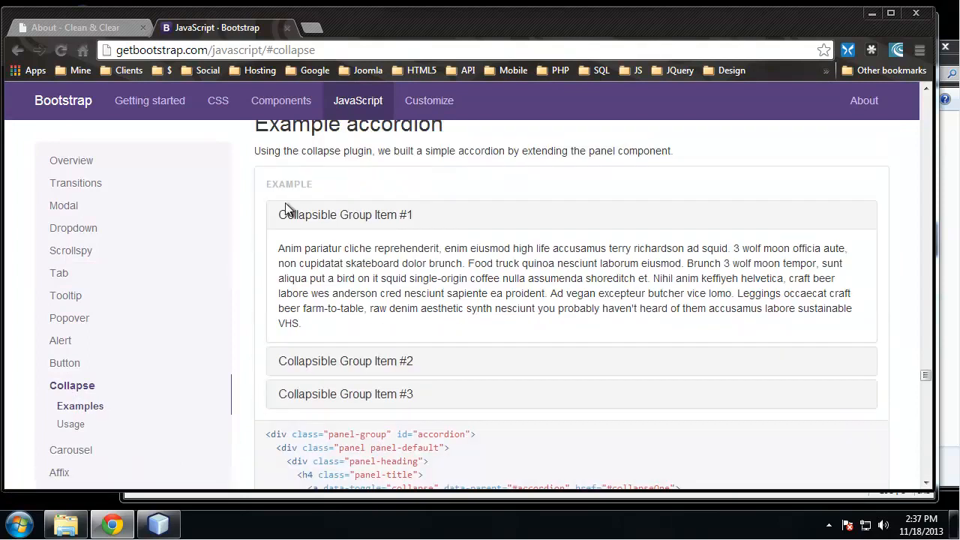
mouse_move(330, 267)
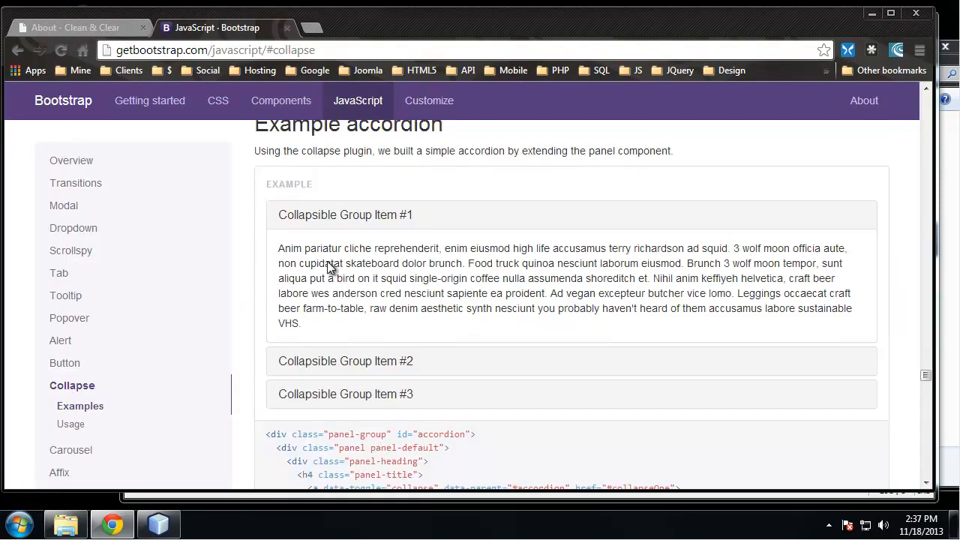
mouse_move(827, 243)
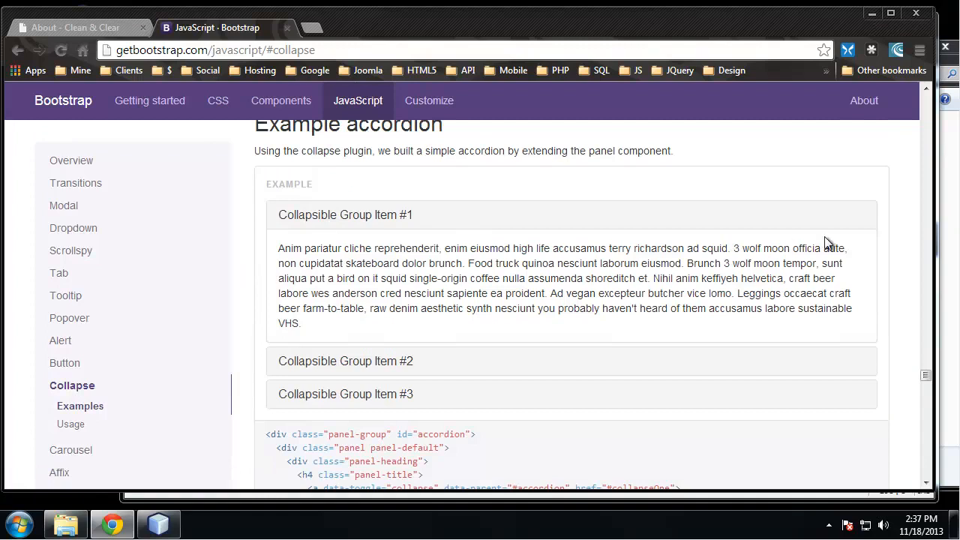
mouse_move(352, 366)
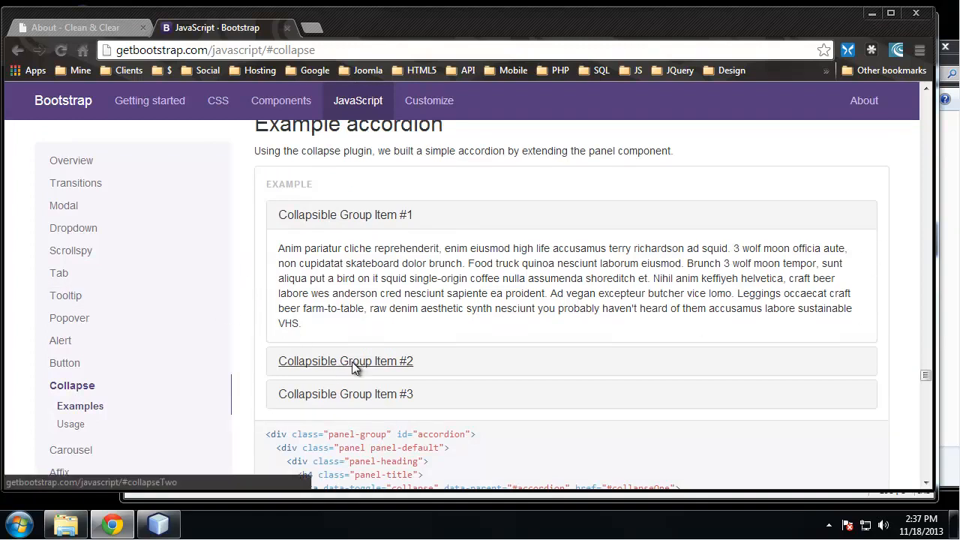
click(345, 360)
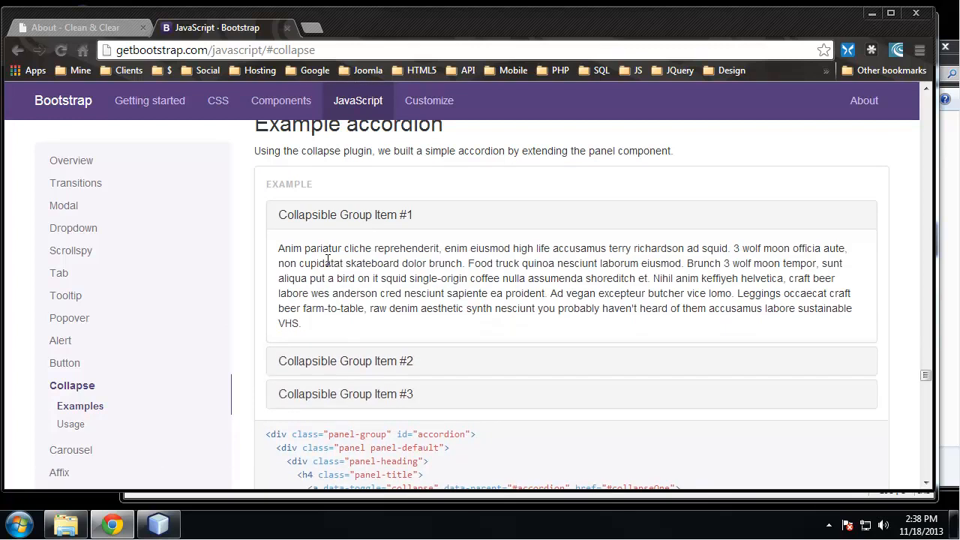
Step: Review the example accordion markup for copying, then return to NetBeans
scroll(down, 3)
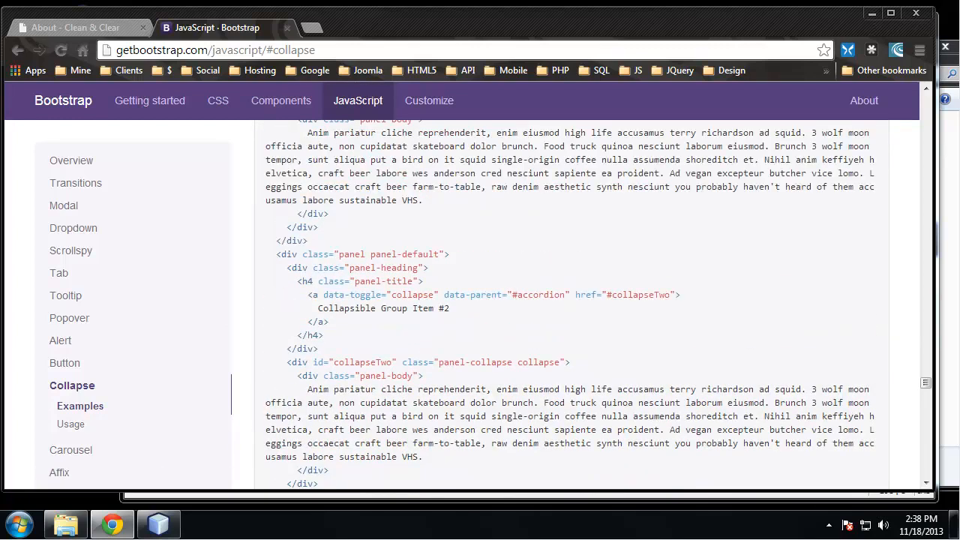
scroll(down, 3)
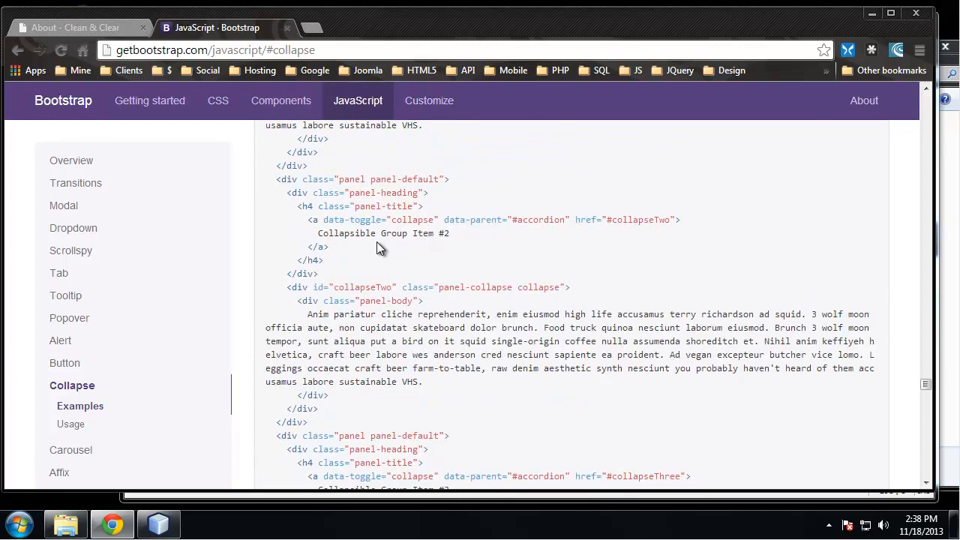
scroll(up, 3)
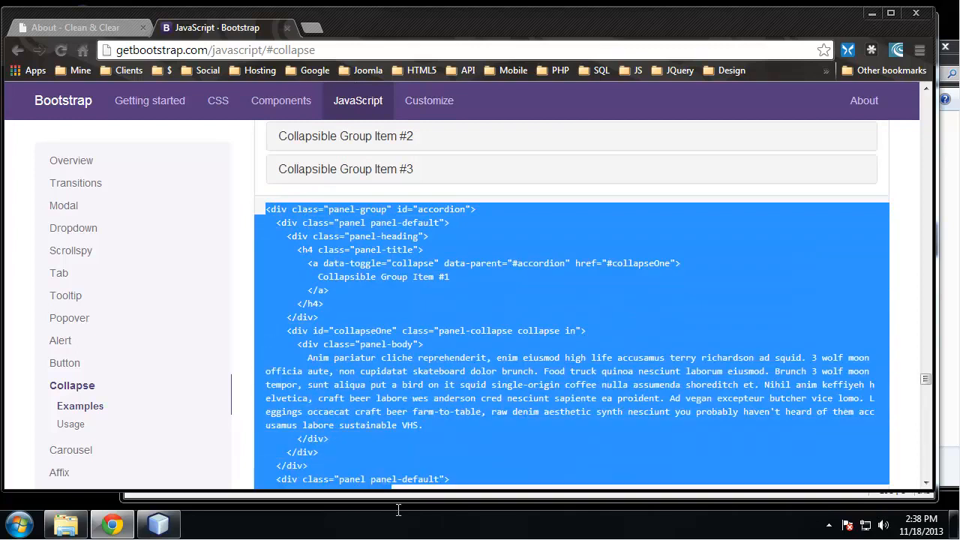
scroll(down, 3)
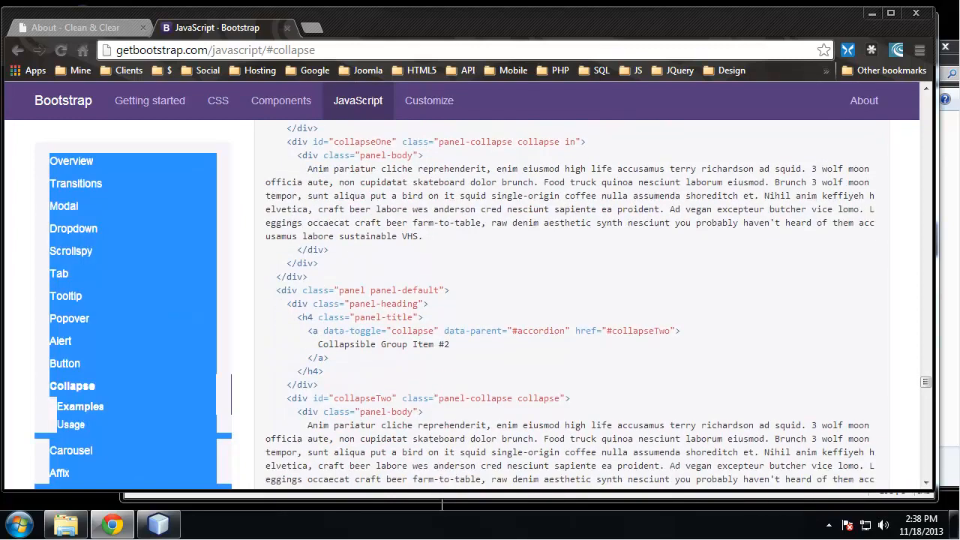
scroll(down, 3)
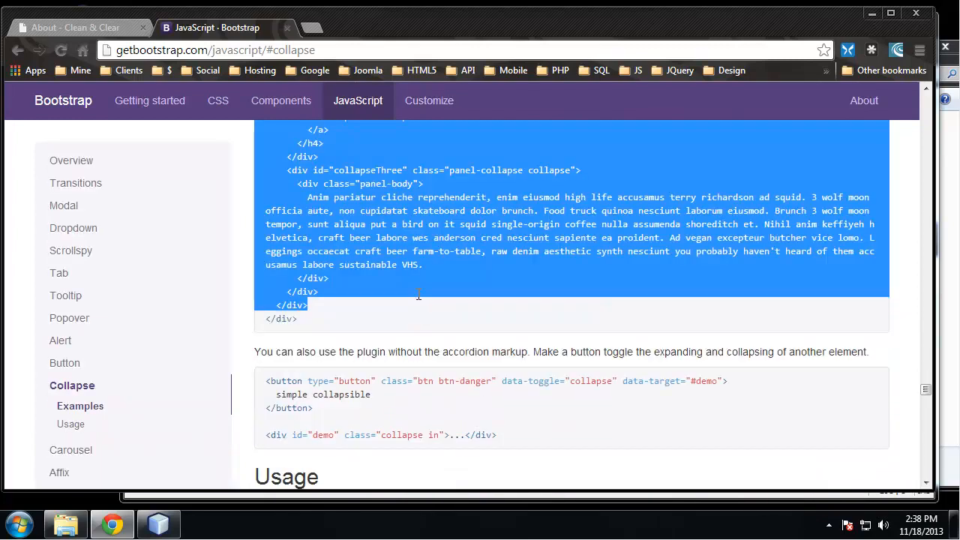
mouse_move(411, 309)
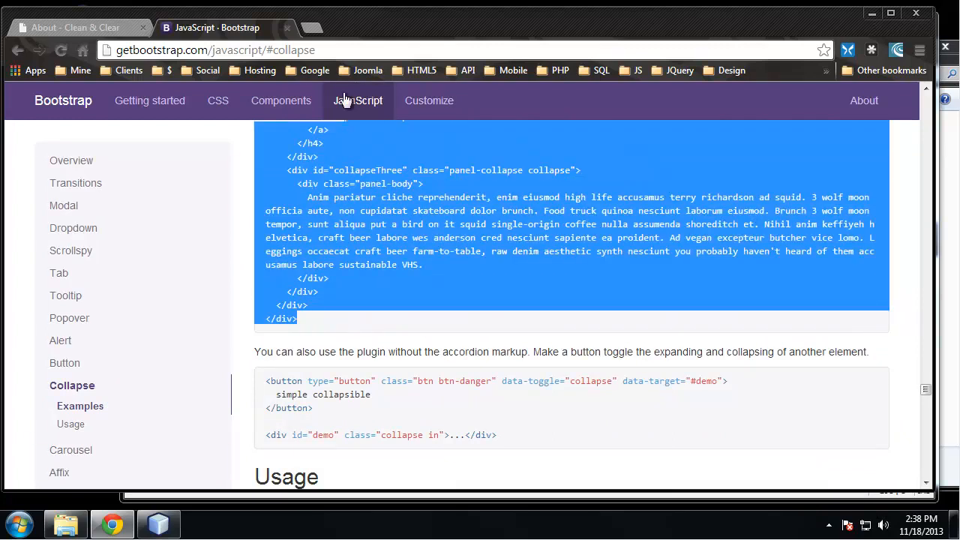
scroll(up, 3)
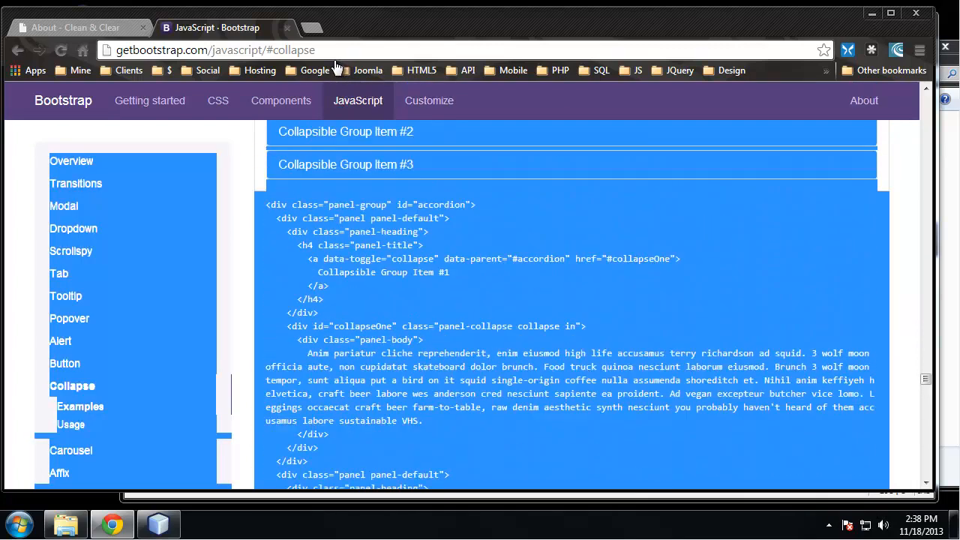
scroll(up, 3)
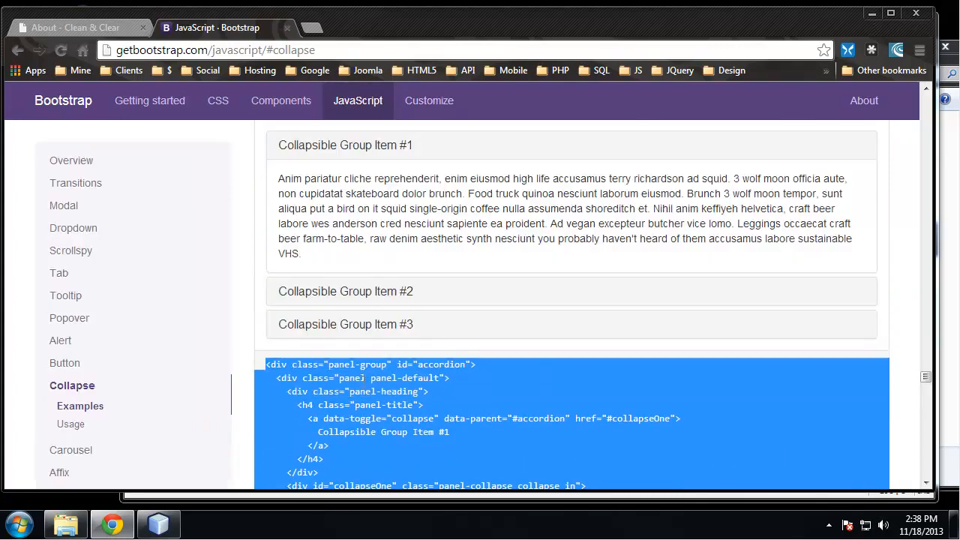
click(157, 522)
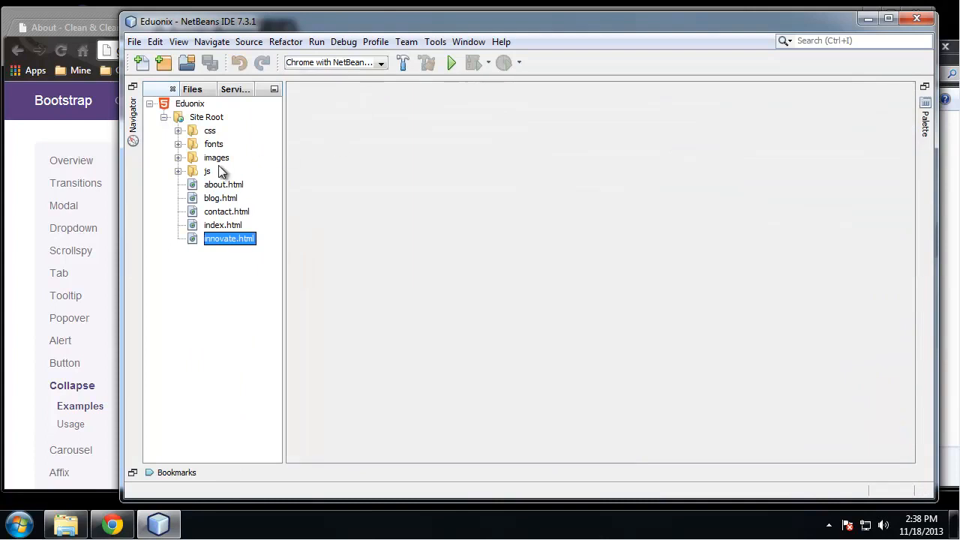
Step: Review the panel-group accordion markup in about.html and save the file
double_click(224, 183)
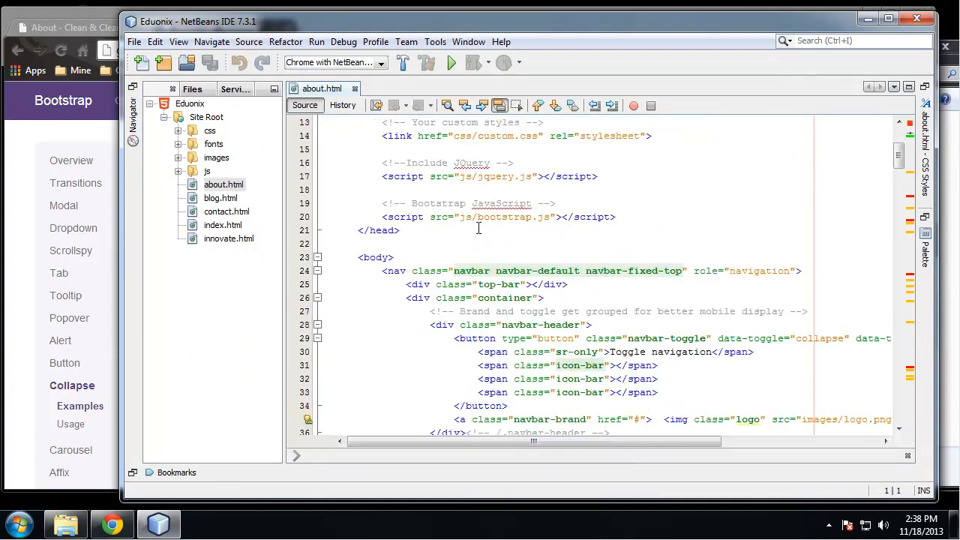
scroll(down, 3)
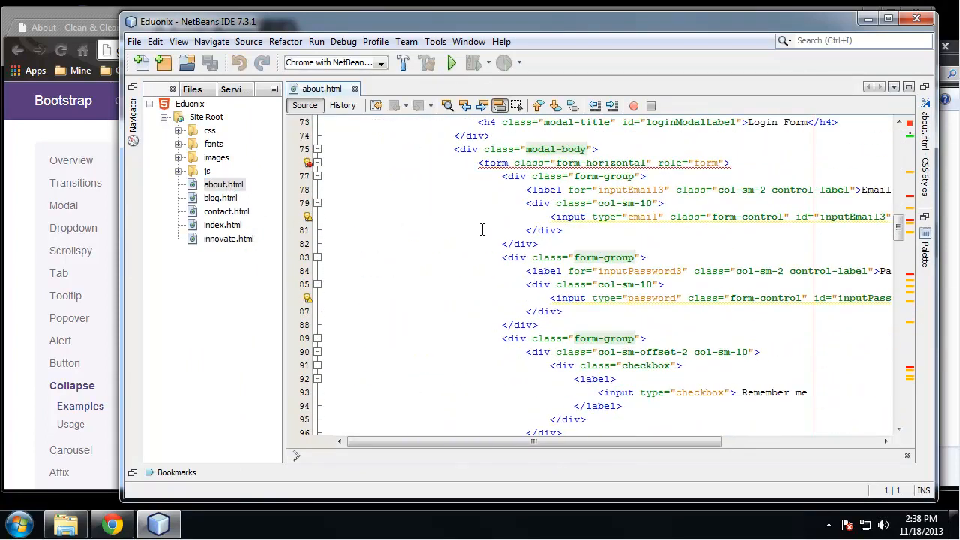
scroll(down, 3)
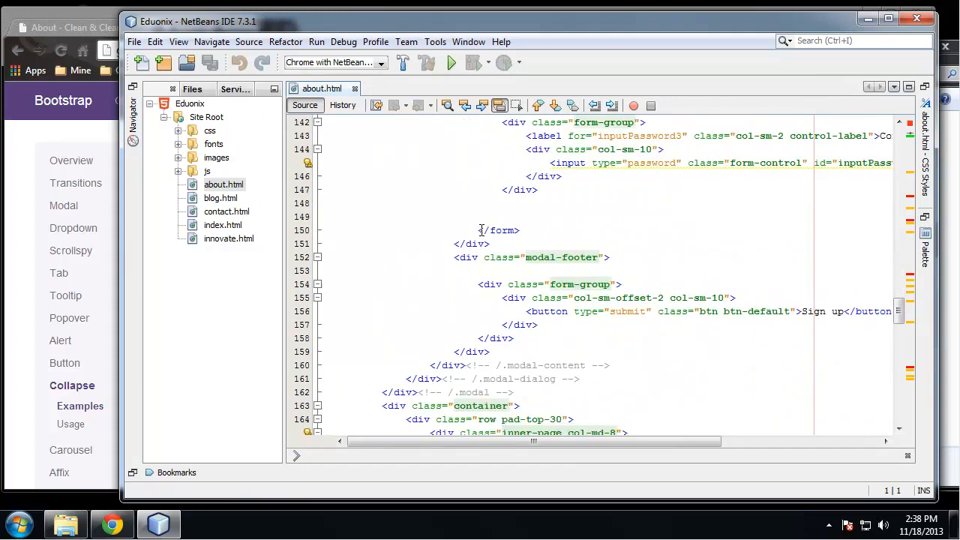
scroll(down, 3)
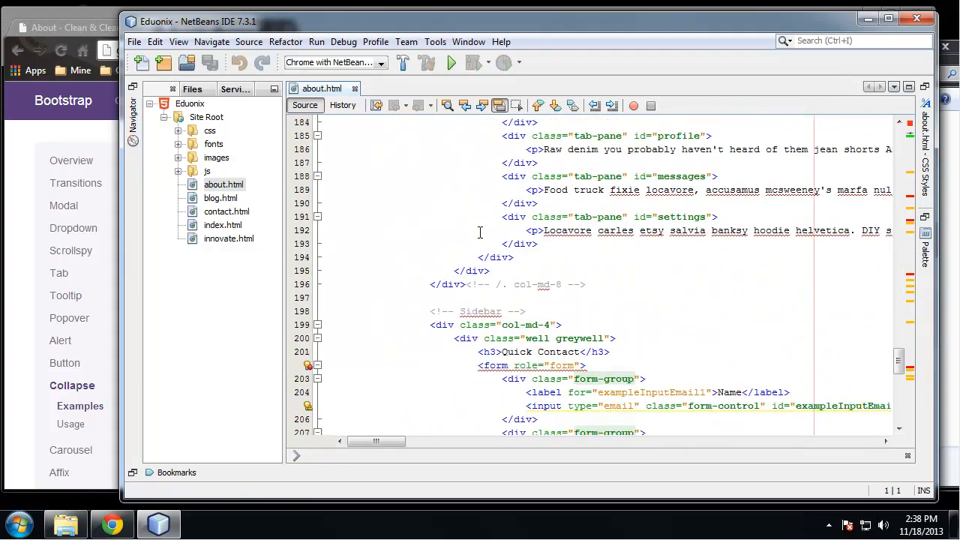
scroll(down, 3)
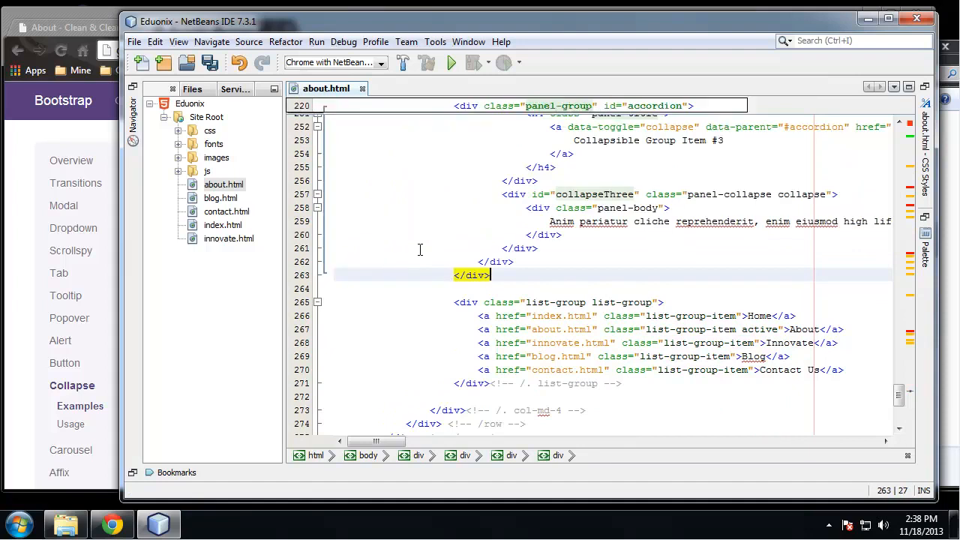
scroll(up, 3)
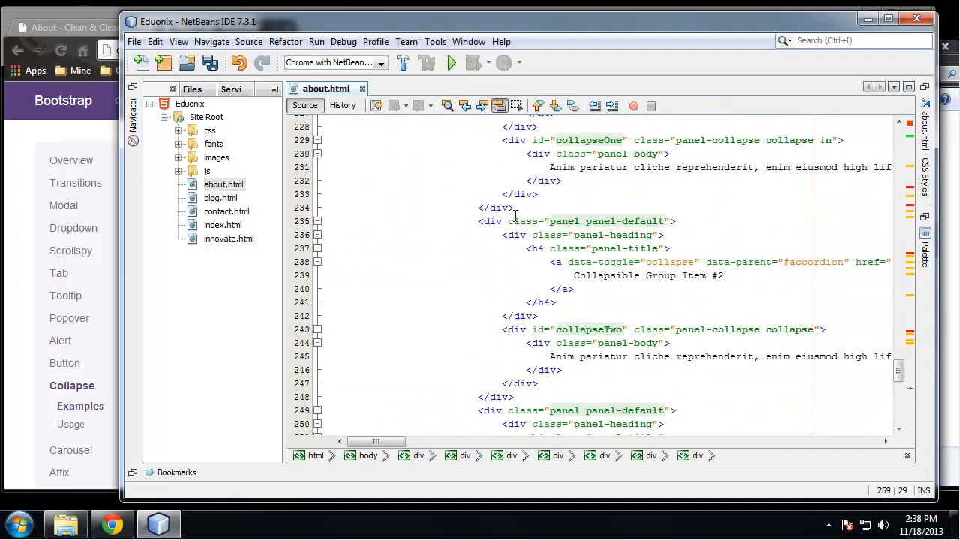
scroll(up, 3)
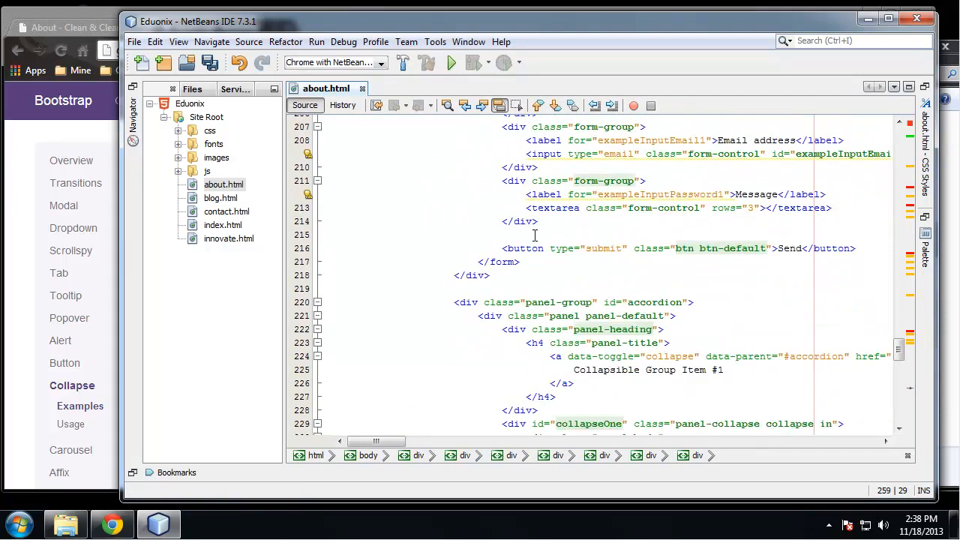
key(ctrl+s)
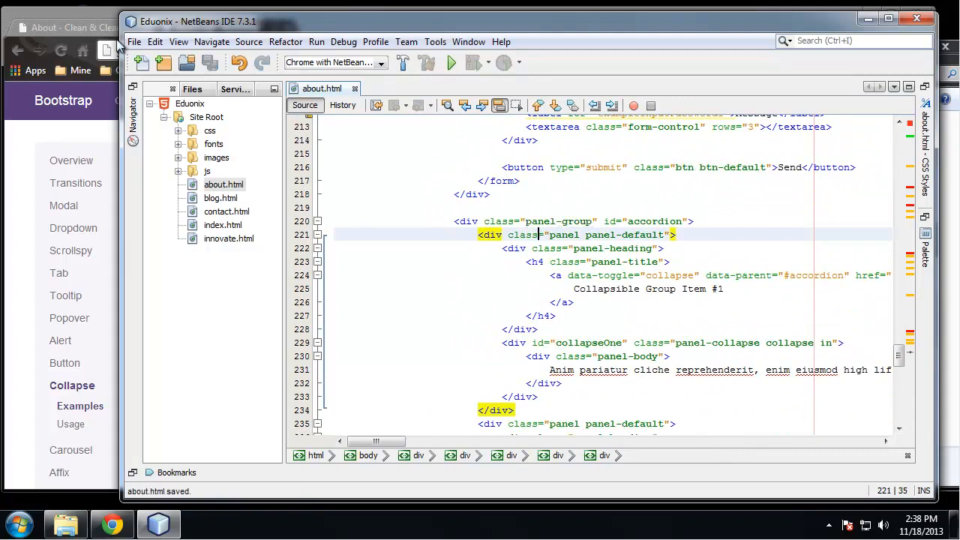
click(111, 522)
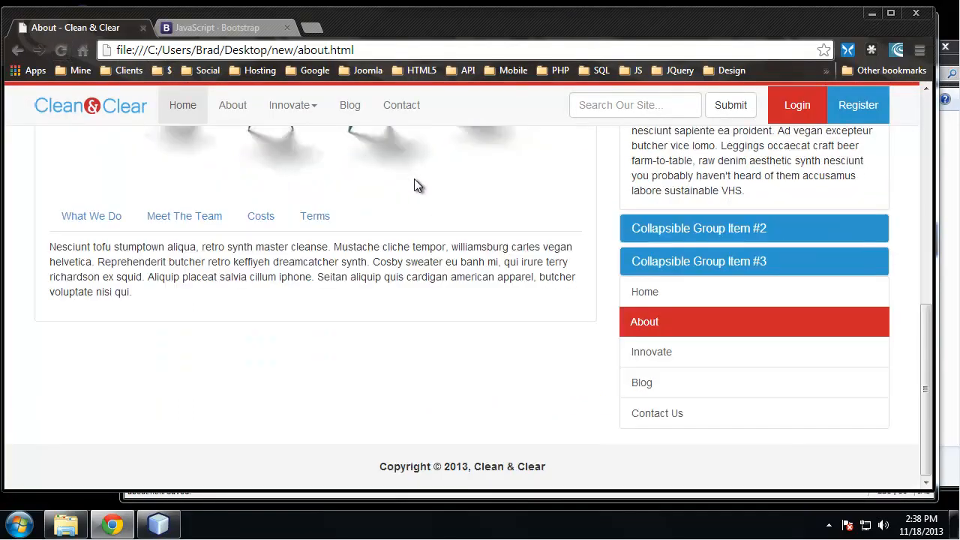
scroll(up, 3)
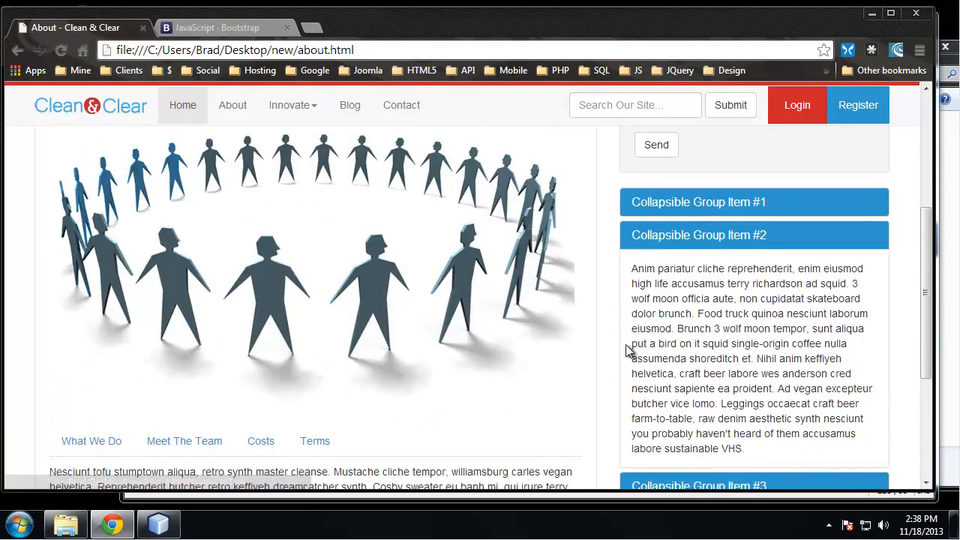
scroll(down, 3)
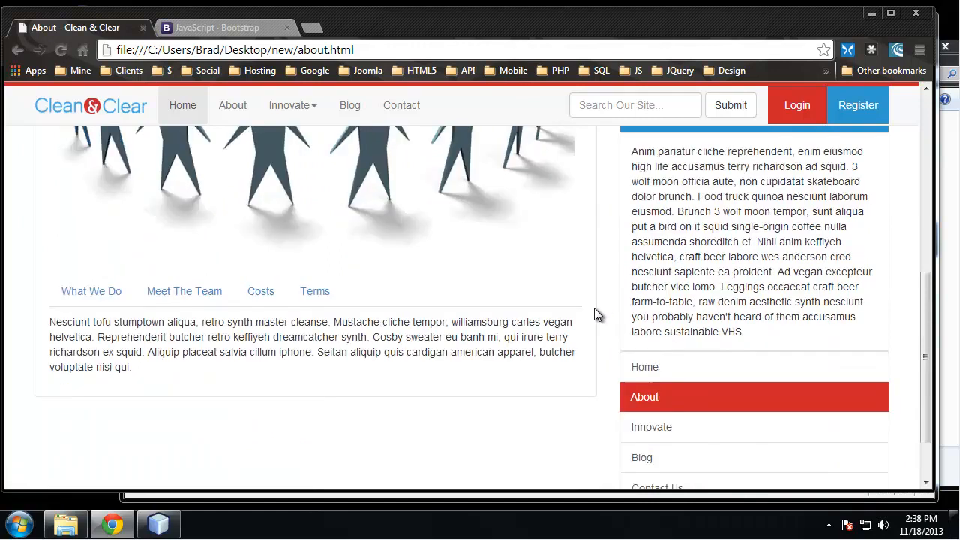
scroll(up, 3)
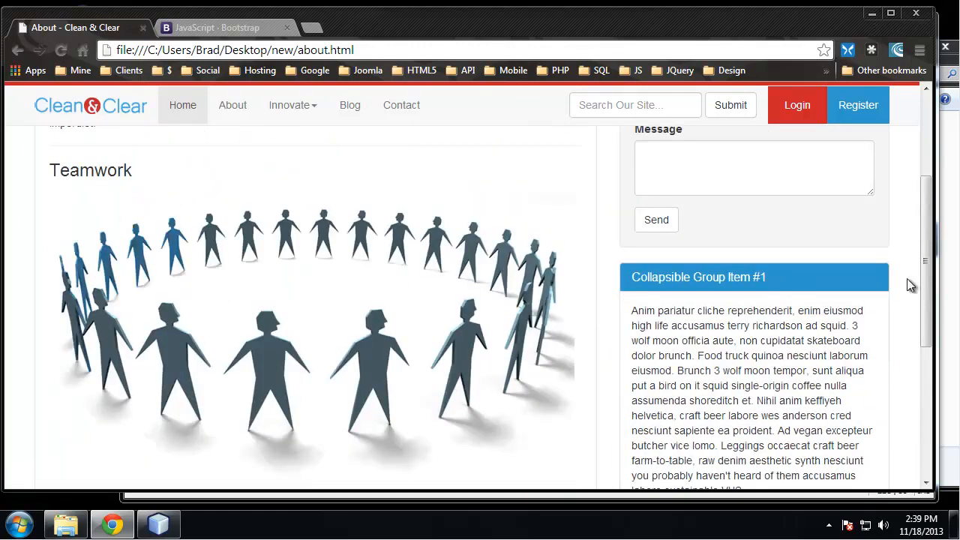
scroll(down, 3)
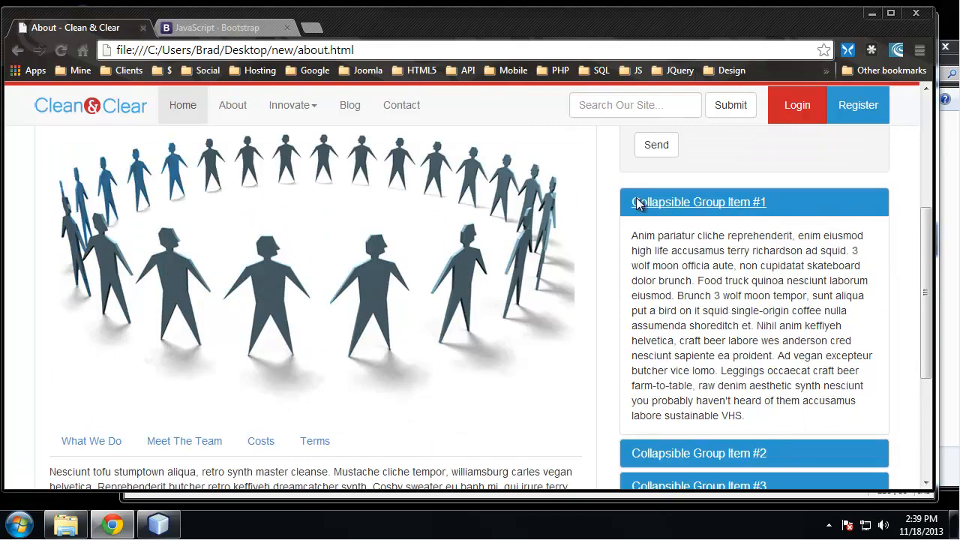
scroll(down, 3)
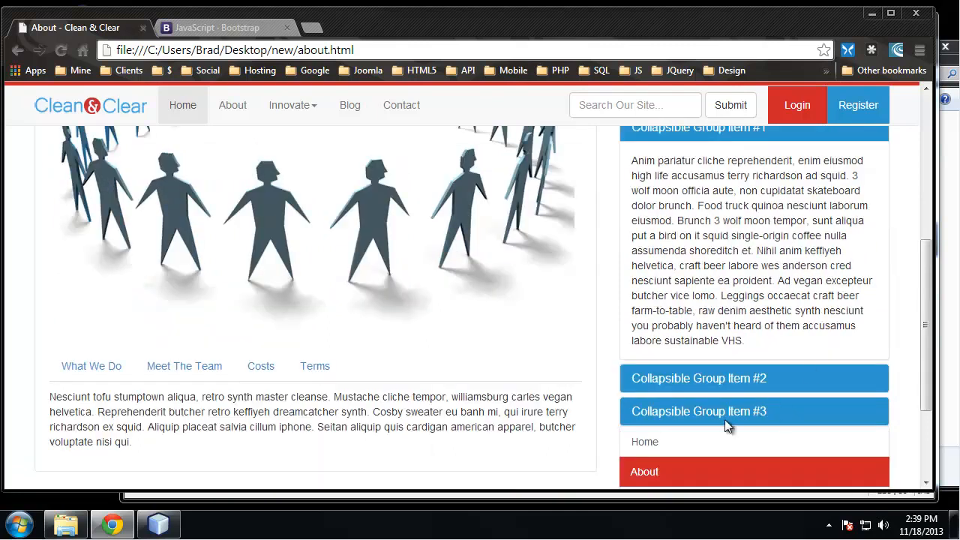
scroll(down, 3)
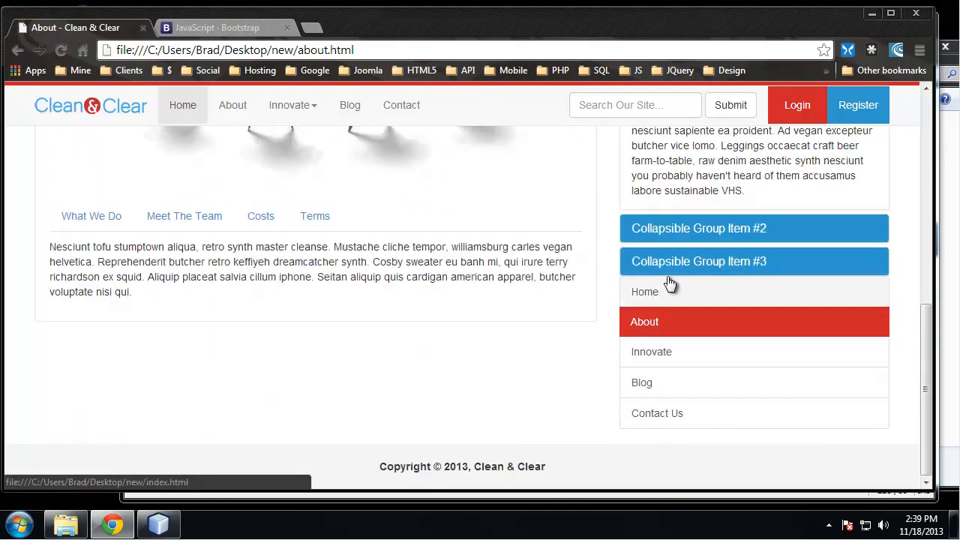
mouse_move(650, 281)
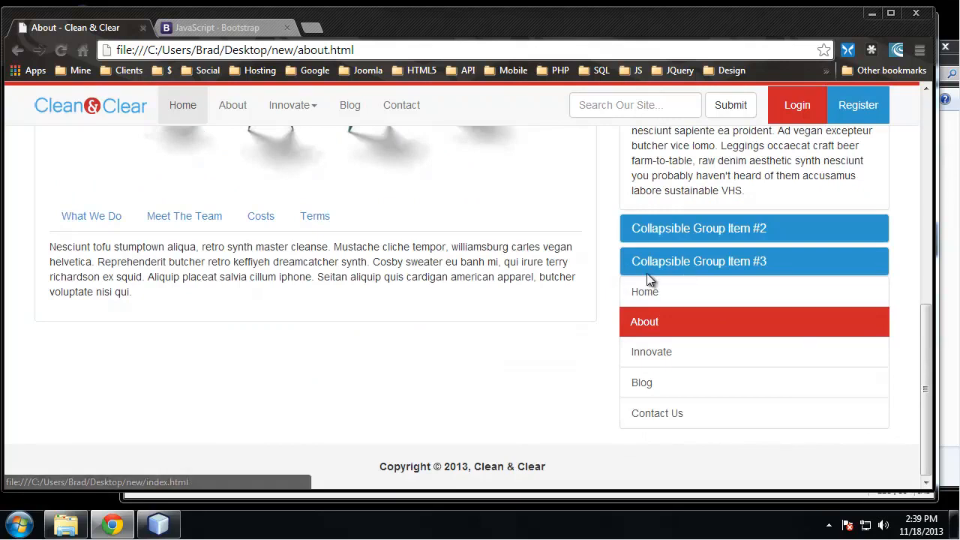
mouse_move(666, 282)
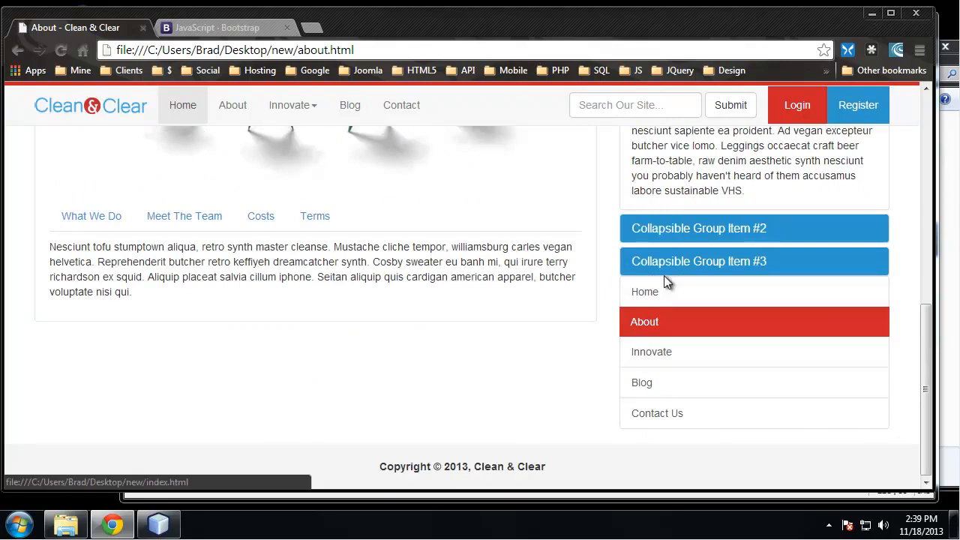
scroll(up, 3)
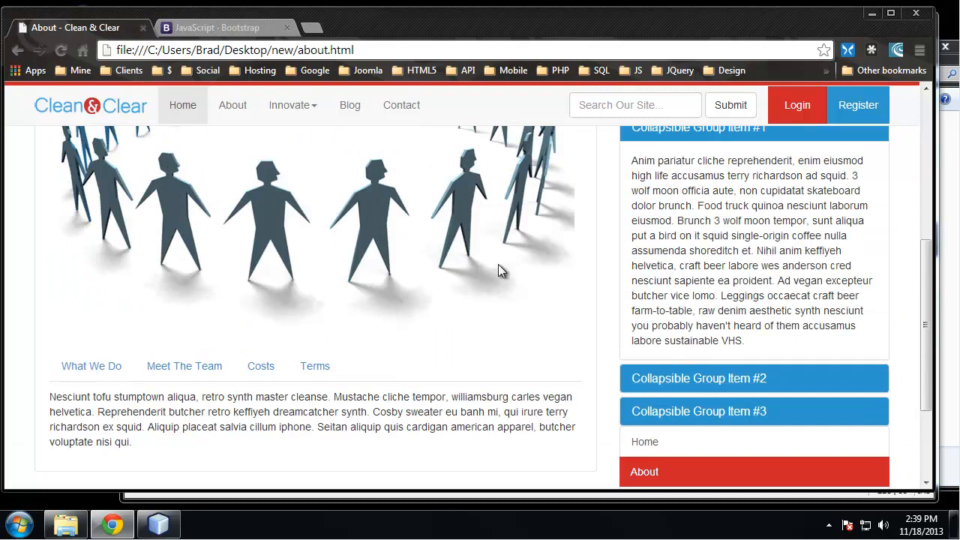
scroll(up, 3)
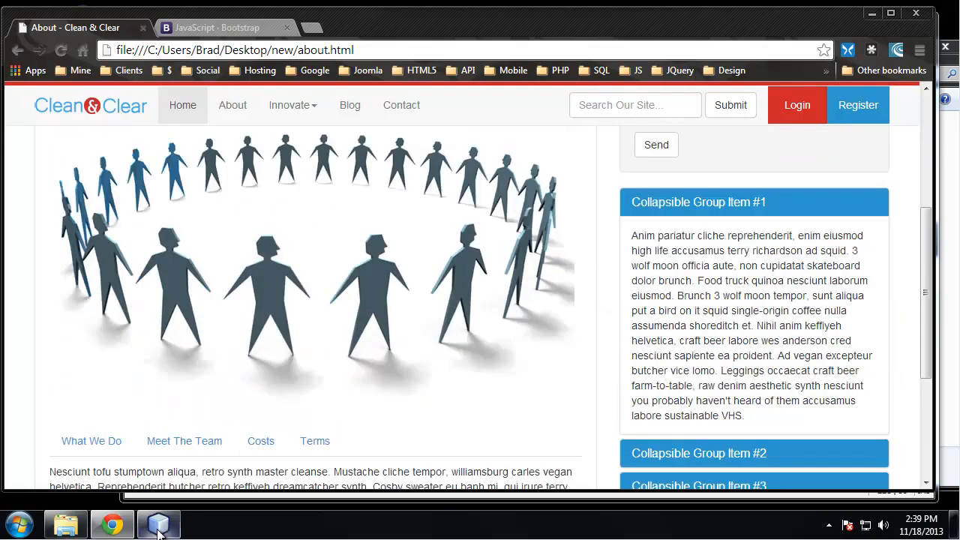
Step: Open custom.css from the css folder in the Files tree alongside about.html
click(158, 522)
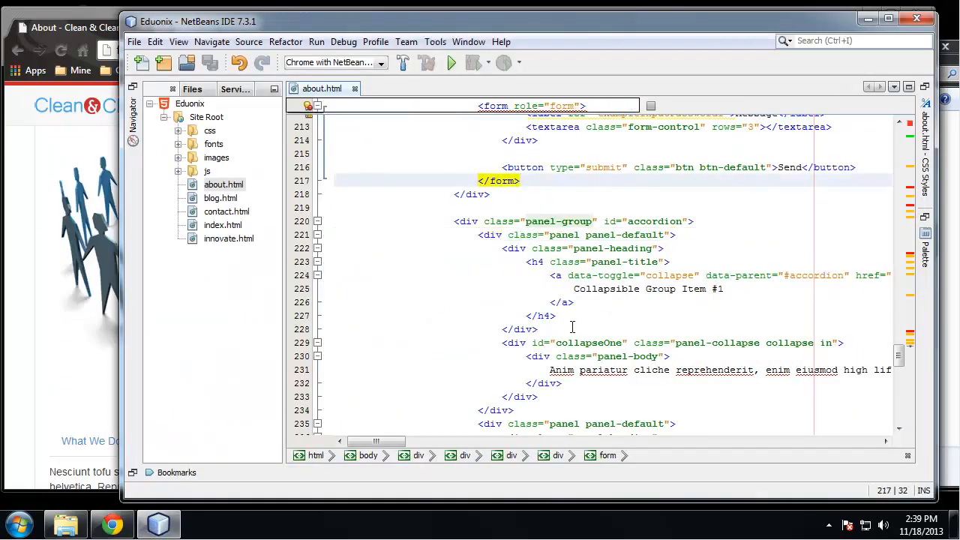
scroll(down, 3)
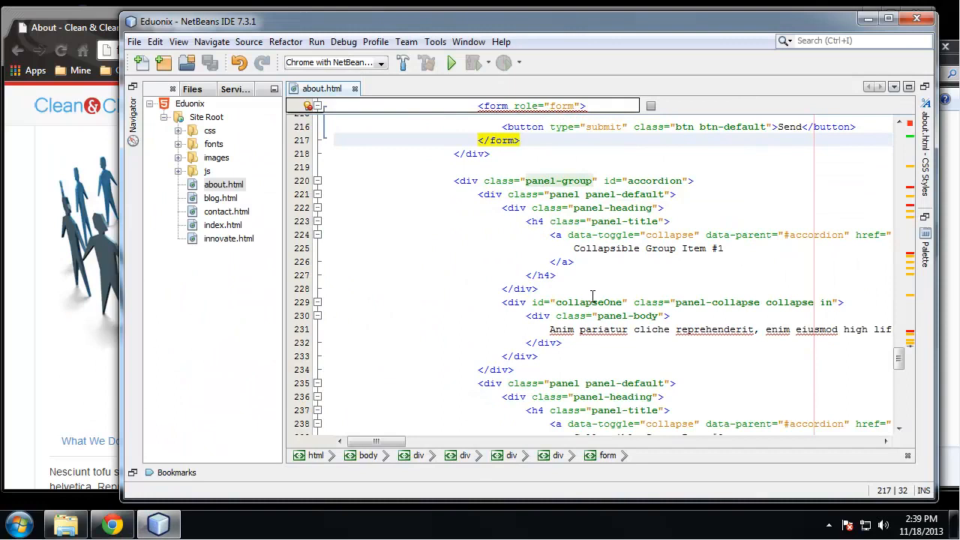
click(180, 130)
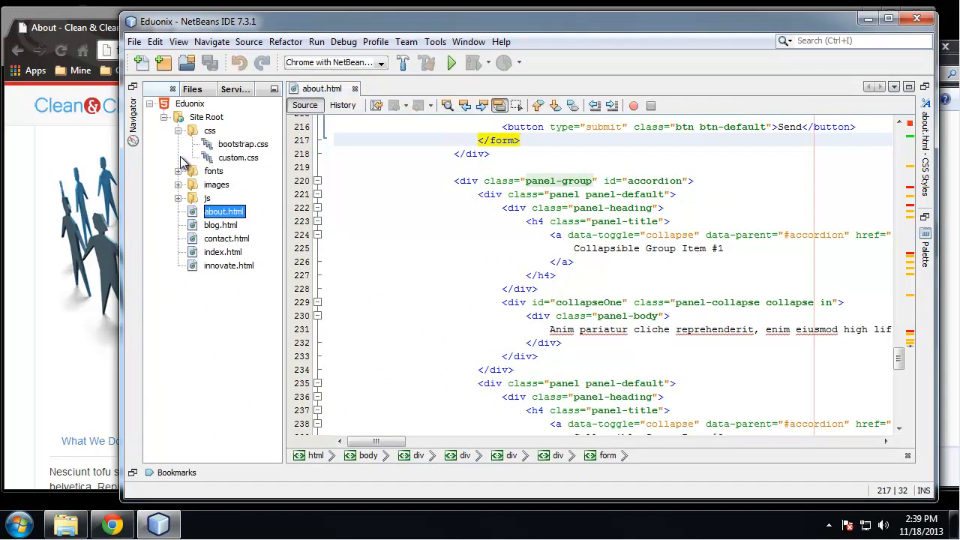
double_click(238, 158)
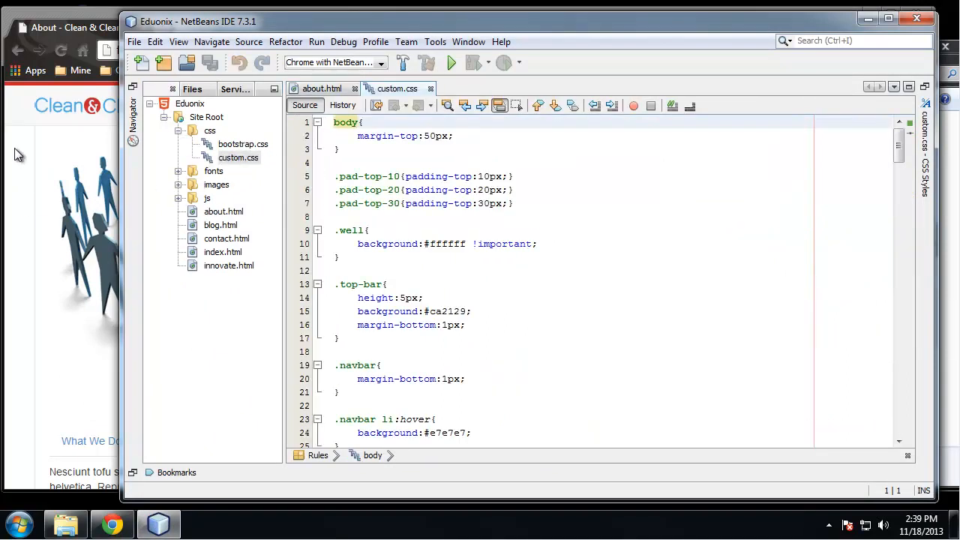
click(111, 522)
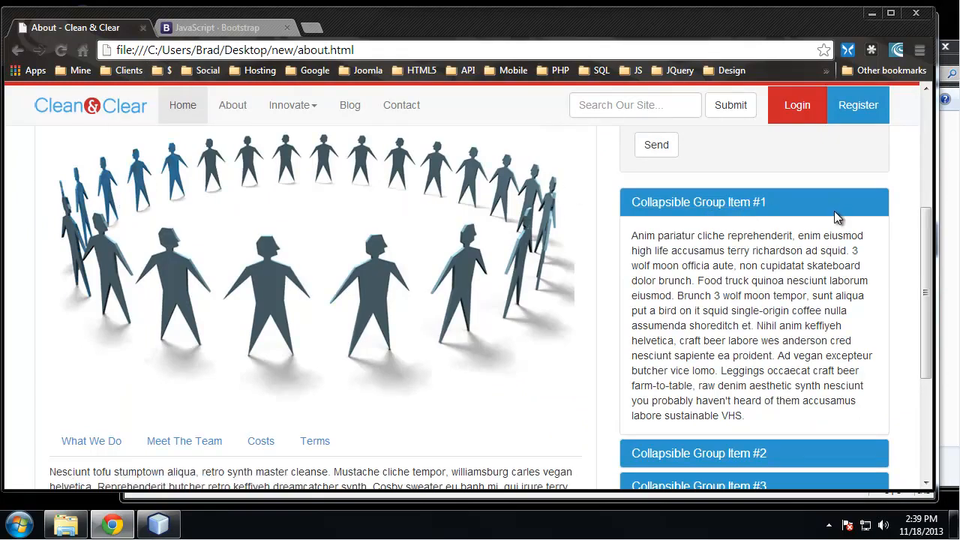
Step: Inspect the first div.panel-heading in Developer Tools to see its blue background rule from custom.css
key(F12)
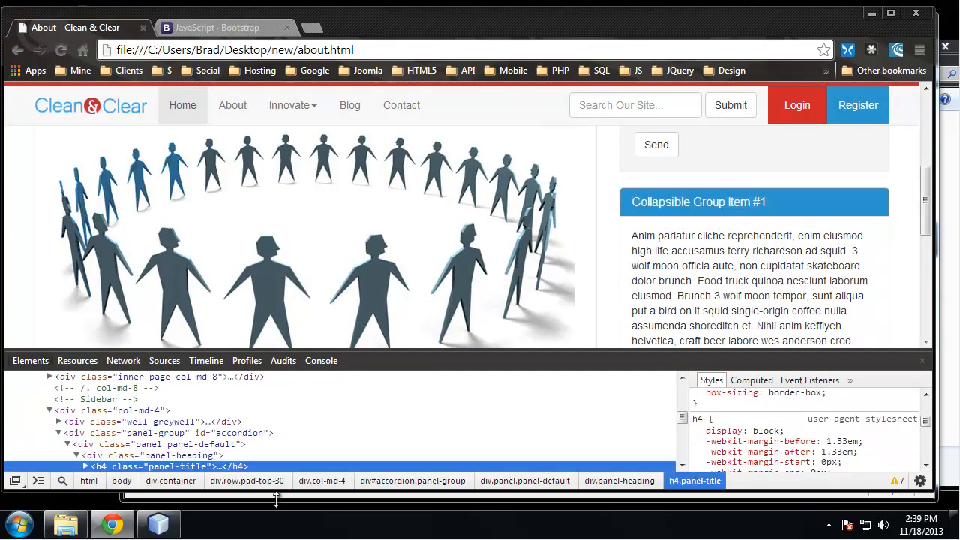
click(163, 456)
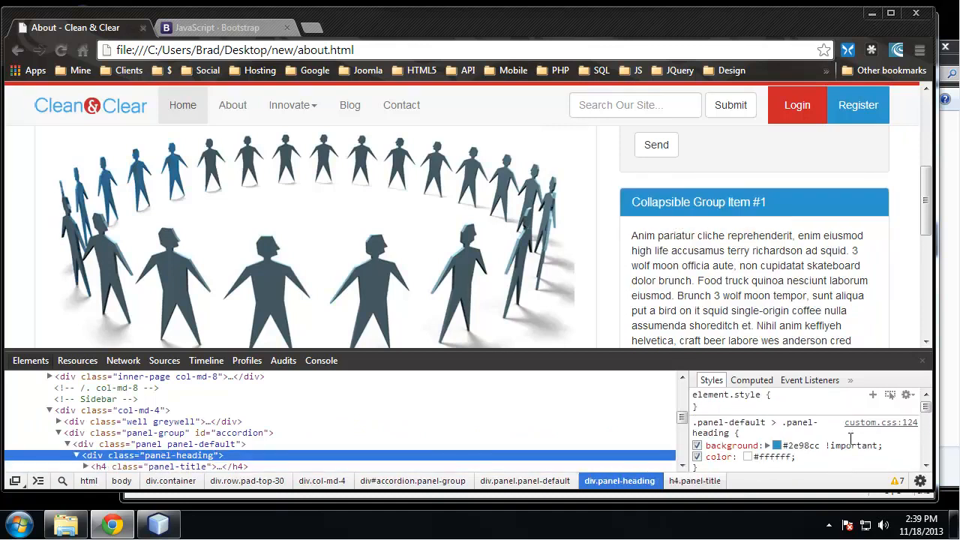
mouse_move(873, 428)
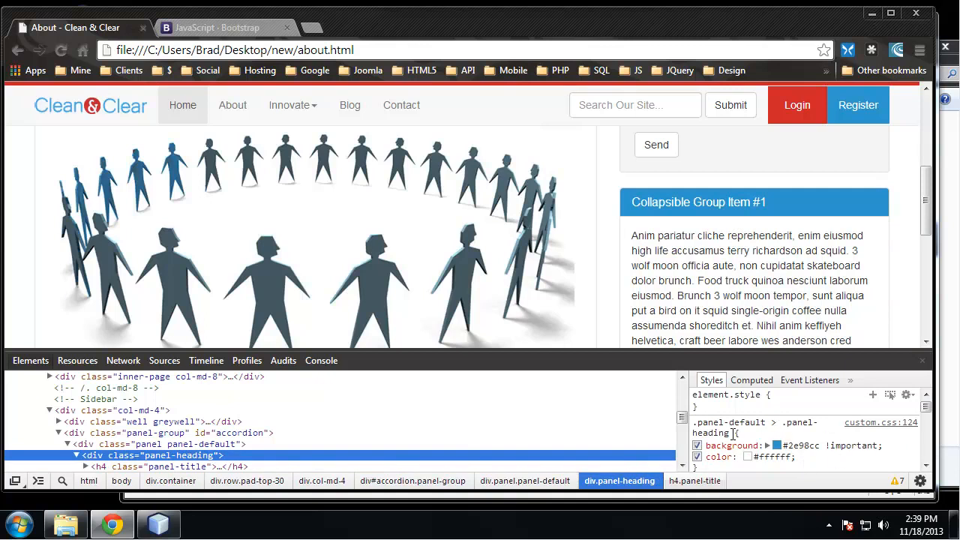
scroll(down, 3)
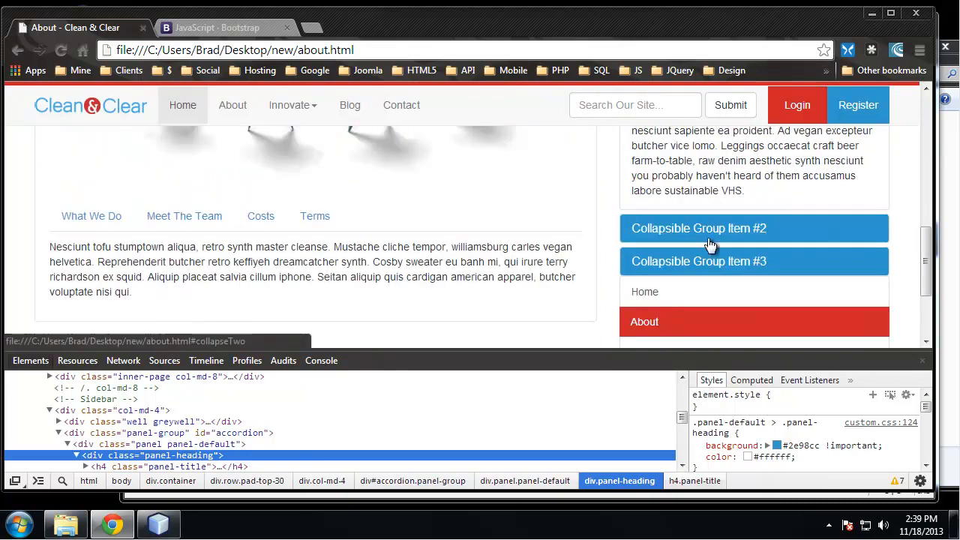
click(158, 523)
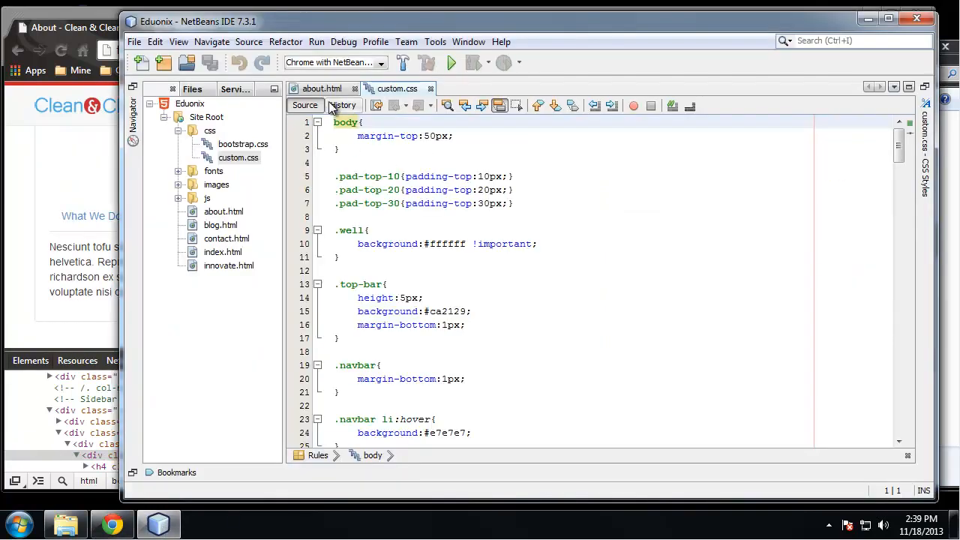
Step: Add the class 'panel-blue-heading' to the first accordion heading on about.html line 222
click(321, 87)
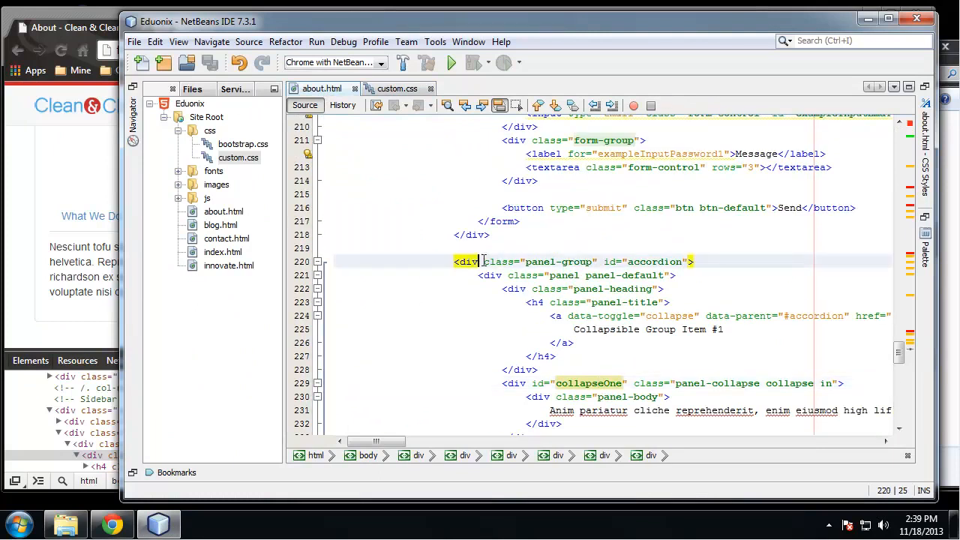
scroll(down, 3)
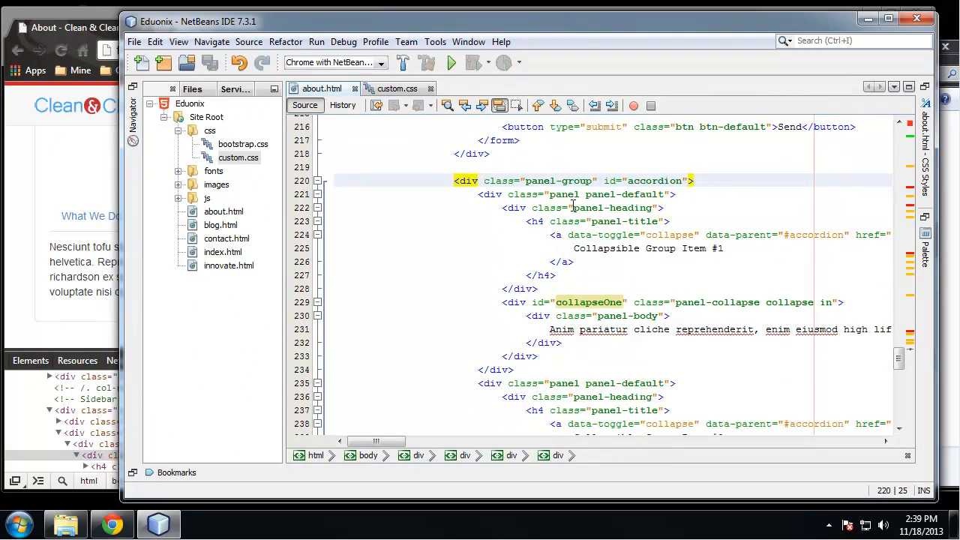
click(663, 207)
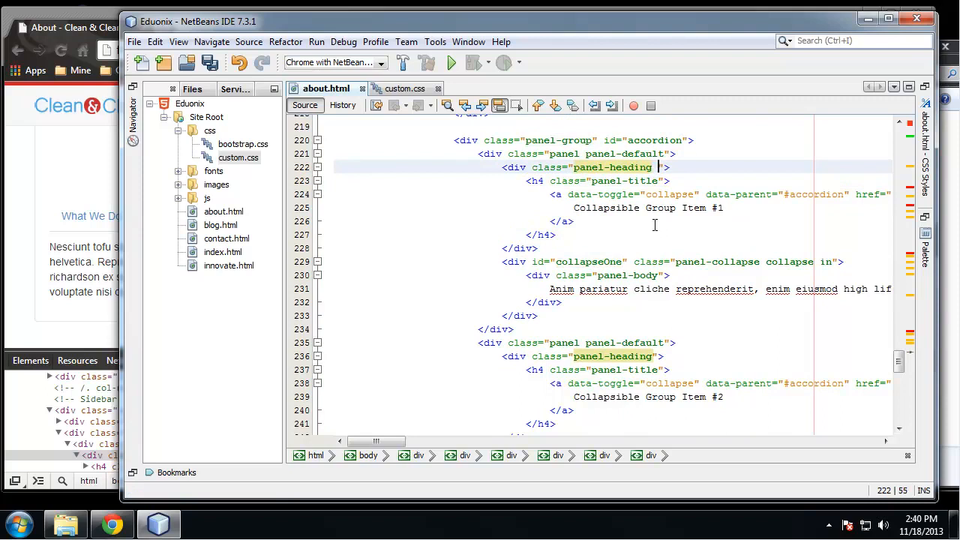
text(blue-)
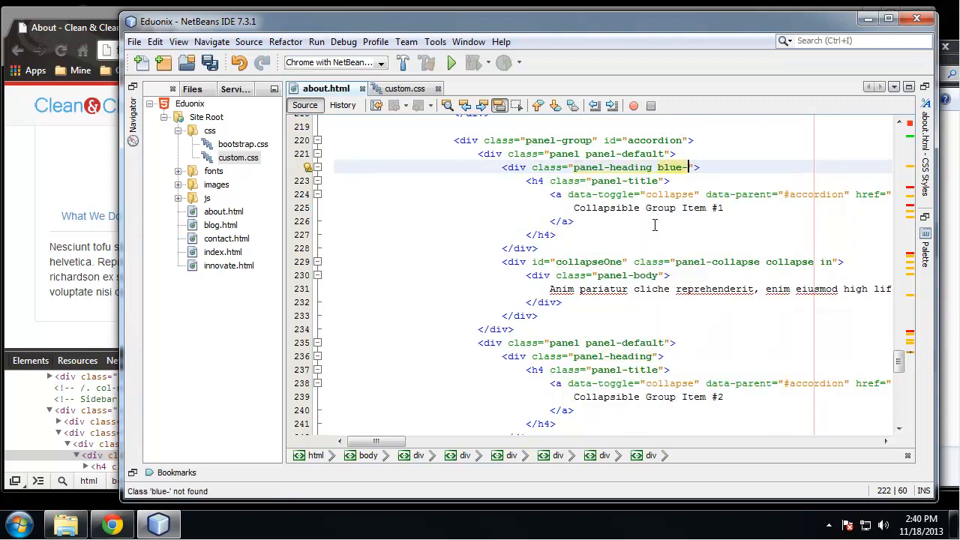
text(heading)
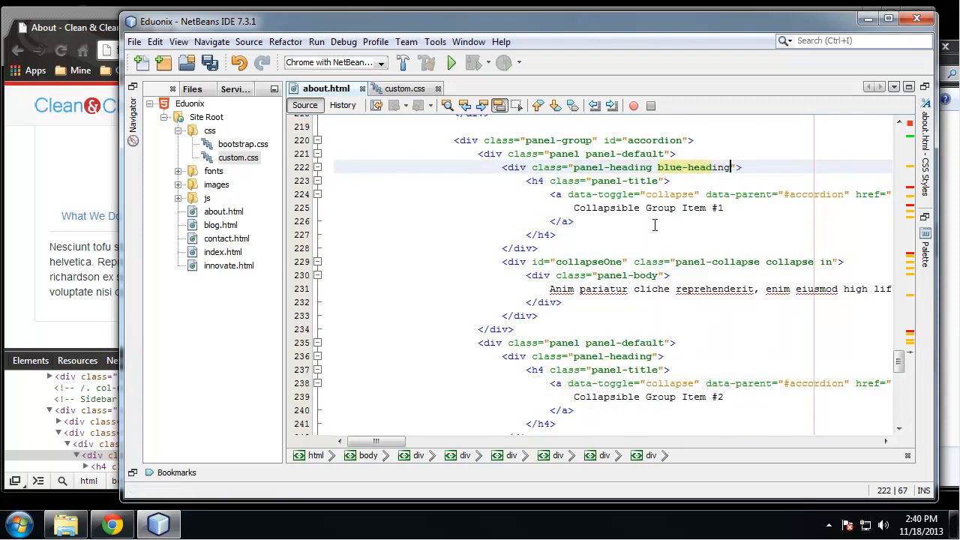
click(682, 207)
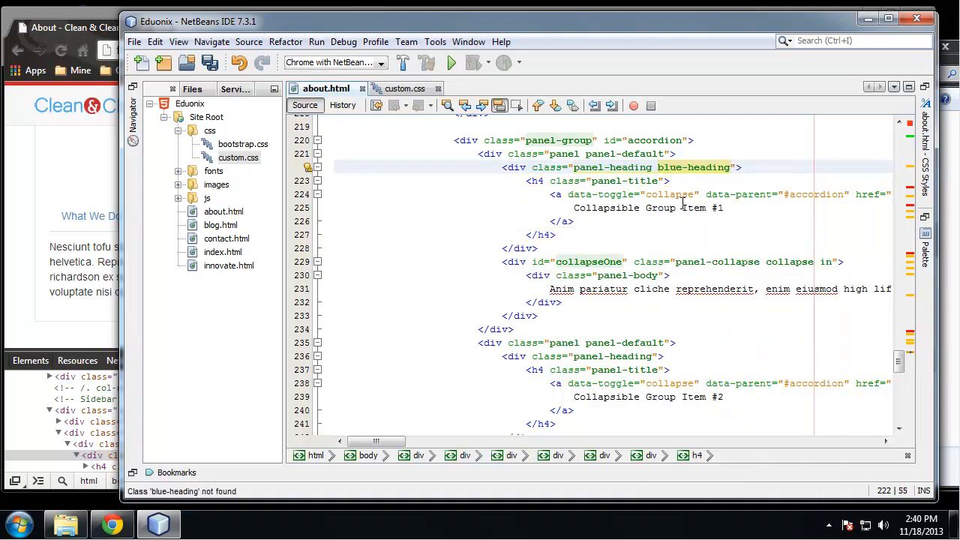
text(panel-)
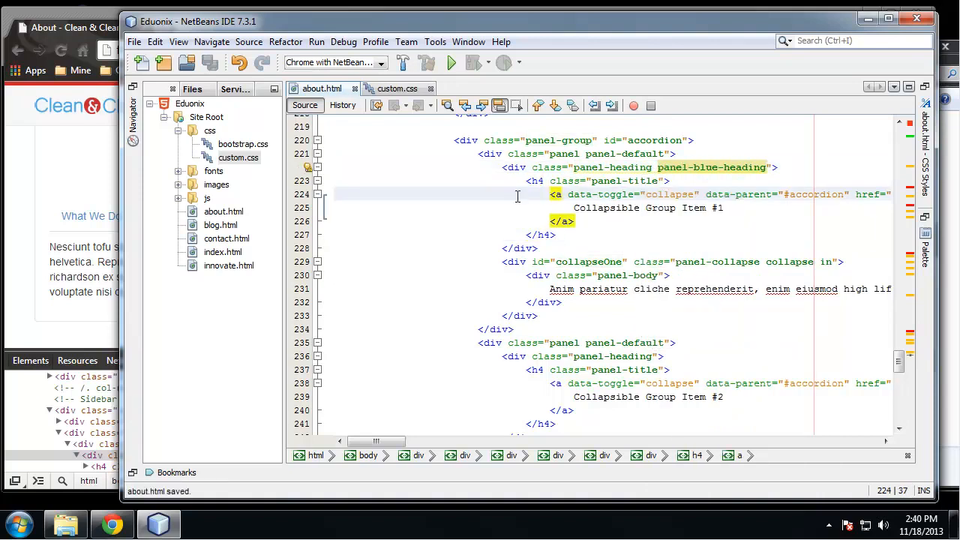
click(398, 89)
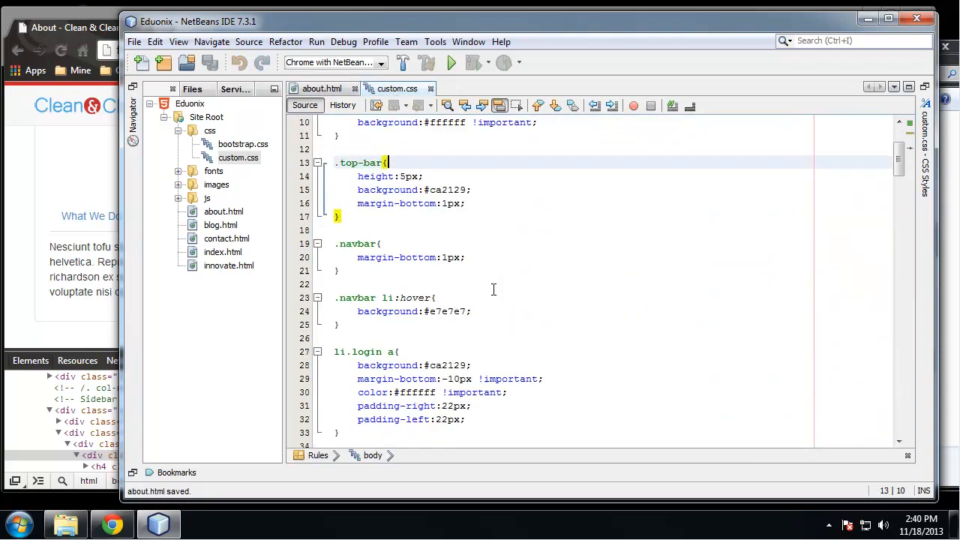
Step: Scan custom.css and search it for 'panel' to locate the panel heading styles
scroll(down, 3)
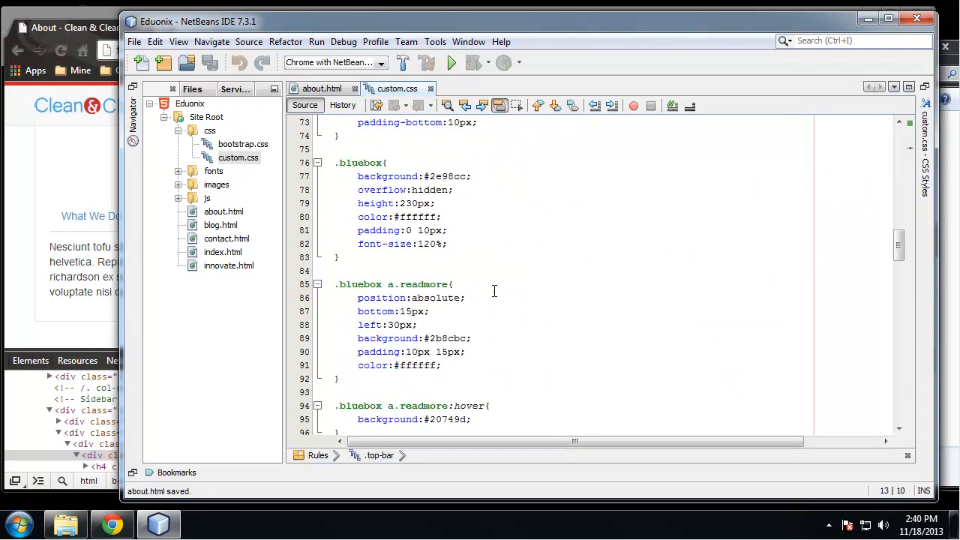
scroll(down, 3)
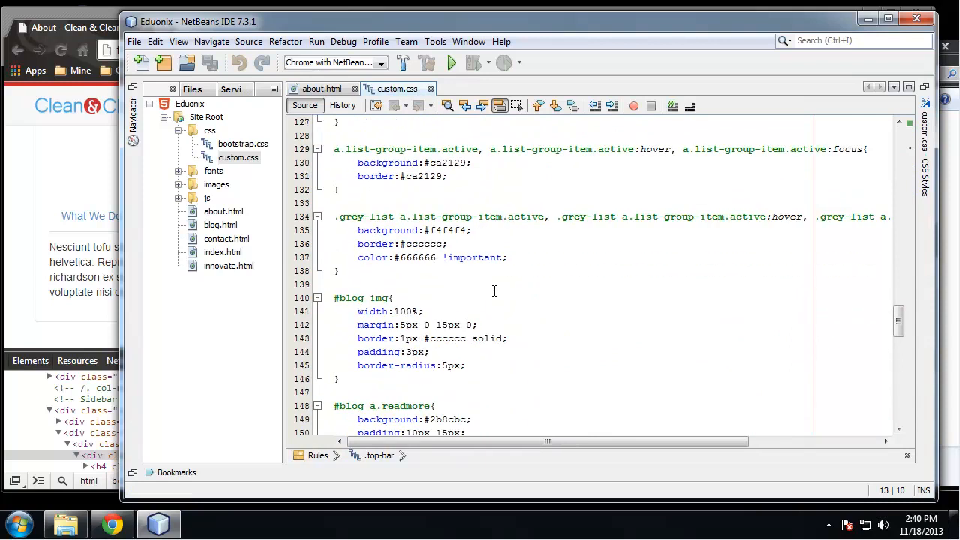
scroll(down, 3)
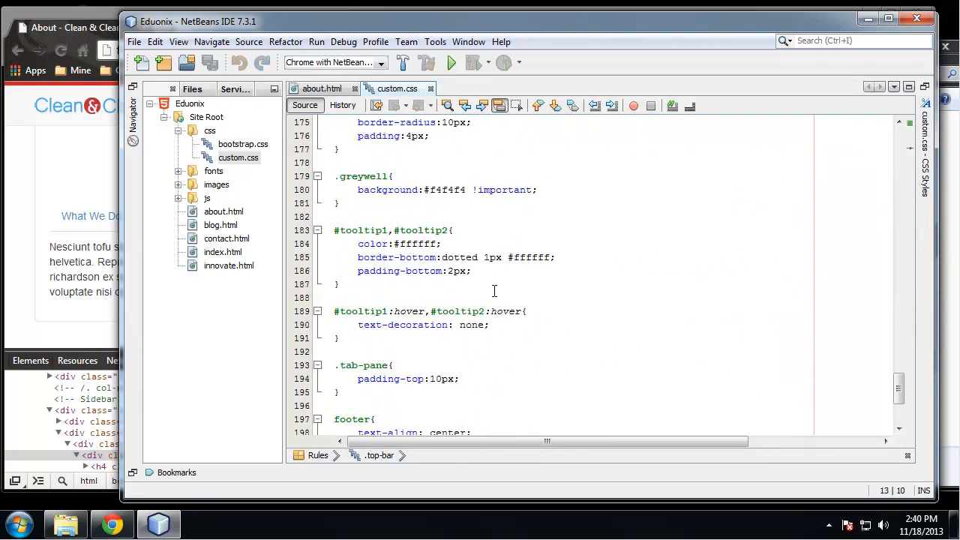
scroll(down, 3)
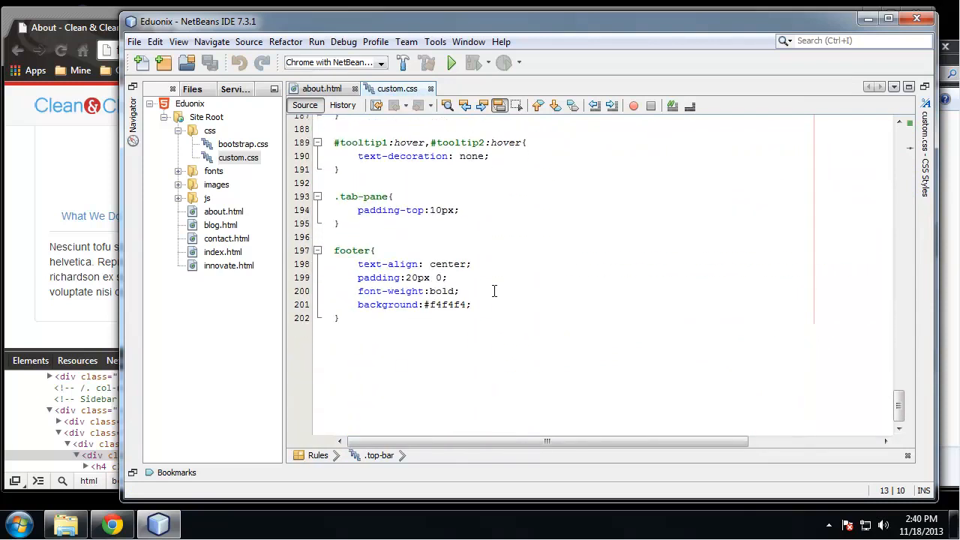
key(ctrl+f)
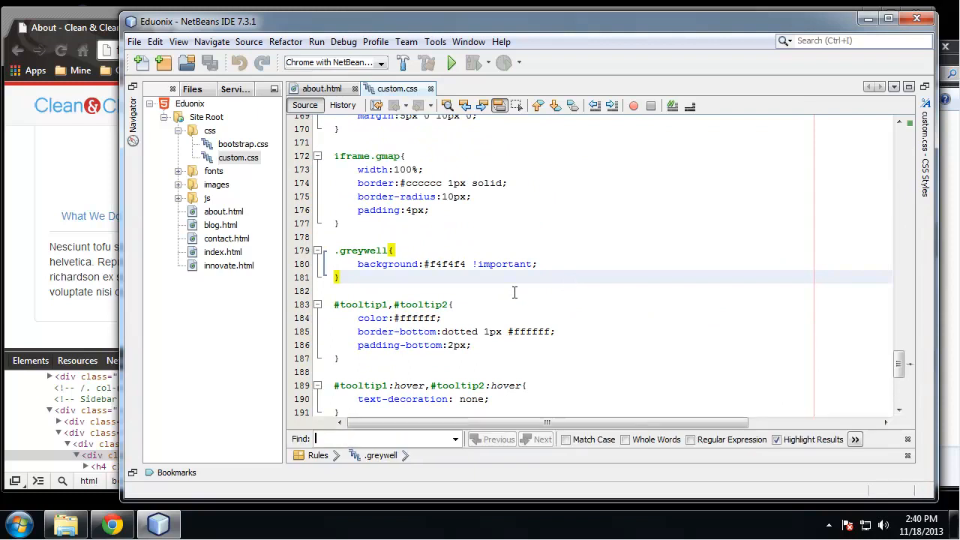
text(panel)
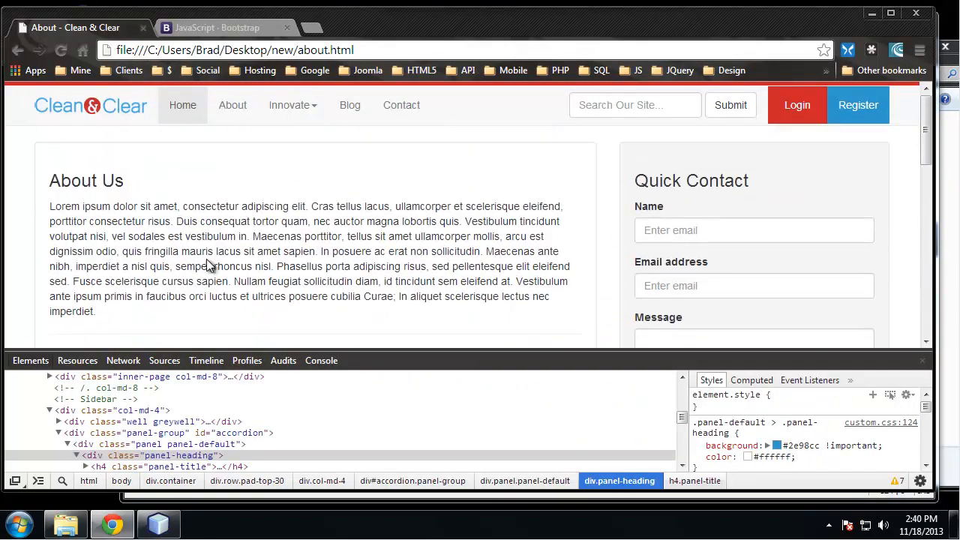
Step: Load the home page, where the Whats Happening In The World? heading is still blue
click(164, 105)
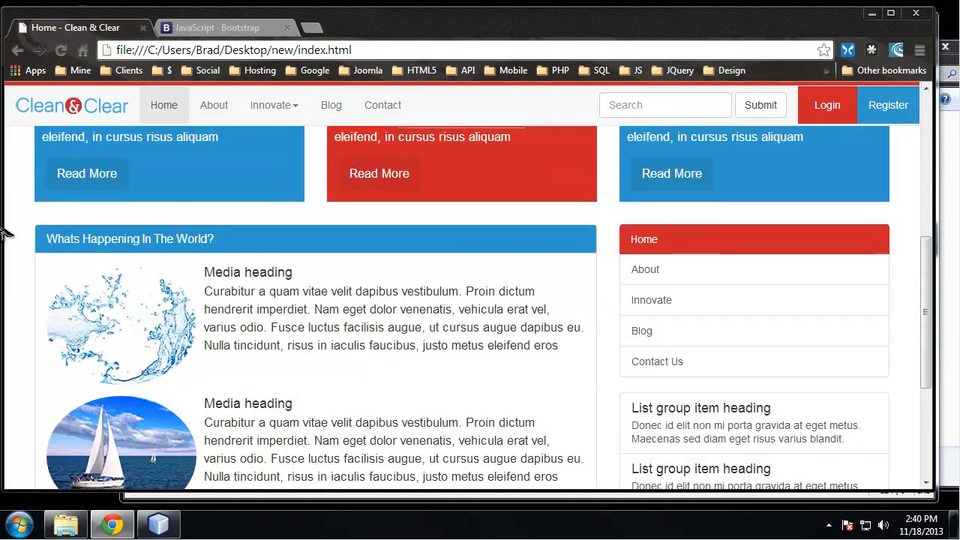
mouse_move(528, 288)
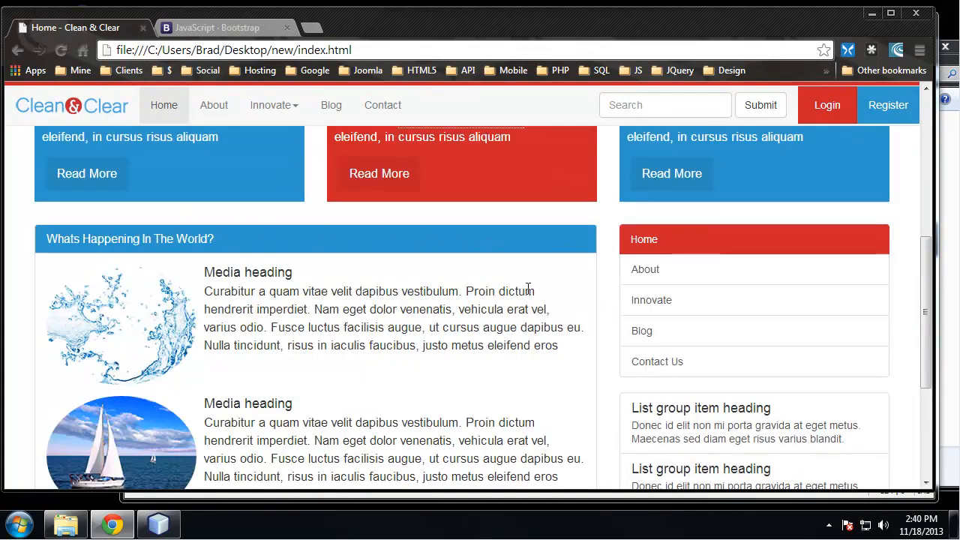
mouse_move(327, 251)
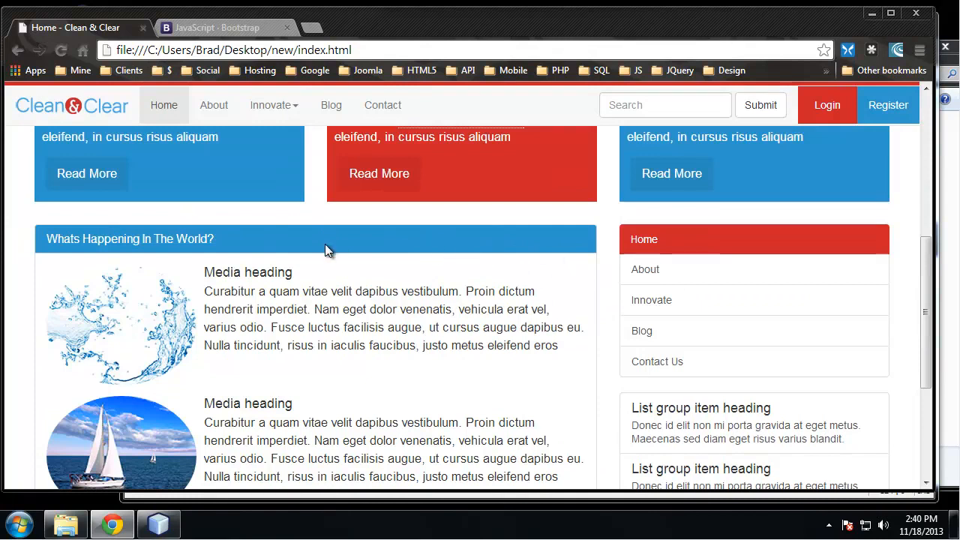
mouse_move(294, 314)
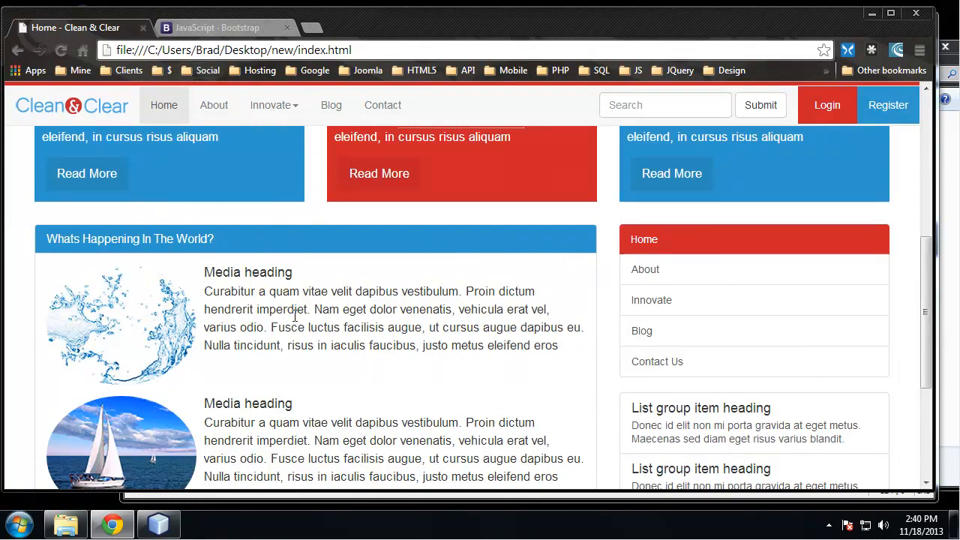
click(157, 522)
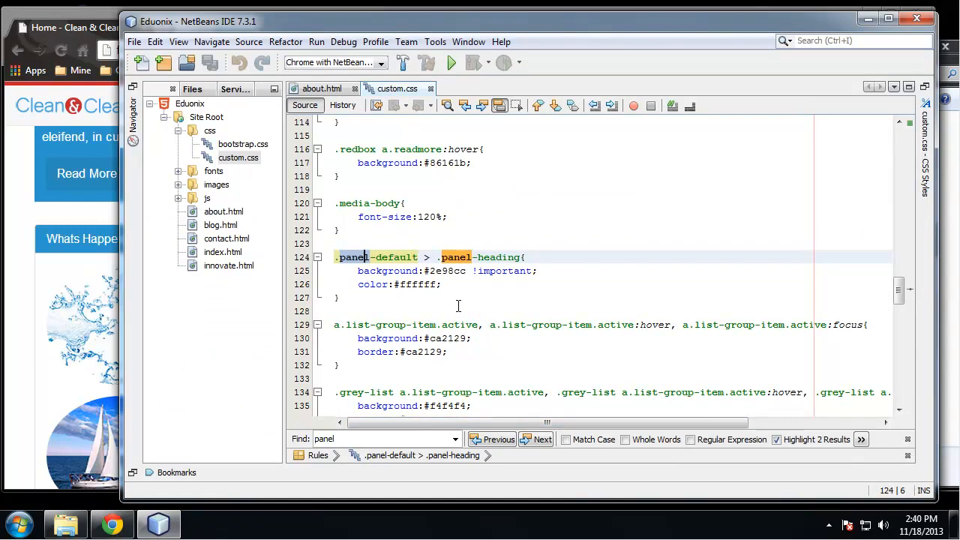
Step: Add 'panel-blue-heading' to the Whats Happening panel-heading div on index.html line 212
click(443, 284)
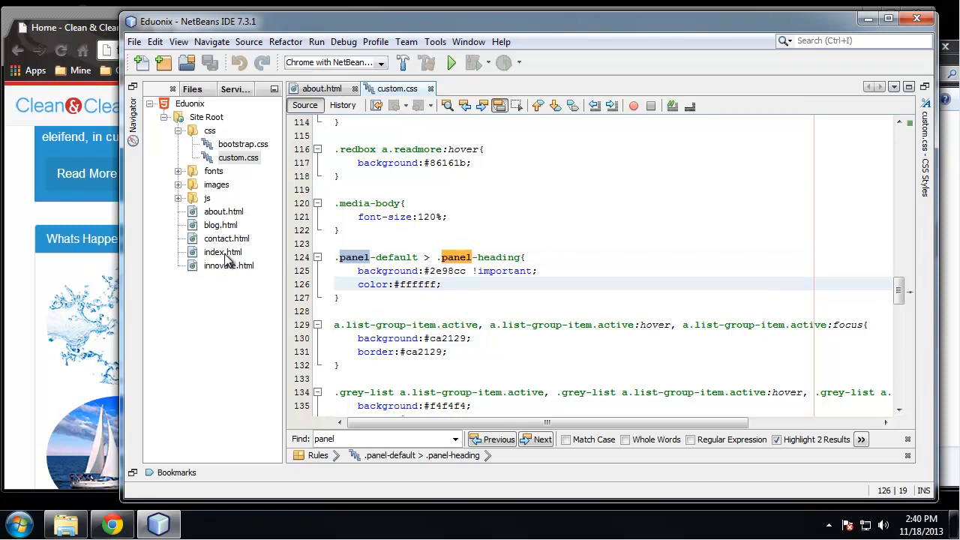
double_click(222, 252)
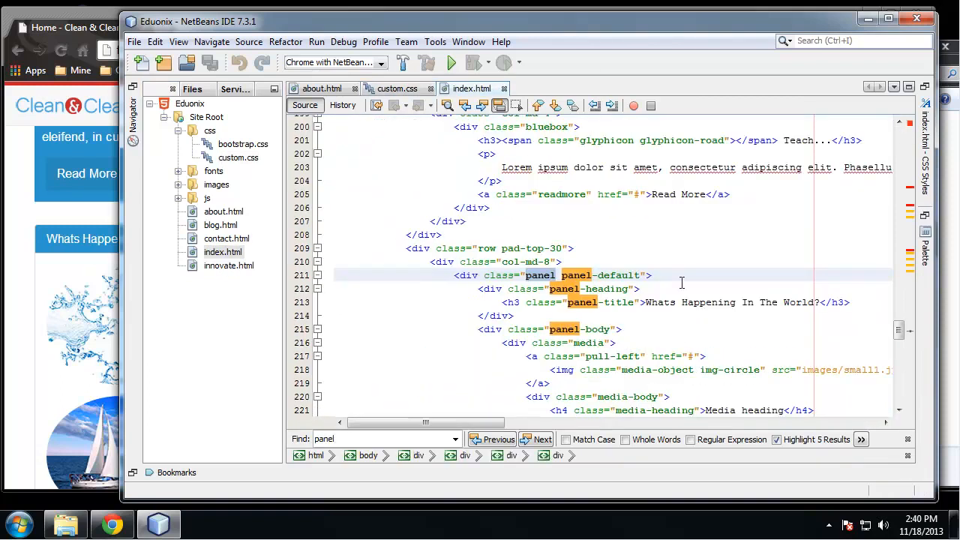
click(635, 275)
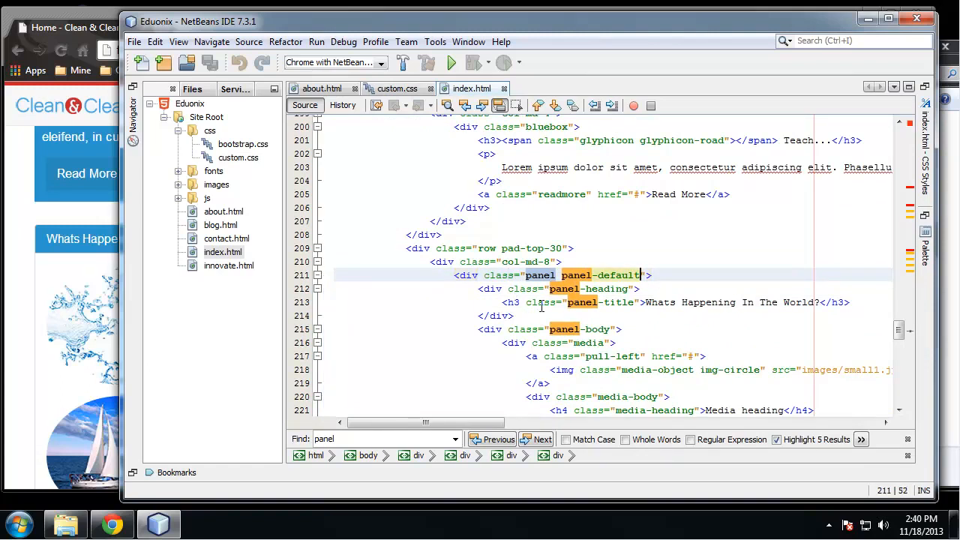
scroll(down, 3)
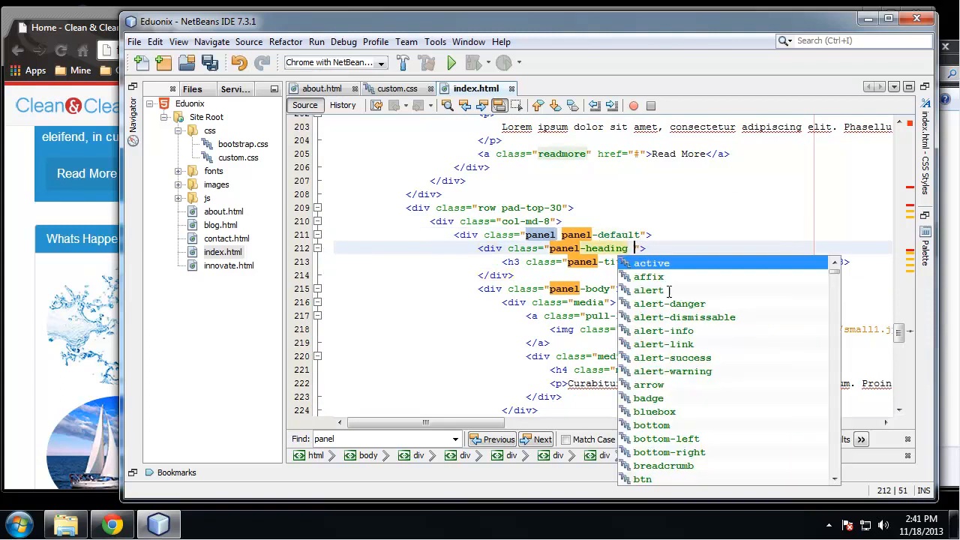
text(panel-)
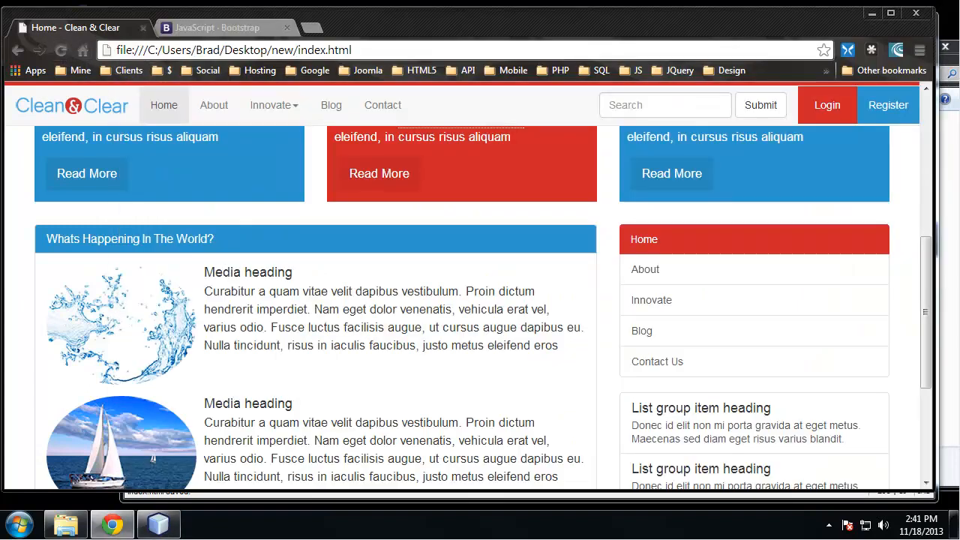
Step: Retarget custom.css line 124's blue rule from '.panel-default > .panel-heading' to '.panel-blue-heading' and save
click(157, 522)
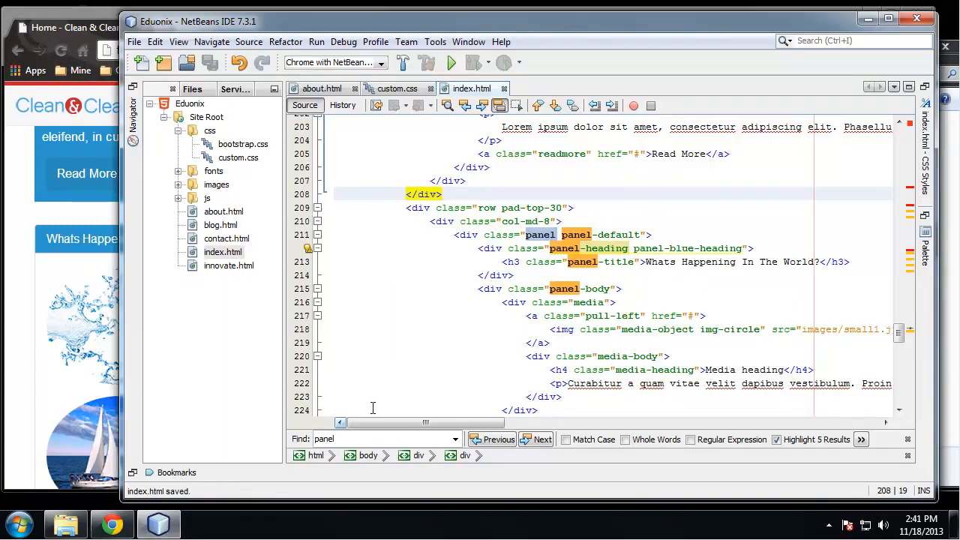
mouse_move(398, 89)
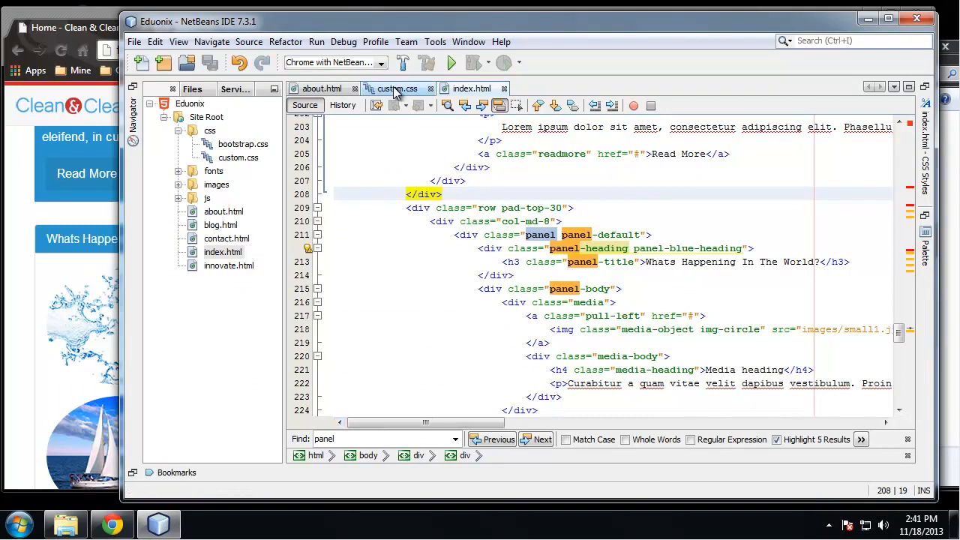
click(396, 89)
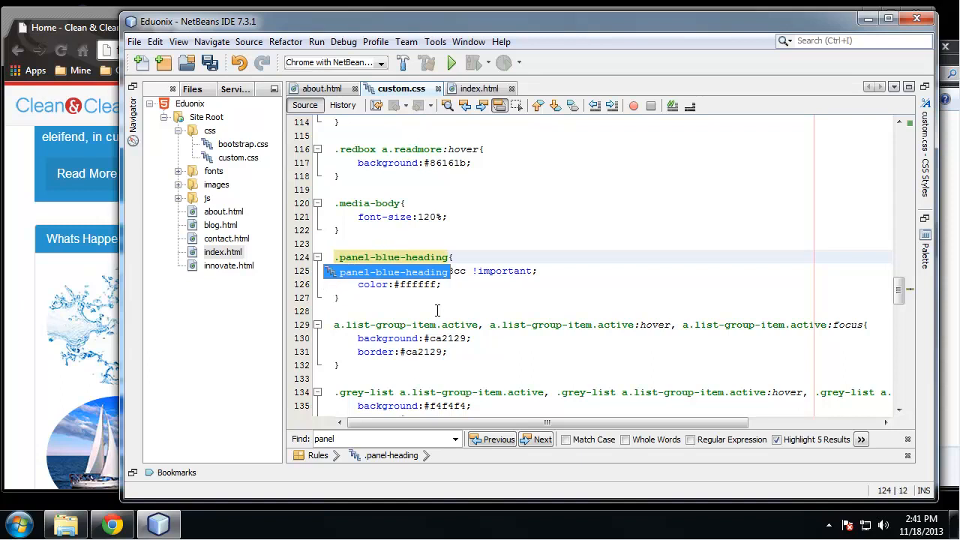
key(ctrl+s)
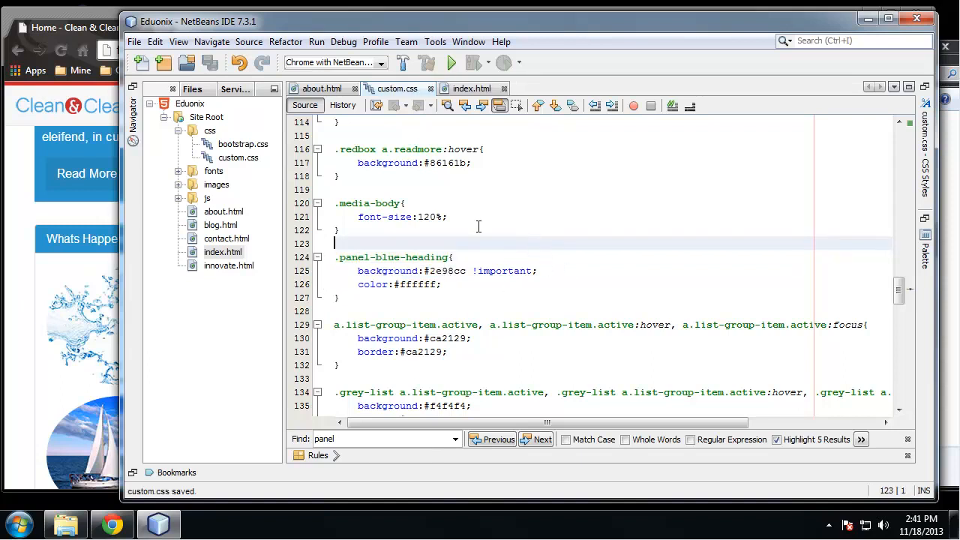
click(111, 522)
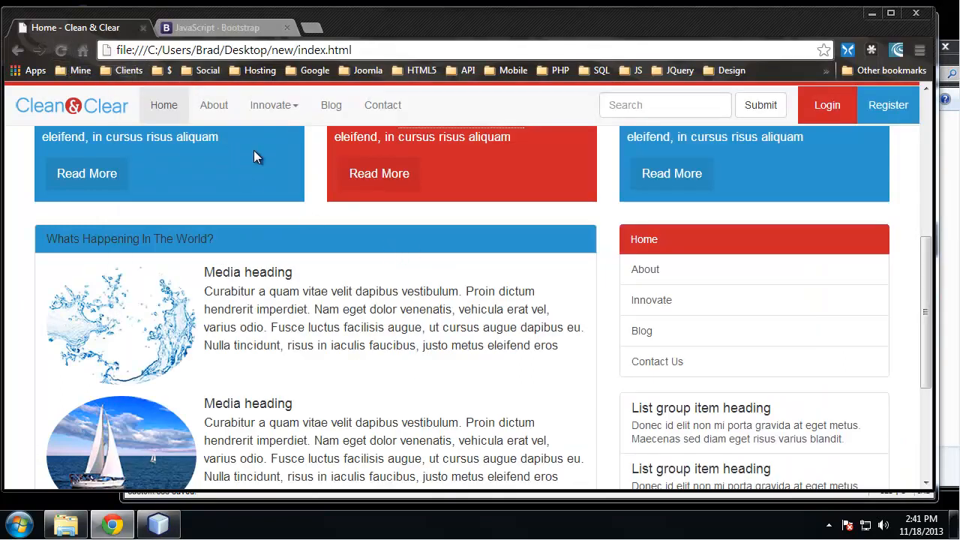
Step: Check on the About page that only Collapsible Group Item #1's heading is blue
click(158, 522)
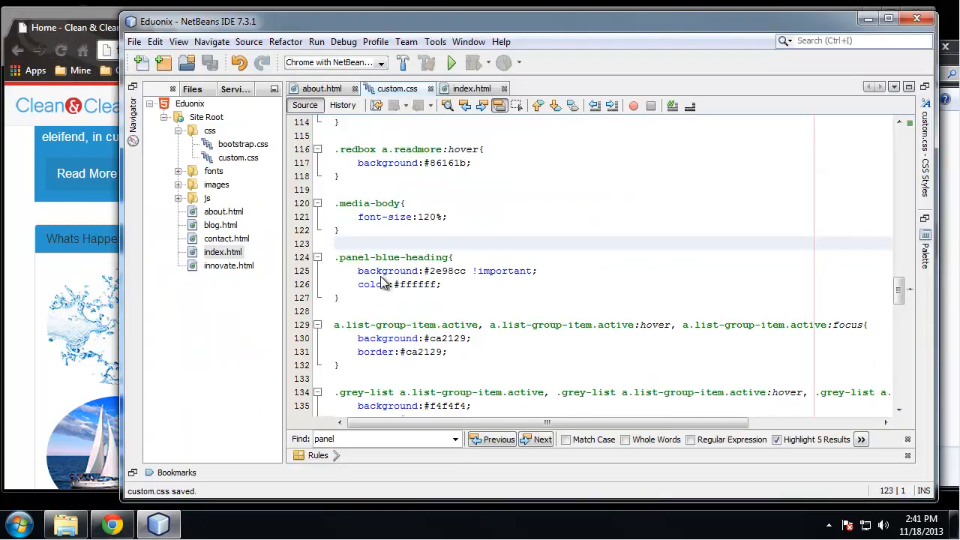
click(111, 522)
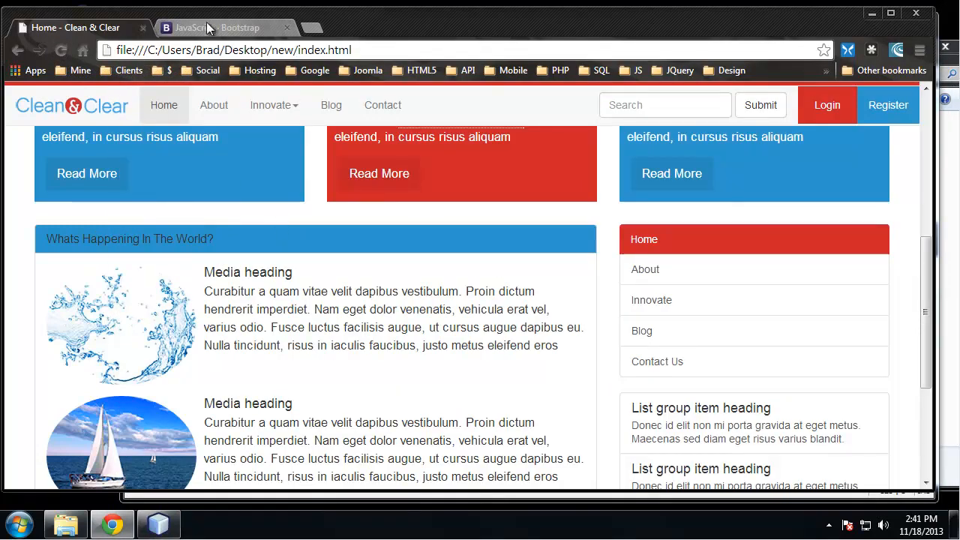
click(213, 105)
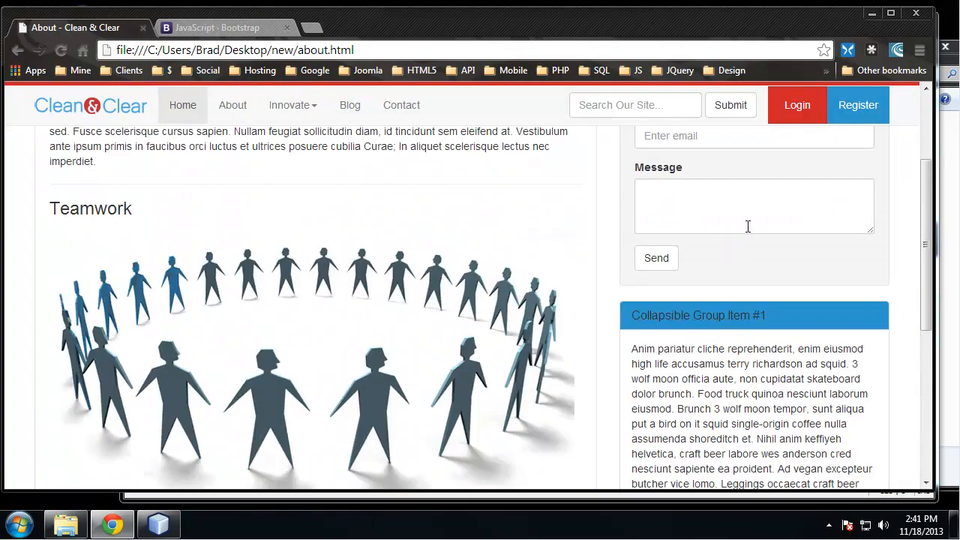
scroll(down, 3)
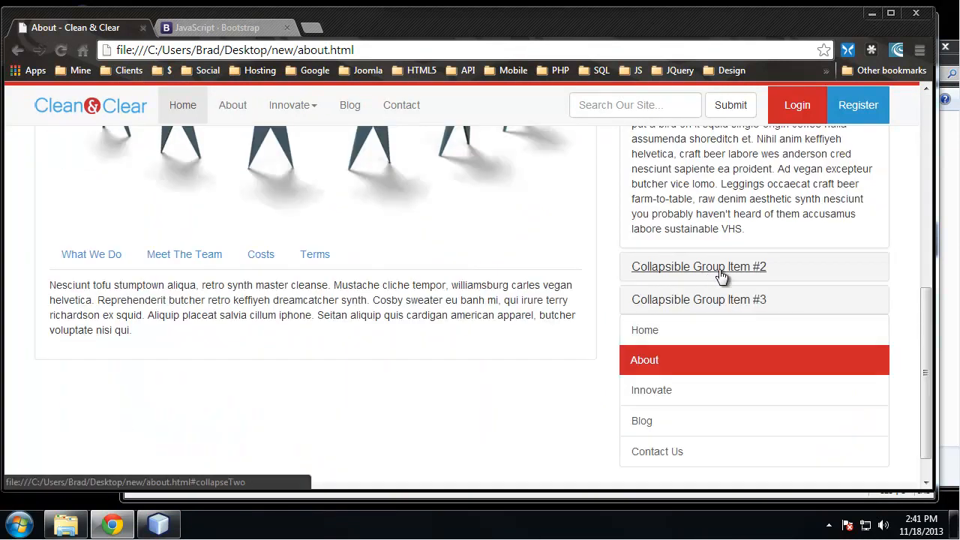
scroll(up, 3)
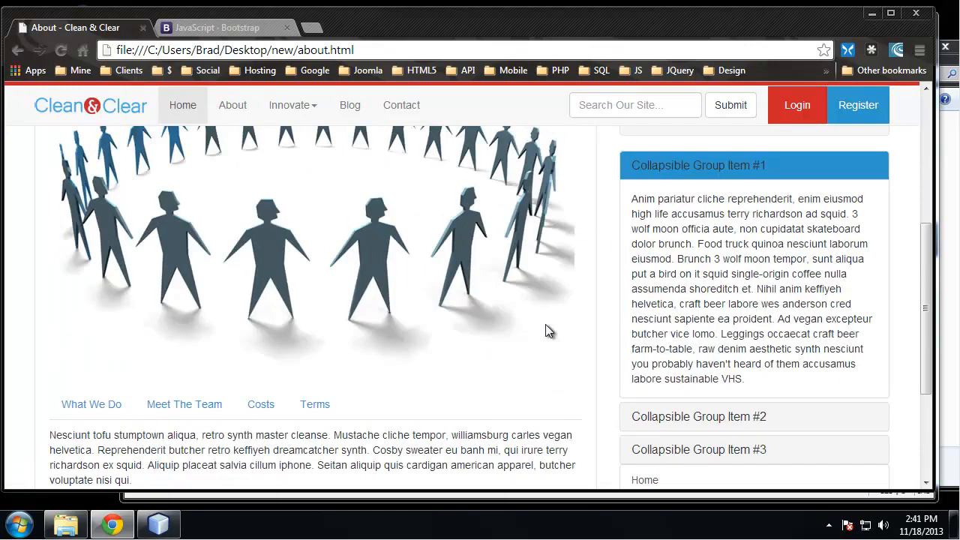
click(158, 522)
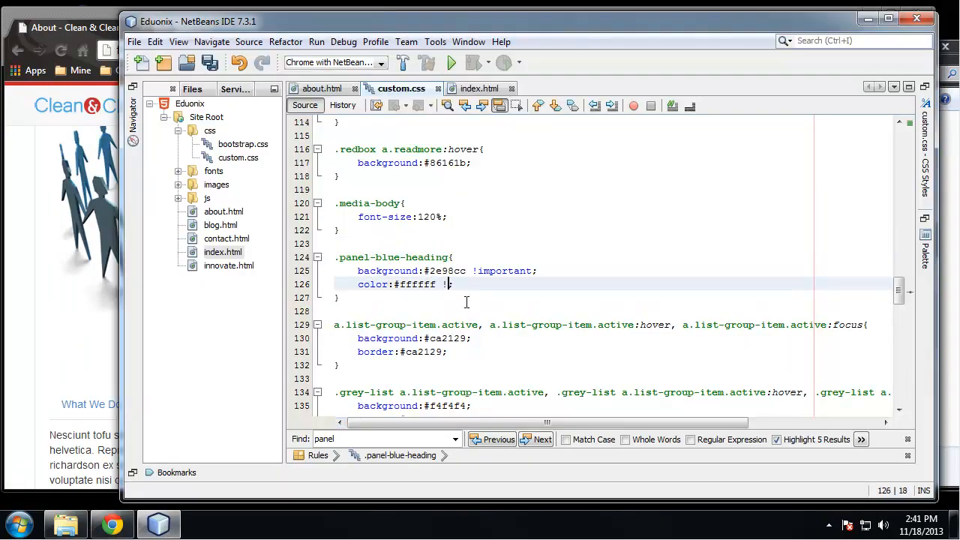
Step: Mark the .panel-blue-heading rule's color:#ffffff as !important in custom.css
text(important;)
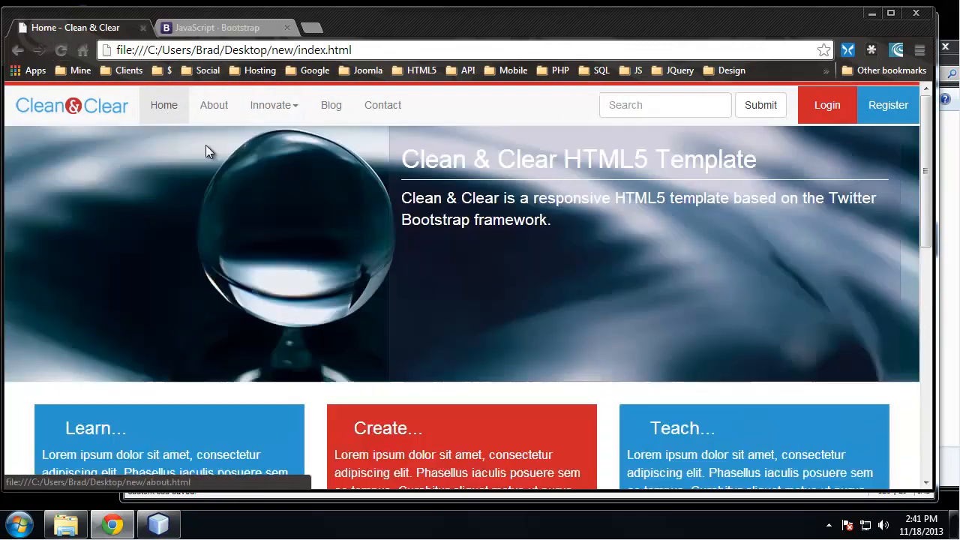
scroll(down, 3)
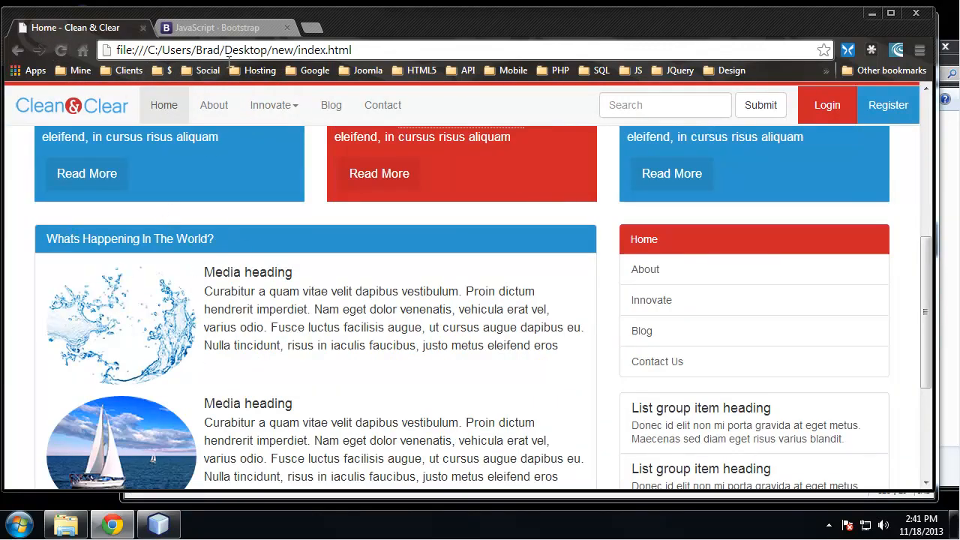
scroll(up, 3)
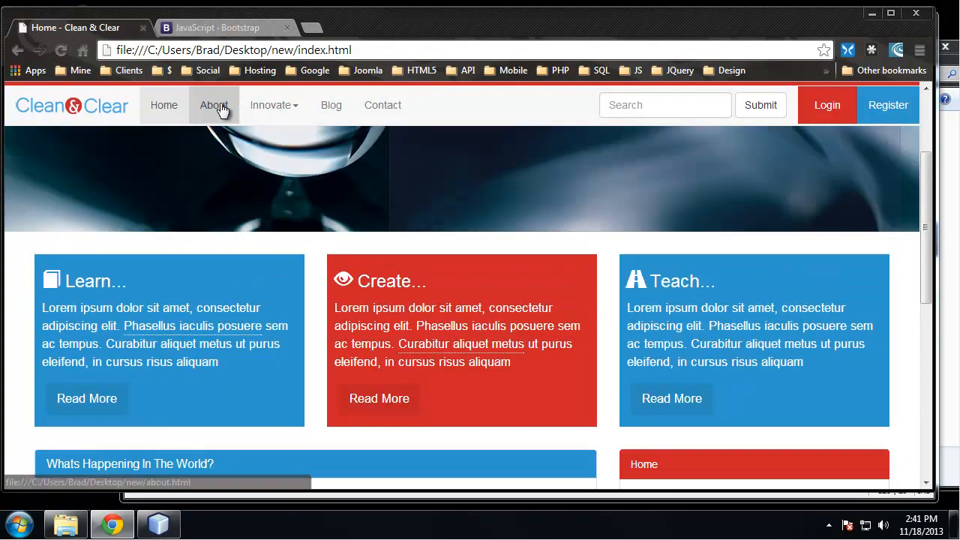
Step: Recheck the About page's white Item #1 heading in Chrome with developer tools shown
click(213, 104)
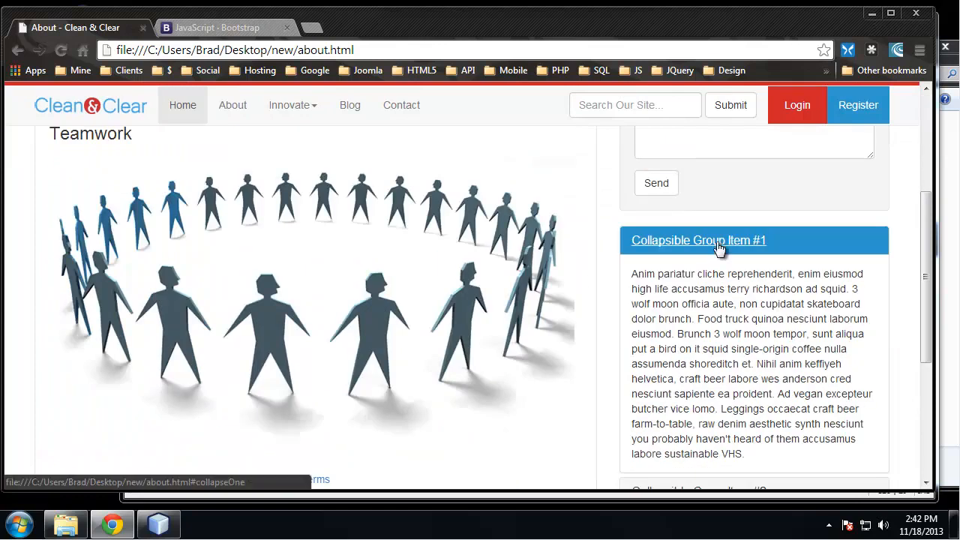
scroll(down, 3)
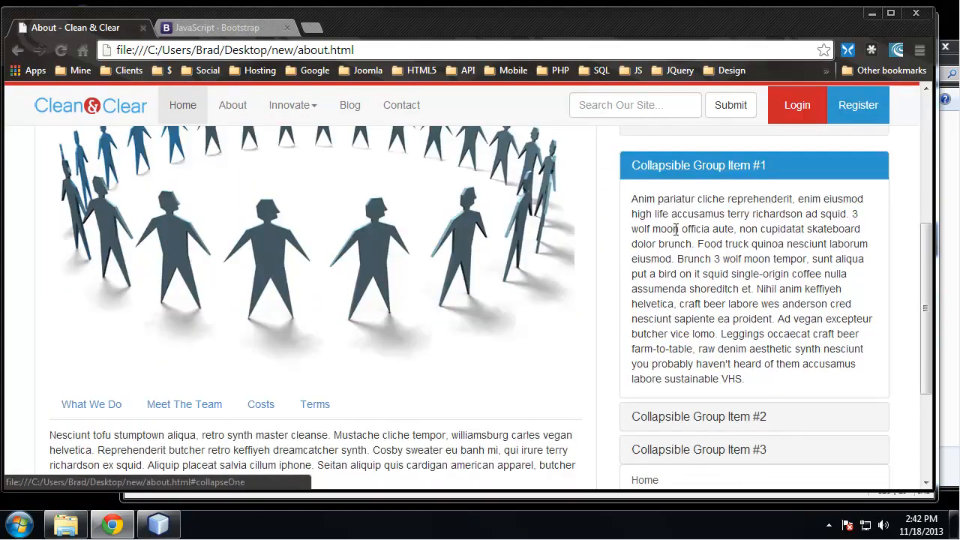
click(158, 522)
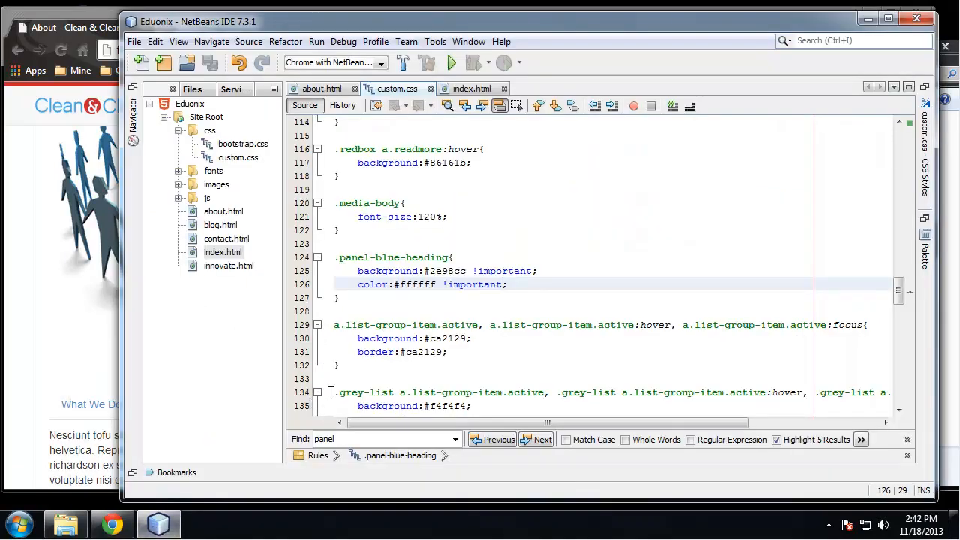
click(111, 523)
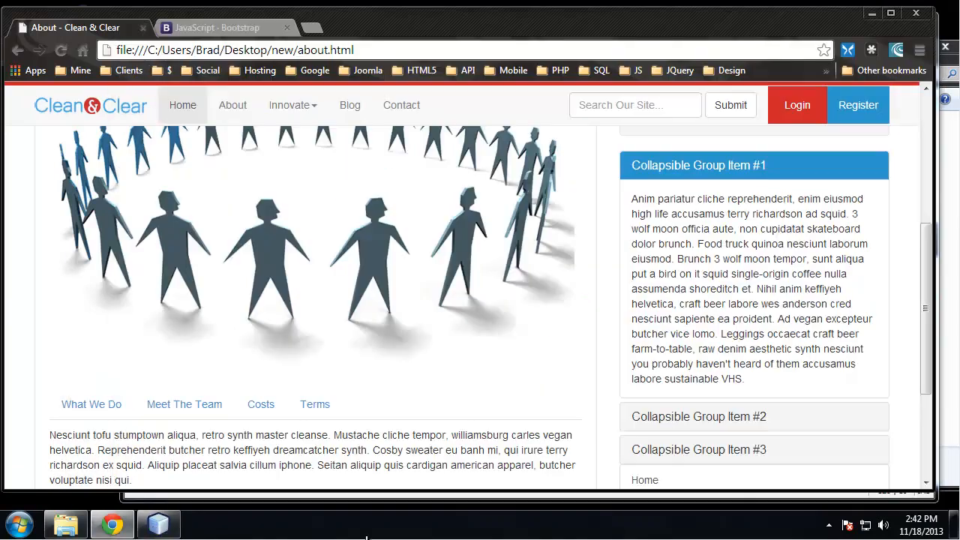
key(F12)
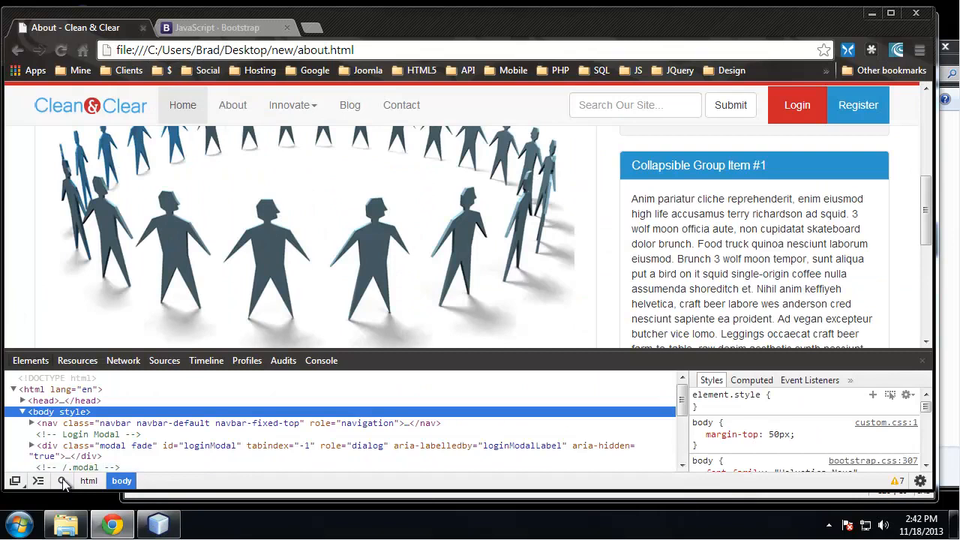
Step: Add a .panel a:hover rule with text-decoration none to custom.css and inspect the panel link in Chrome
click(698, 165)
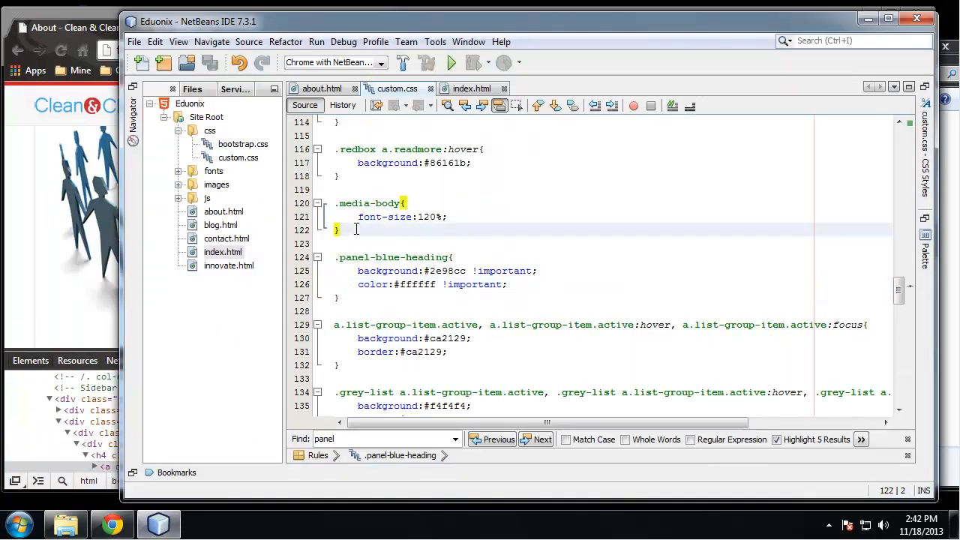
text(.panel)
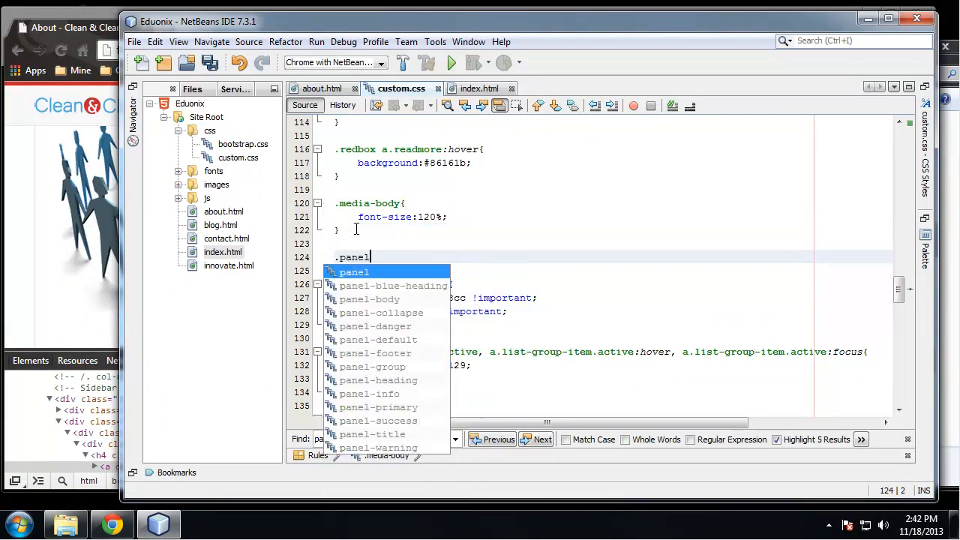
text(a:ho)
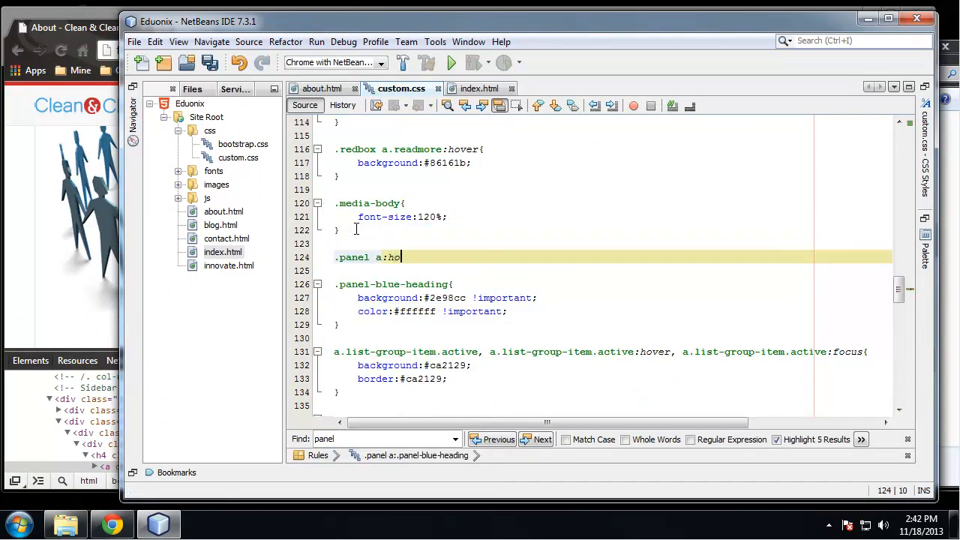
text(ver{)
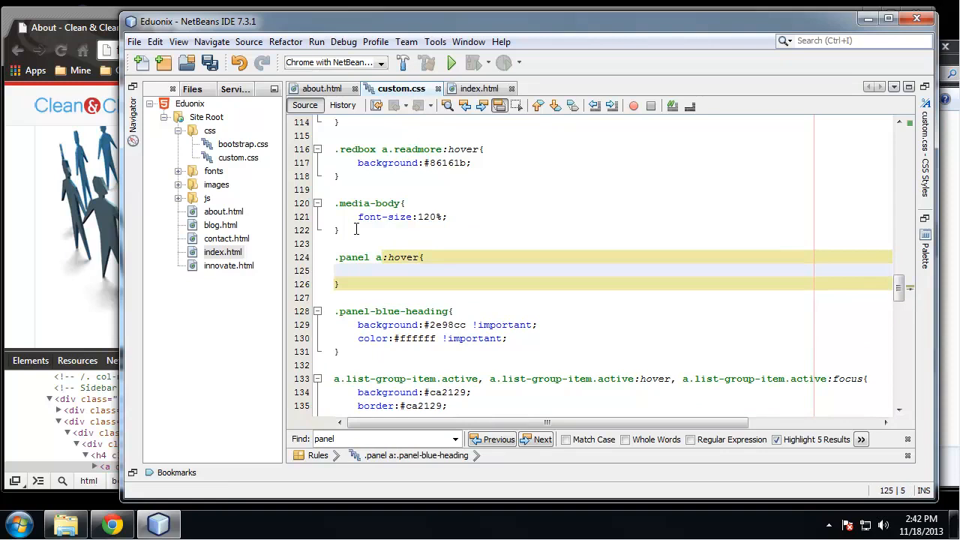
text(text-decoration: none;)
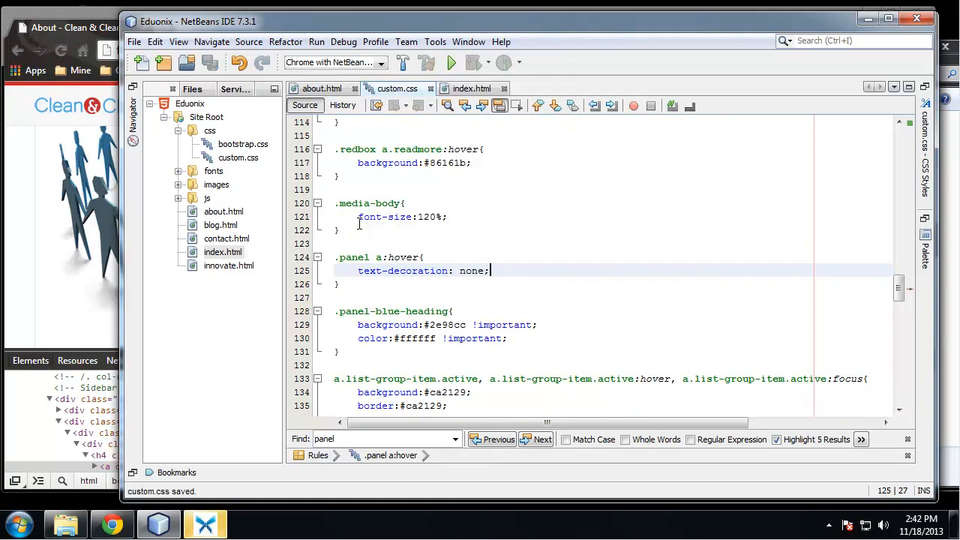
click(111, 524)
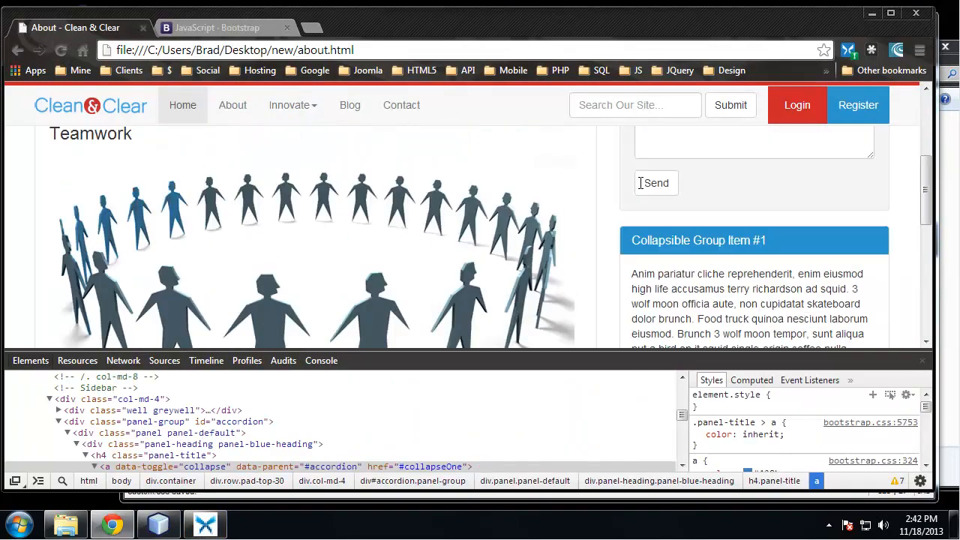
Step: Toggle the About page accordion headings to confirm links no longer underline on hover, then return to NetBeans
scroll(down, 3)
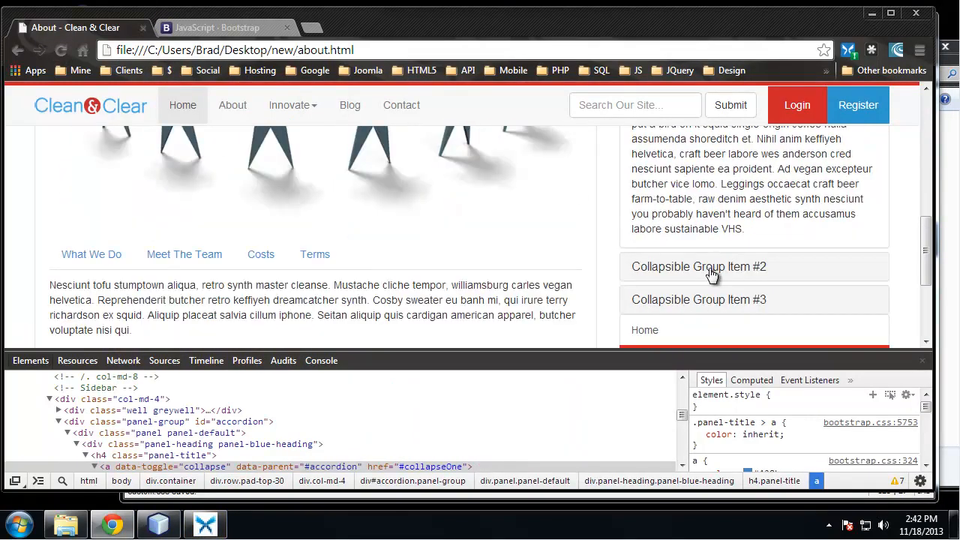
click(699, 240)
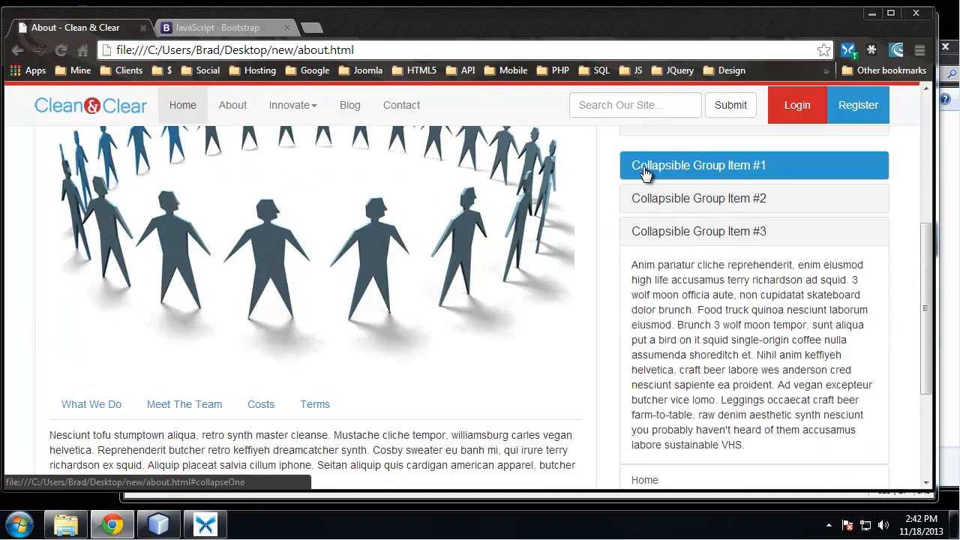
scroll(down, 3)
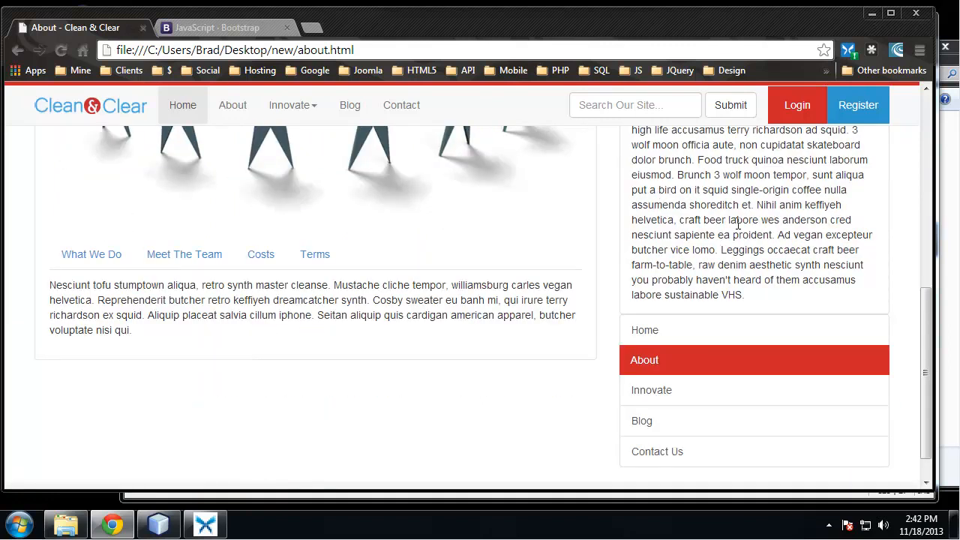
scroll(up, 3)
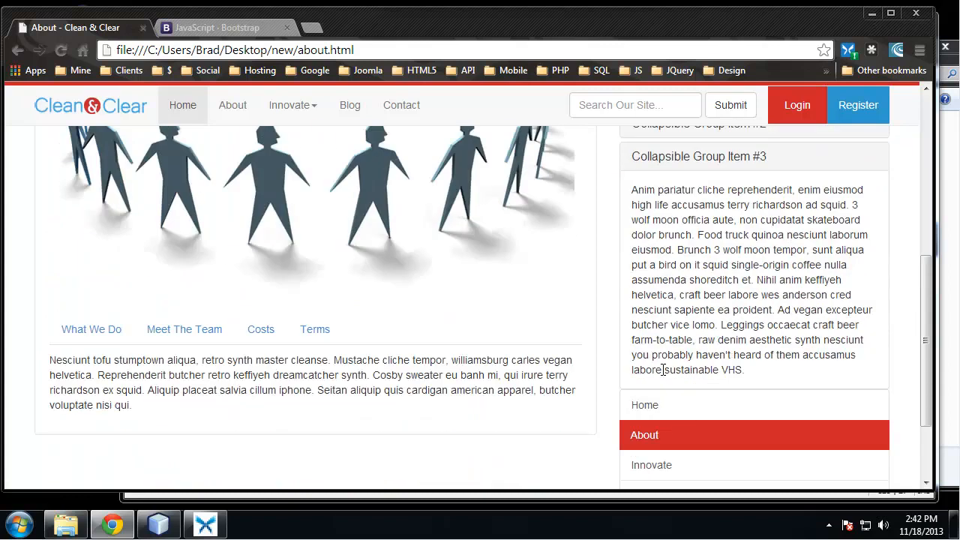
scroll(down, 3)
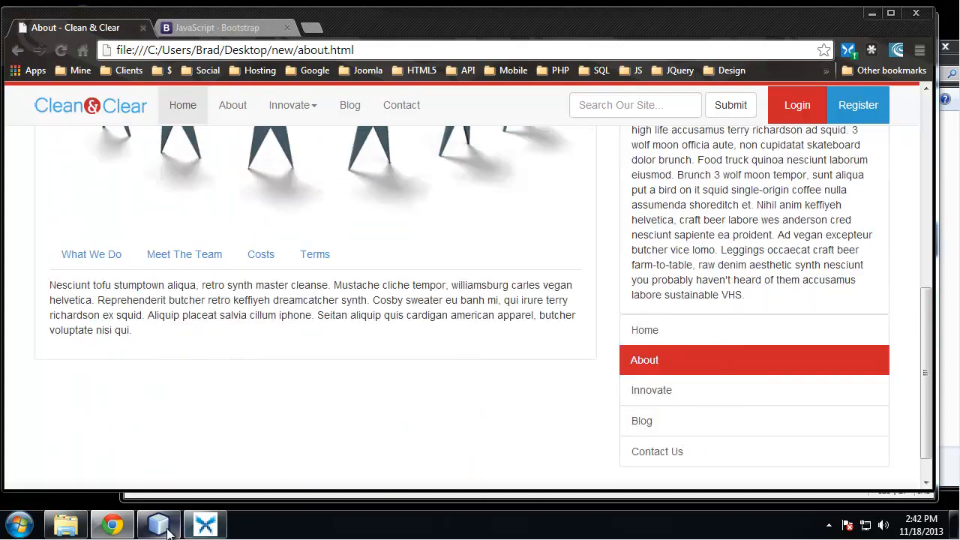
click(159, 522)
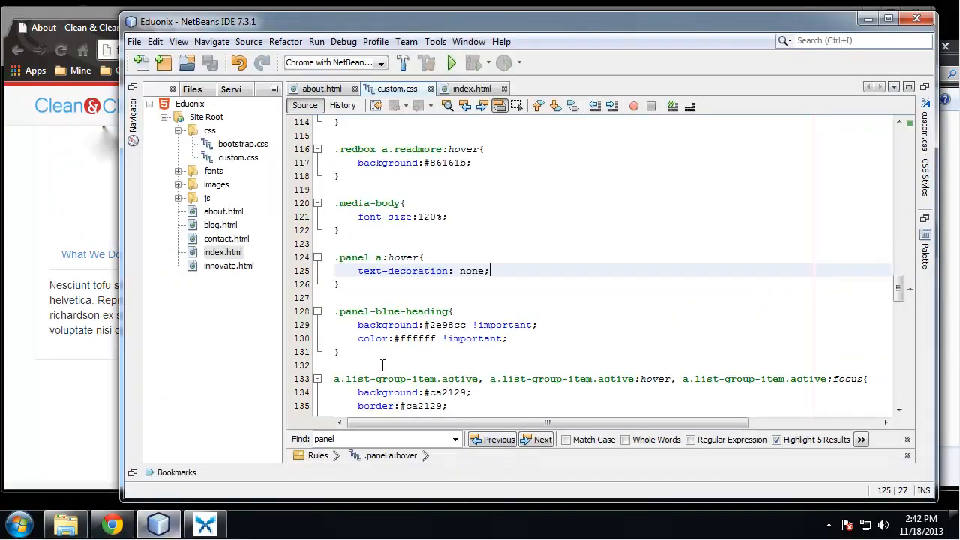
Step: Insert a <br> above the list-group div in about.html
click(471, 89)
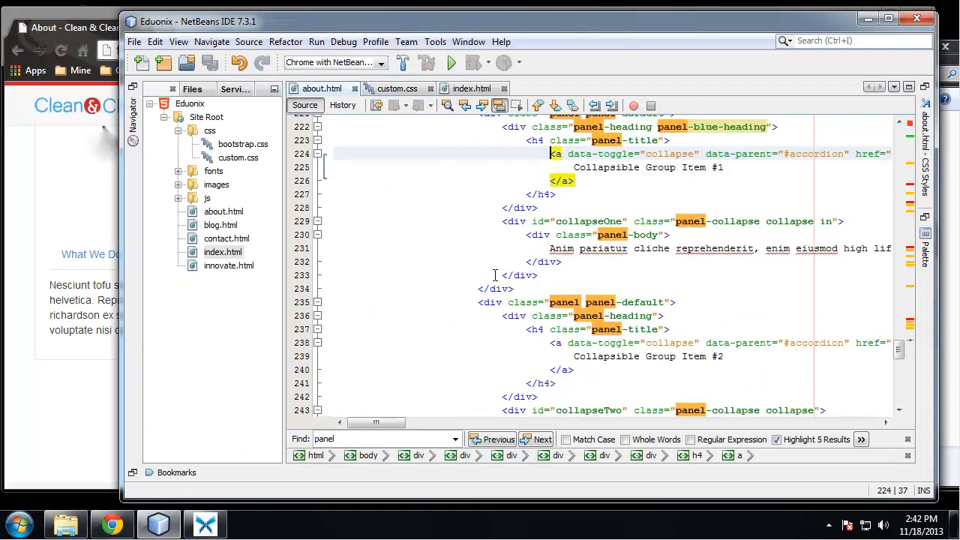
scroll(down, 3)
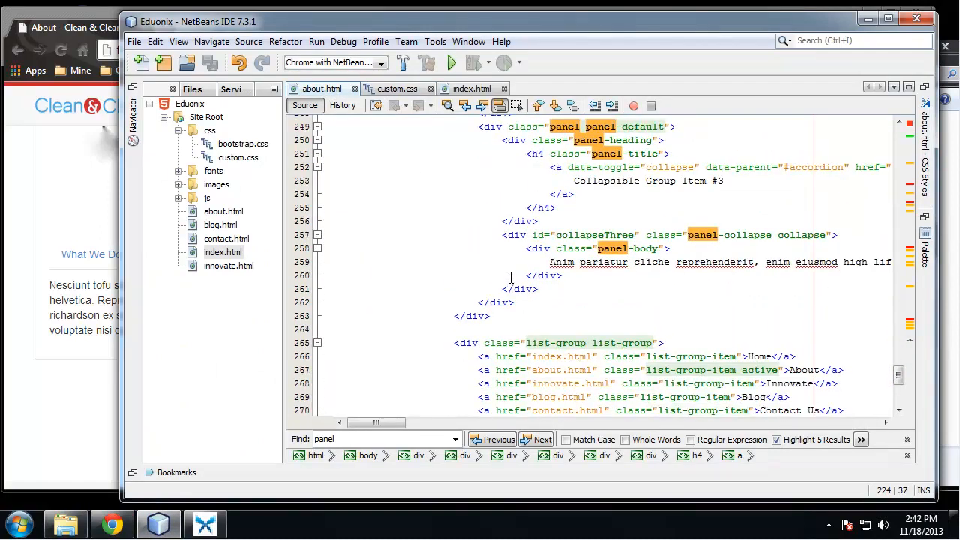
scroll(down, 3)
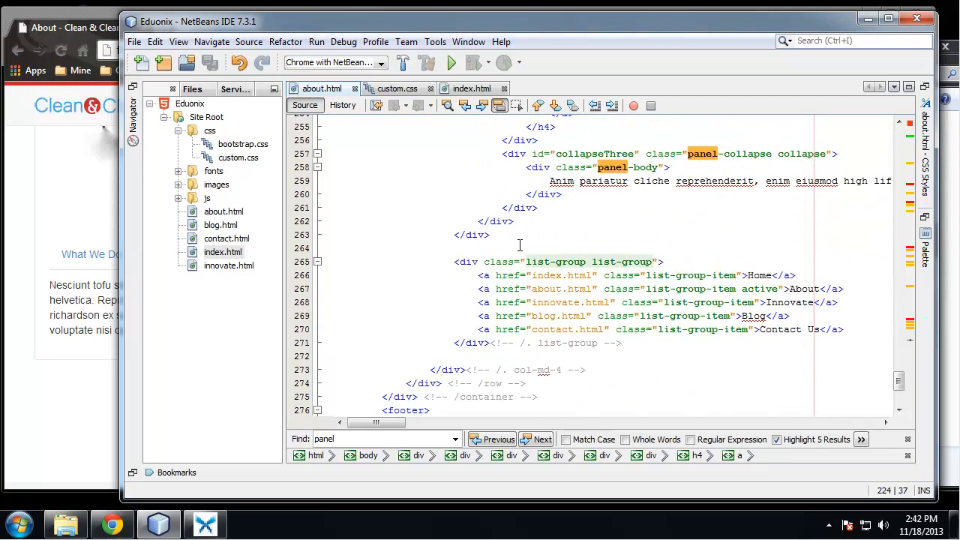
click(456, 249)
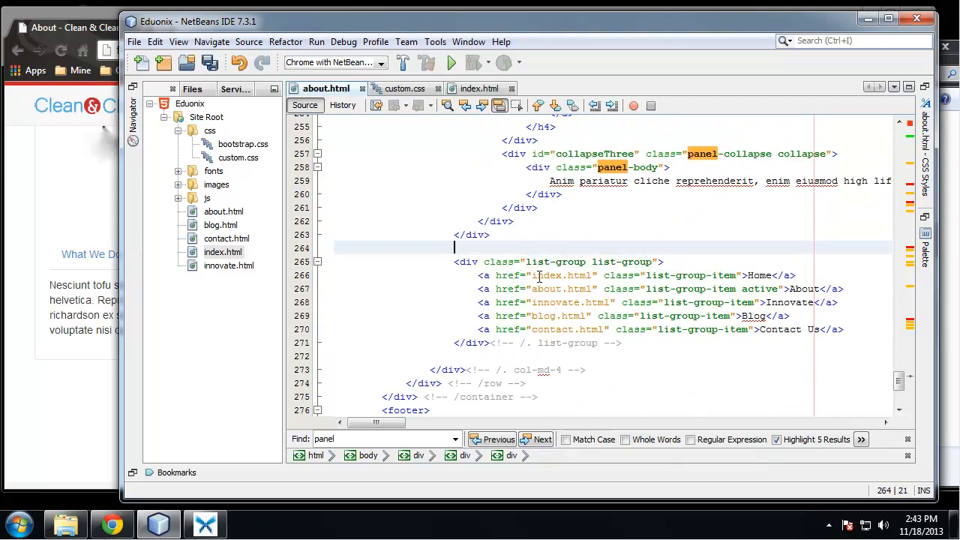
text(<br>)
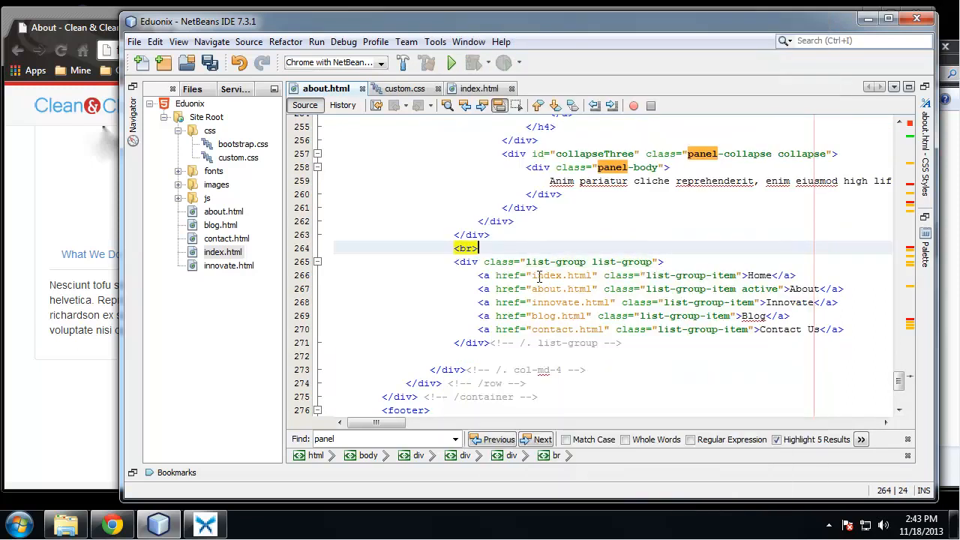
text(<br>)
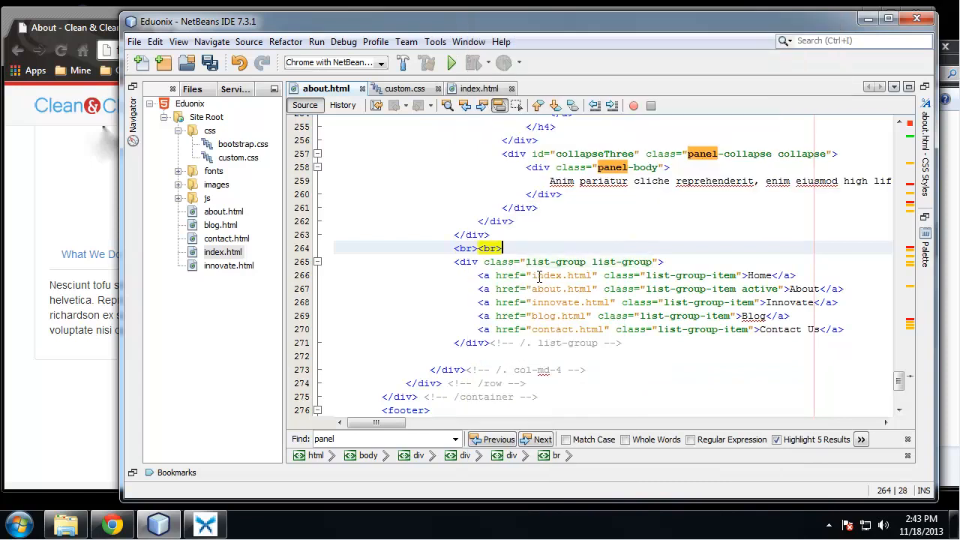
Step: Save the edited about.html and switch to Chrome to check the page
click(111, 524)
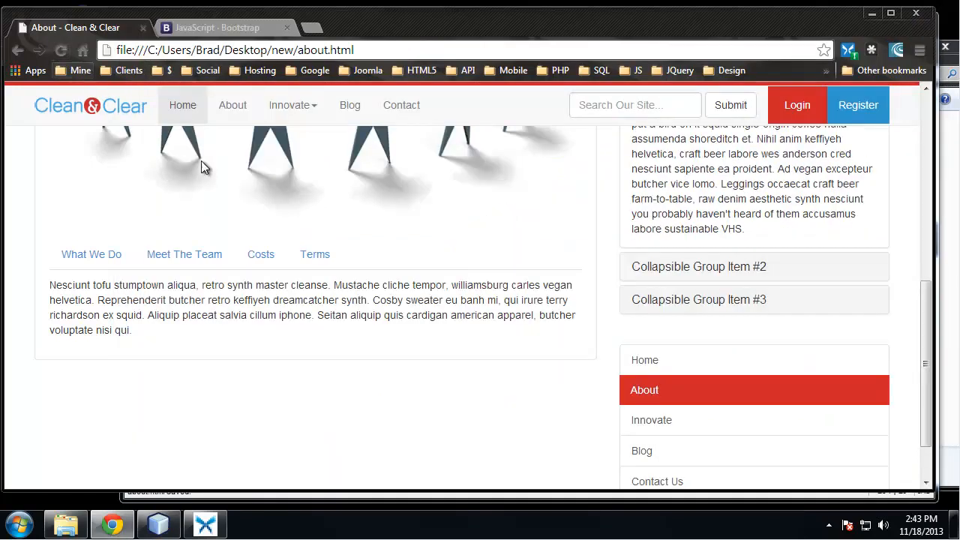
scroll(down, 3)
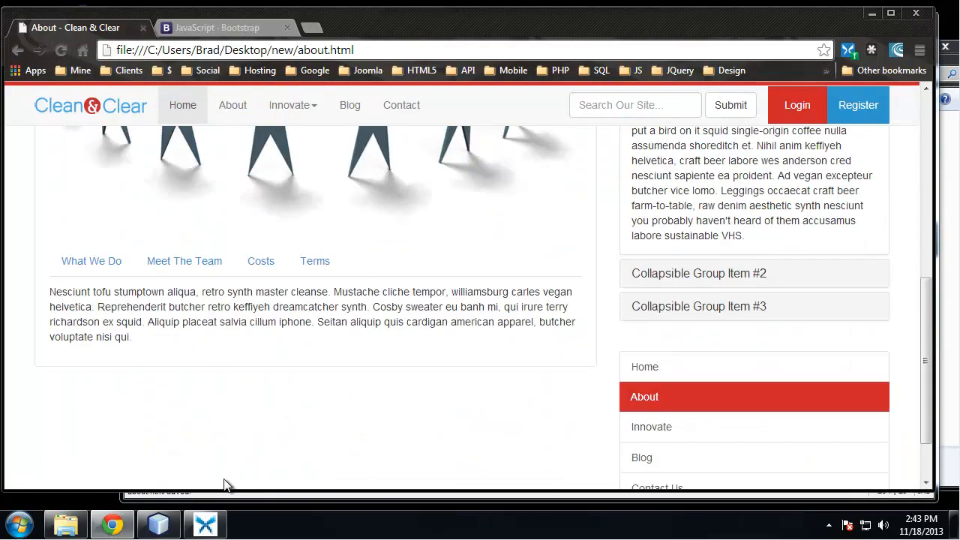
click(204, 523)
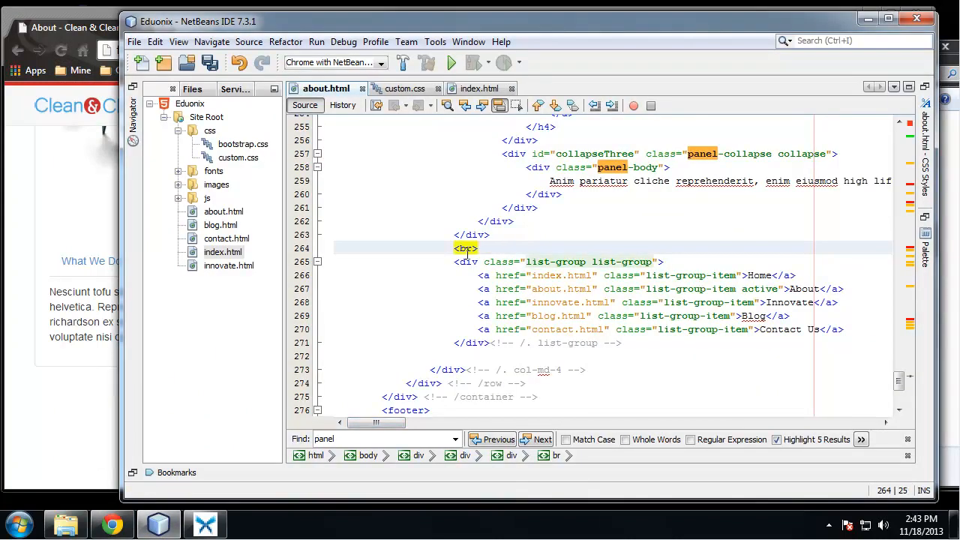
key(ctrl+s)
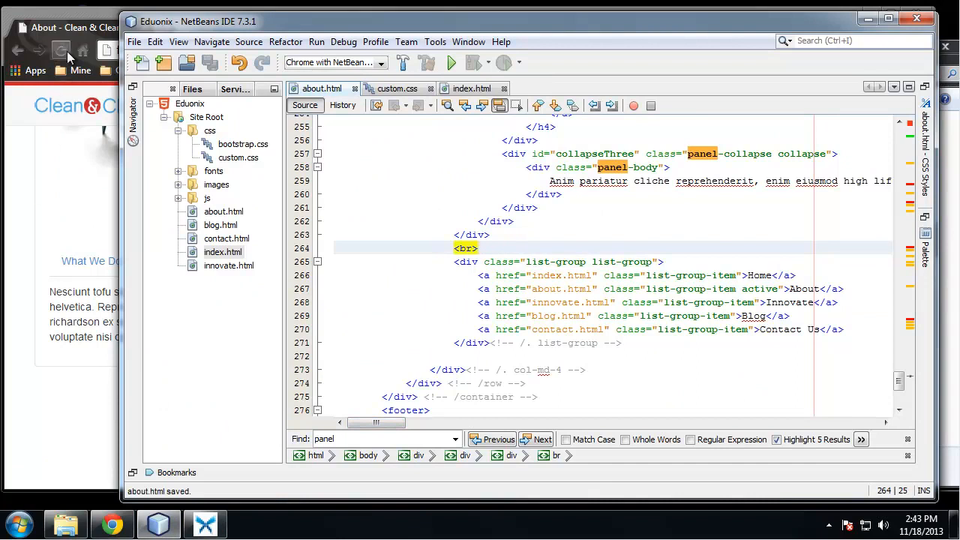
click(111, 524)
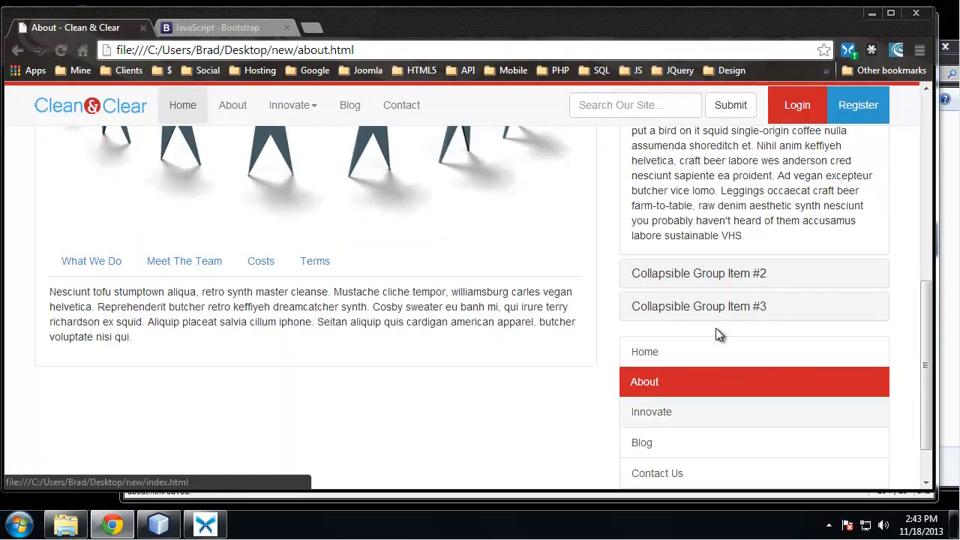
Step: Reload the About page and check the new gap above the list group
scroll(up, 3)
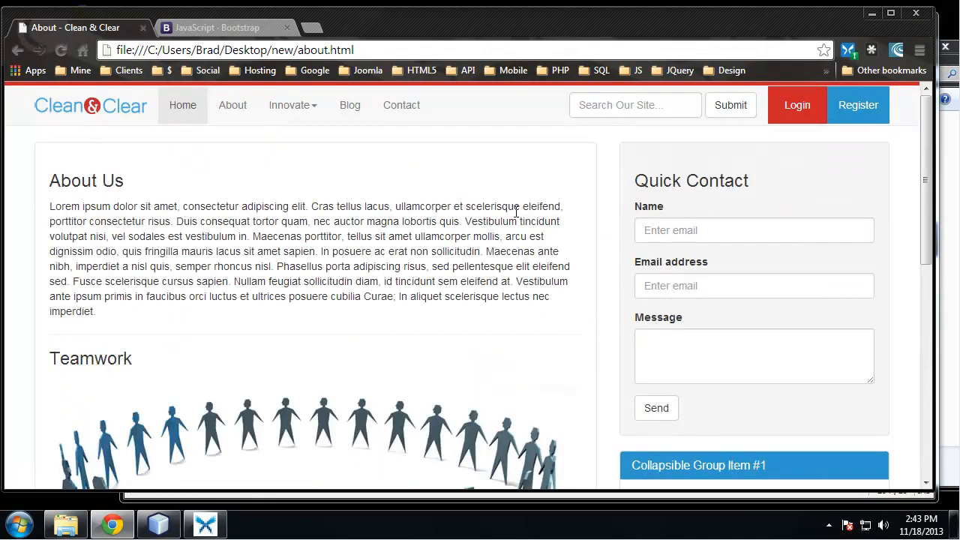
scroll(down, 3)
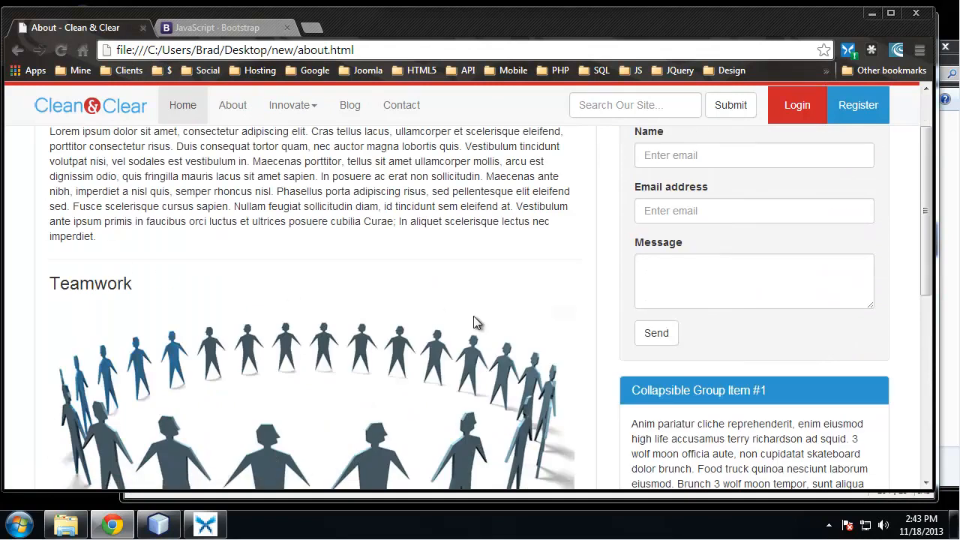
scroll(down, 3)
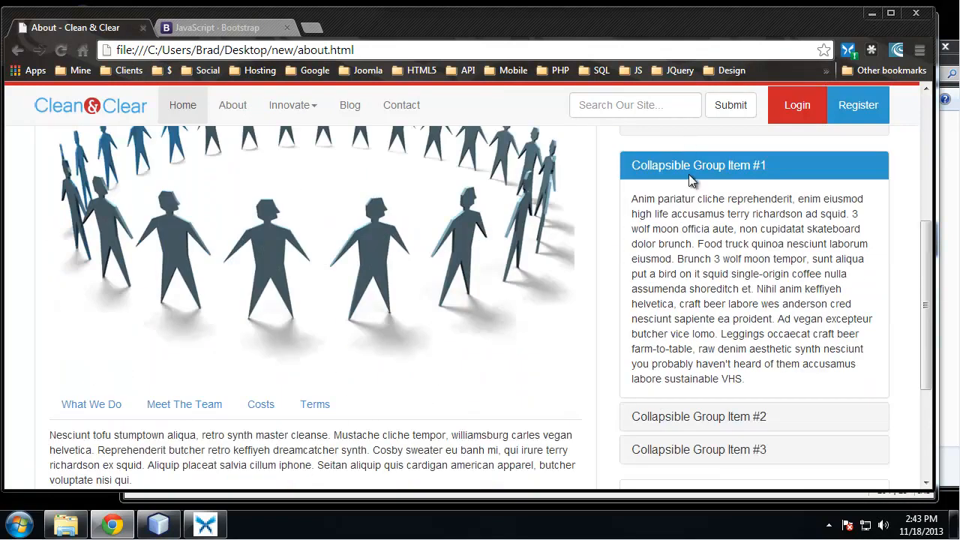
scroll(down, 3)
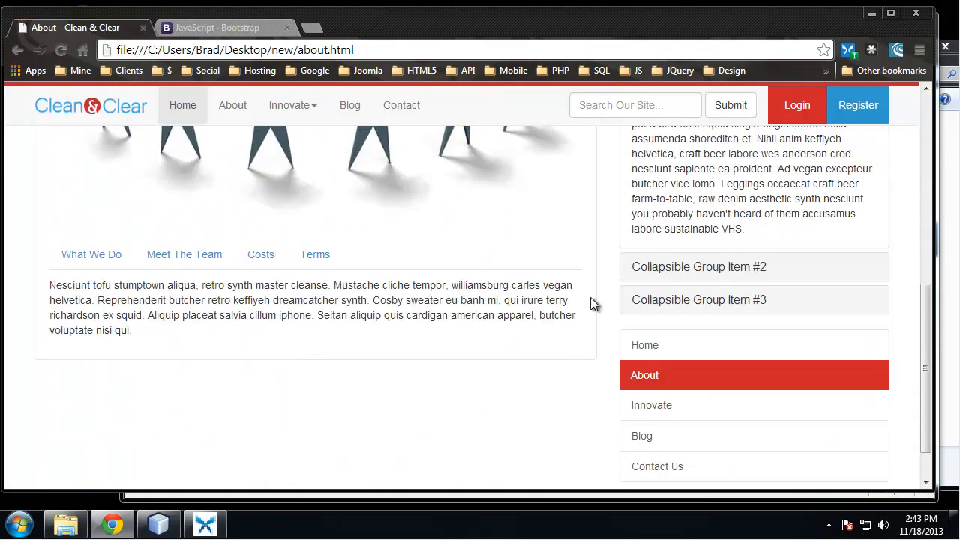
mouse_move(607, 308)
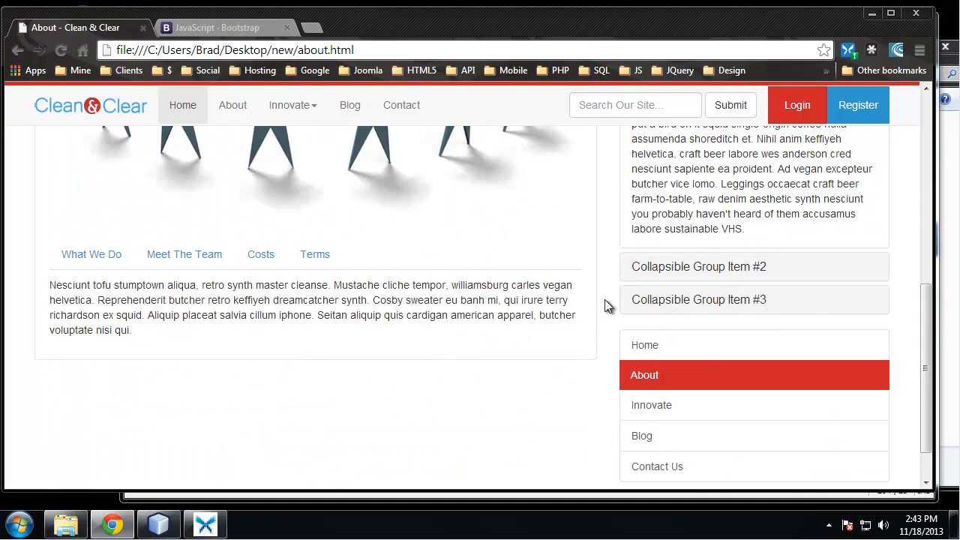
scroll(up, 3)
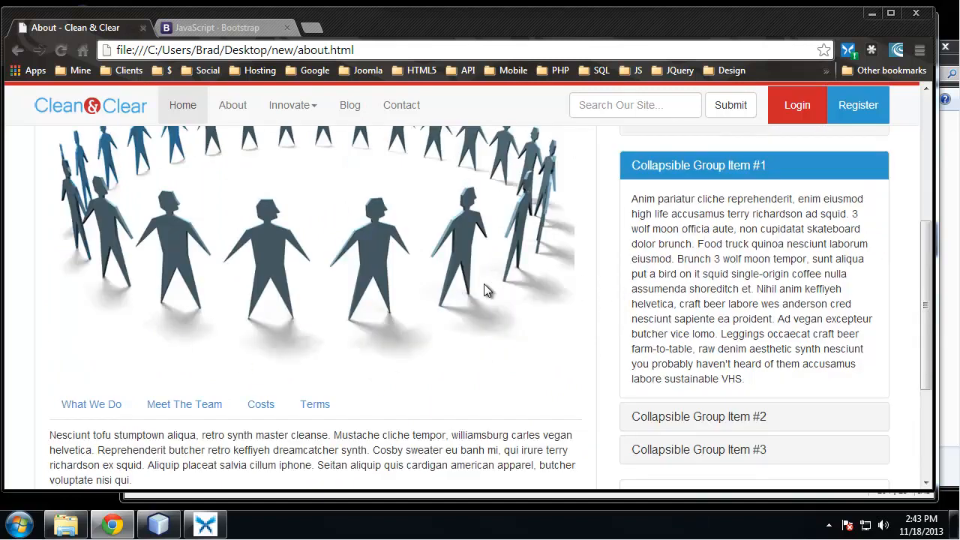
Step: Dismiss the login form, look over the accordion panels, then go to the Blog page
click(797, 105)
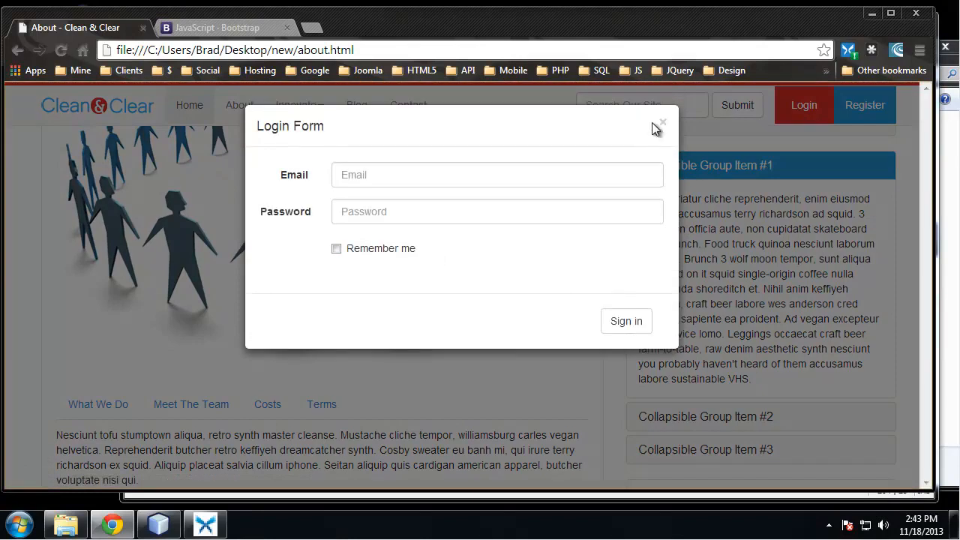
click(660, 123)
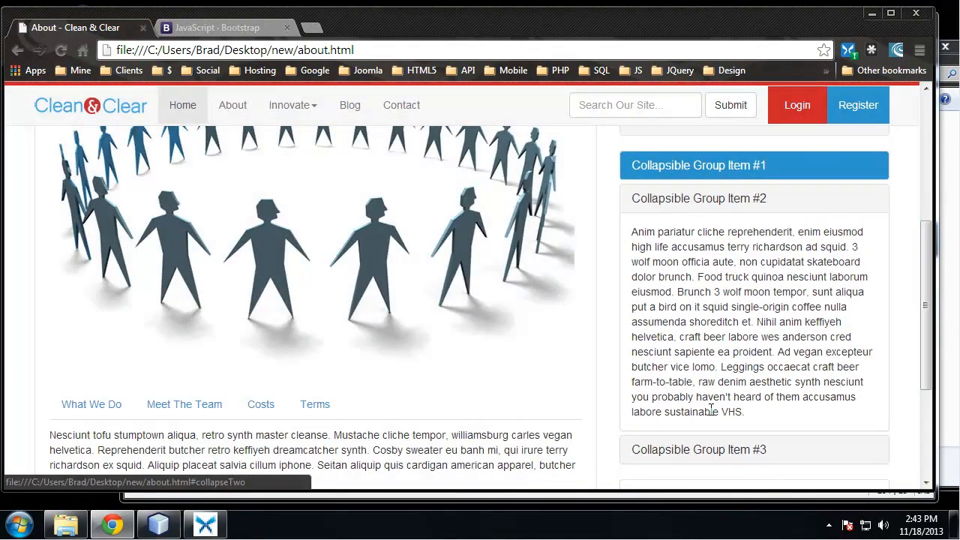
scroll(down, 3)
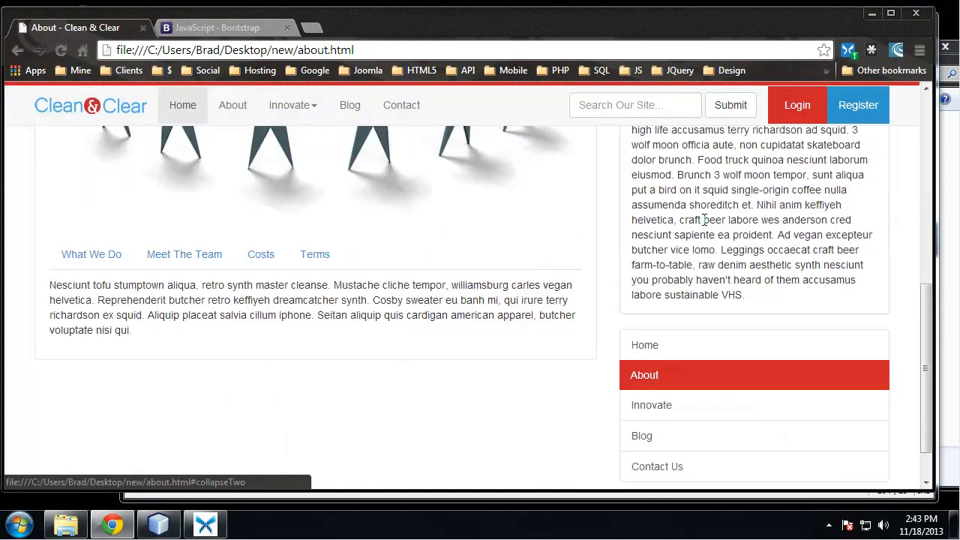
scroll(down, 3)
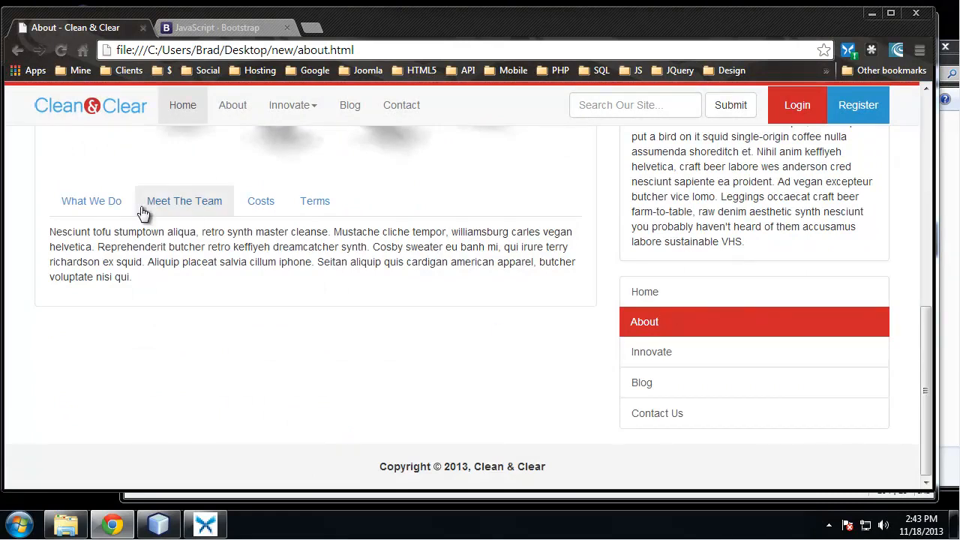
scroll(up, 3)
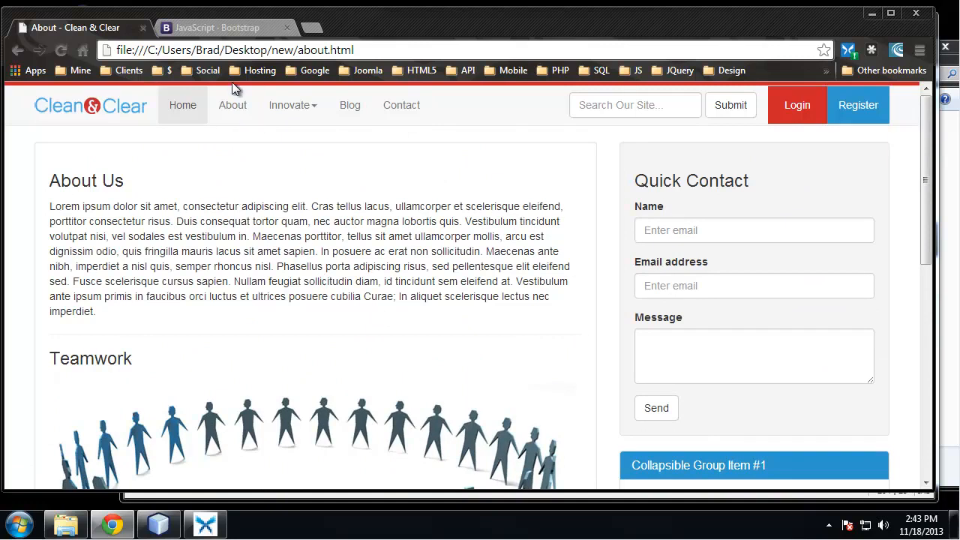
mouse_move(279, 128)
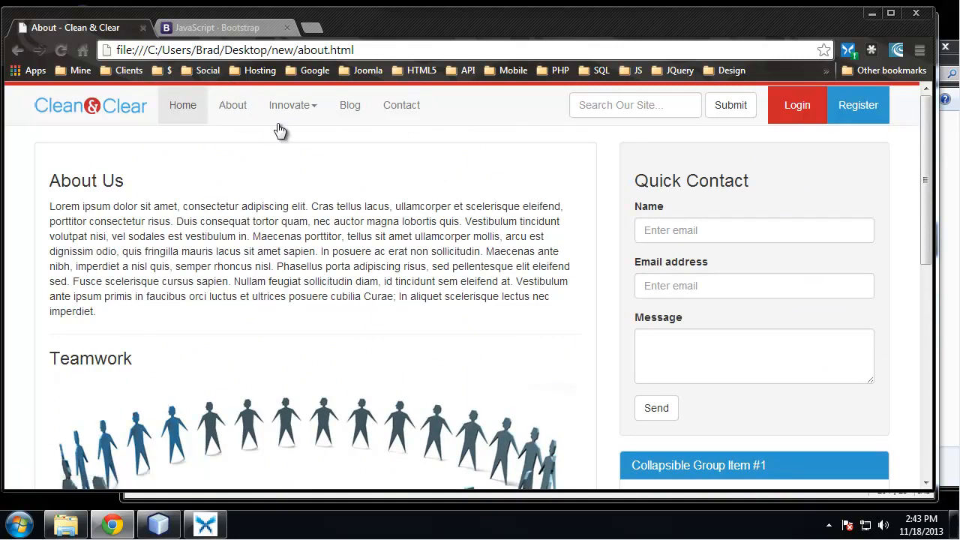
click(349, 105)
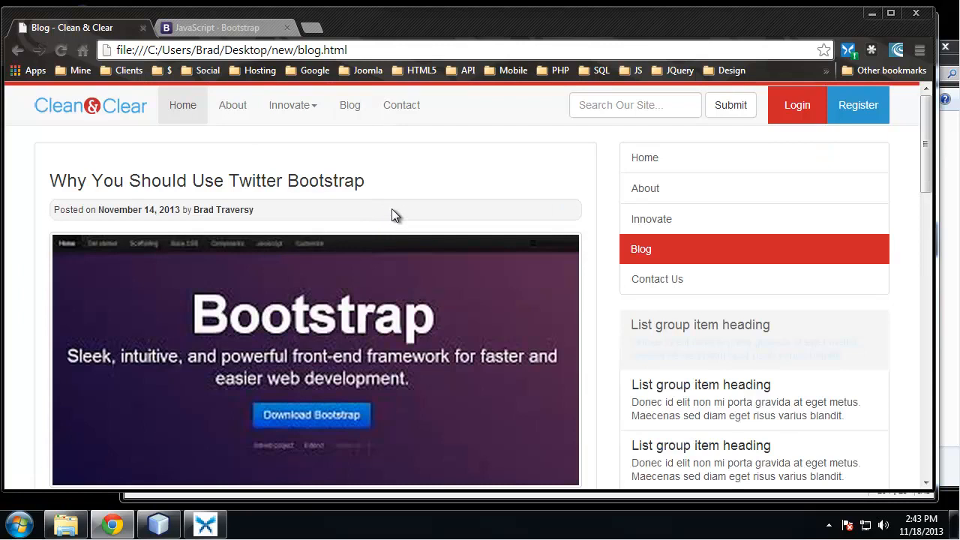
Step: Go to the Home page and scroll through its list group, banner and footer
scroll(down, 3)
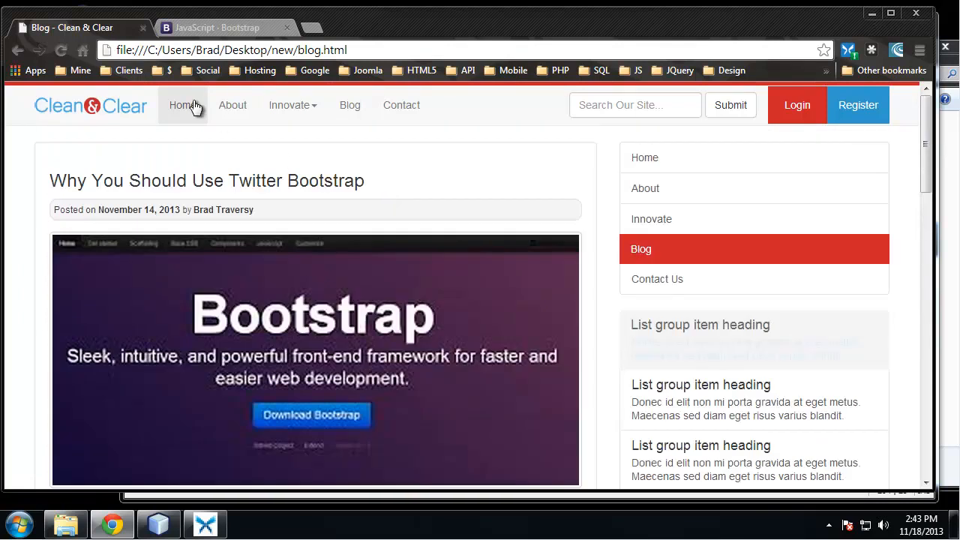
click(183, 105)
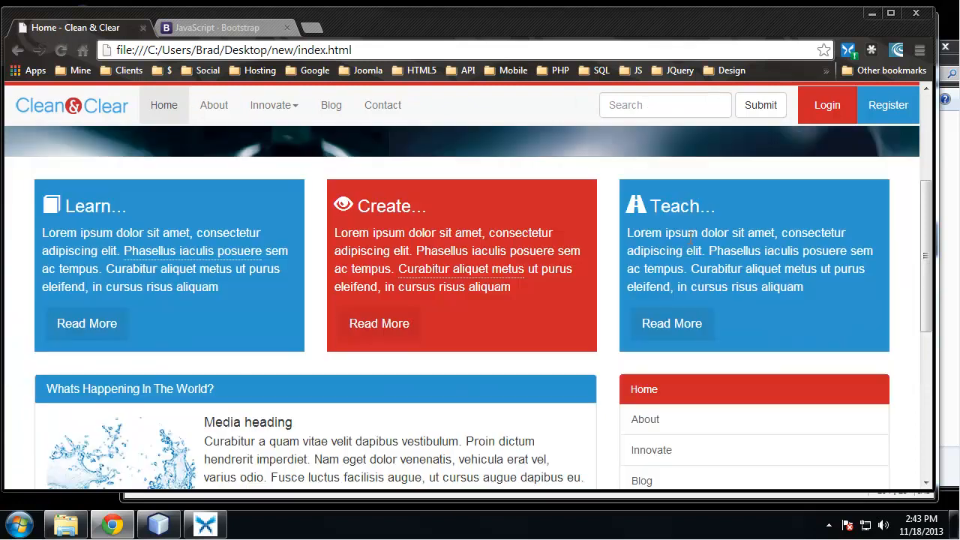
scroll(down, 3)
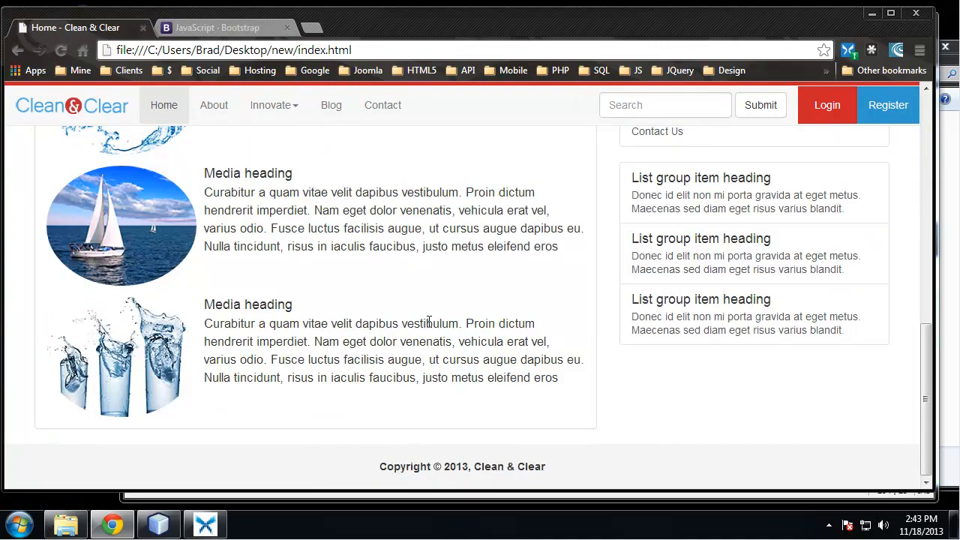
mouse_move(687, 192)
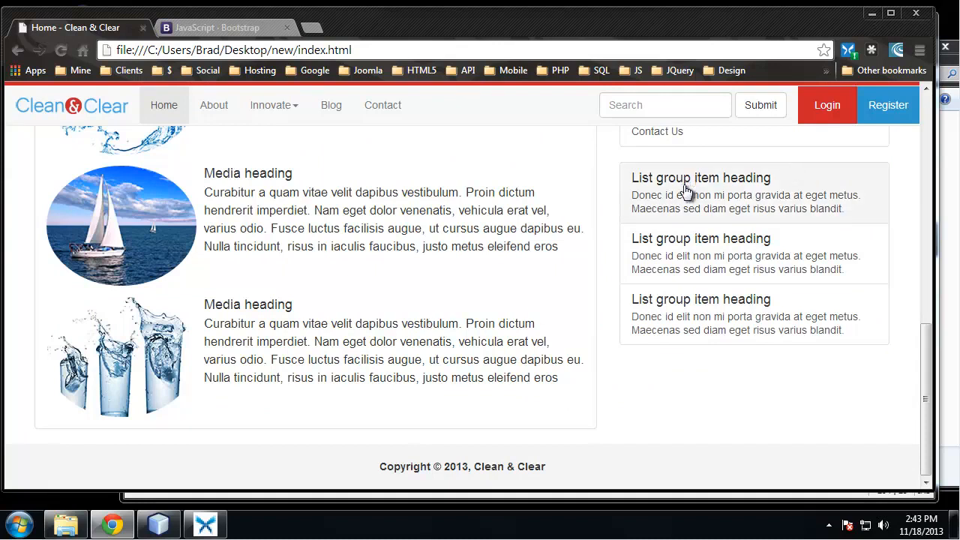
mouse_move(162, 352)
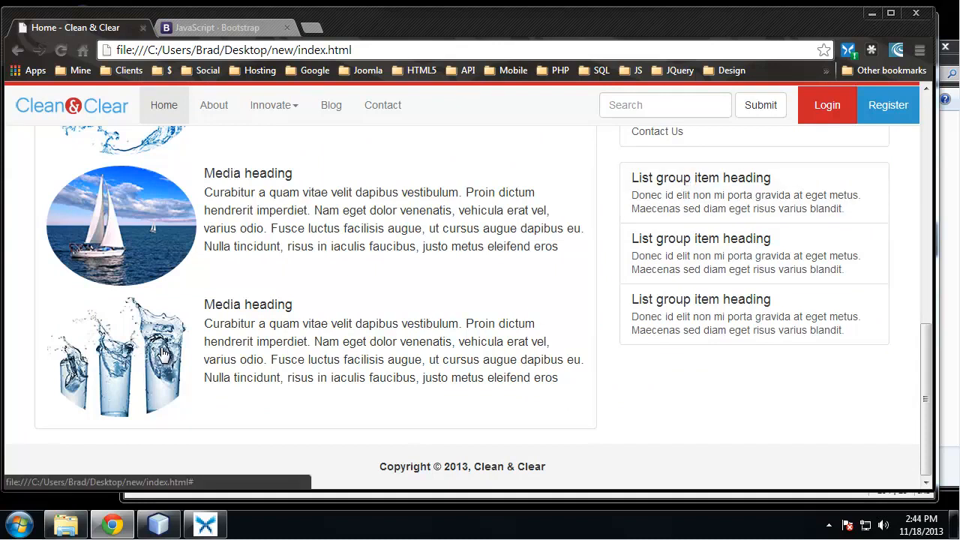
mouse_move(336, 159)
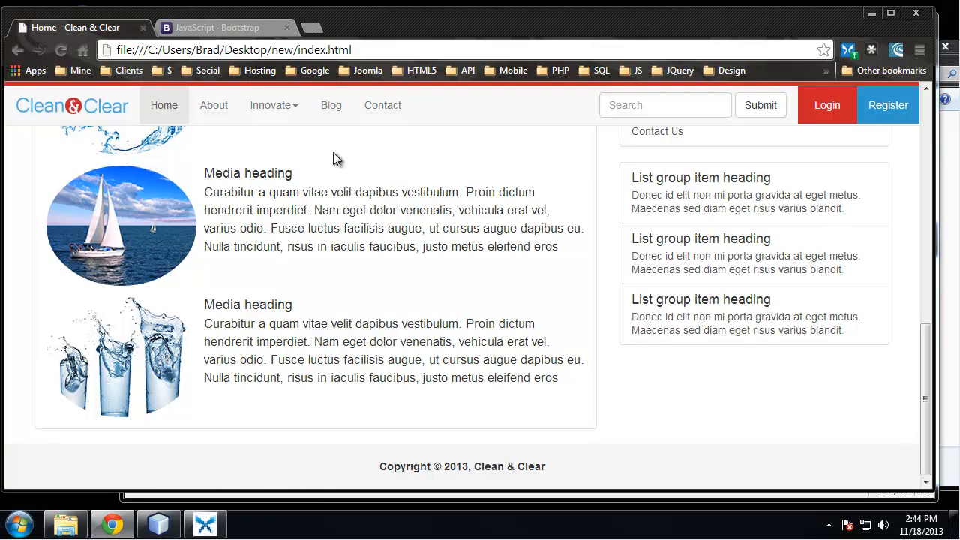
scroll(up, 3)
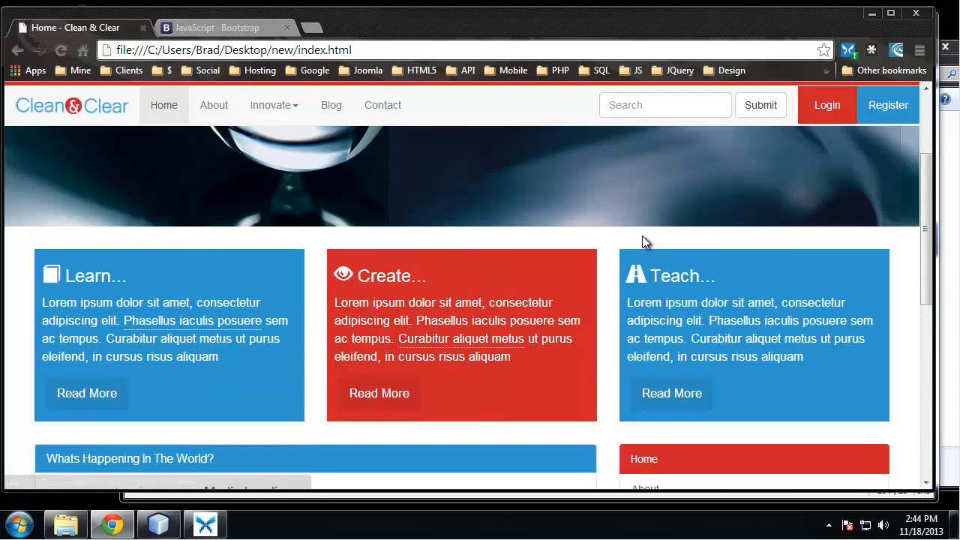
scroll(up, 3)
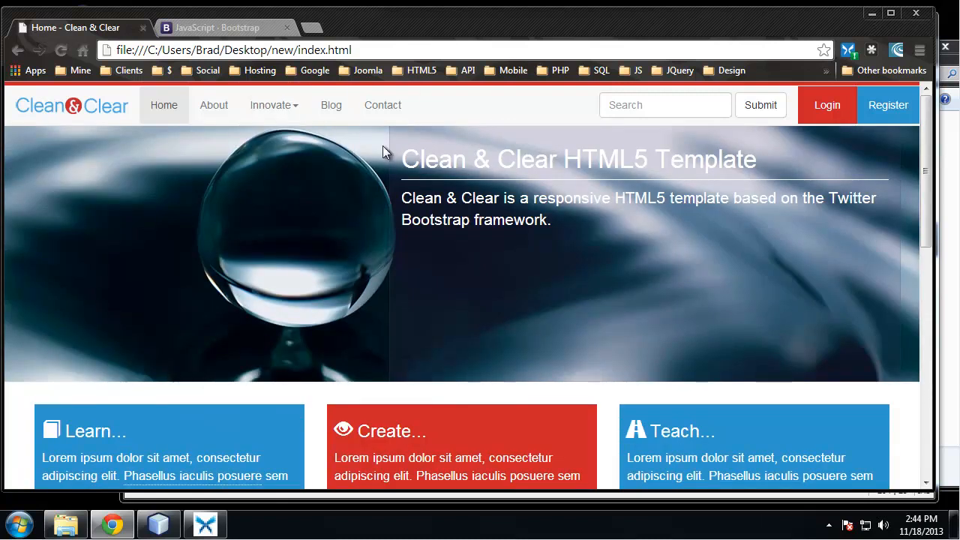
mouse_move(729, 232)
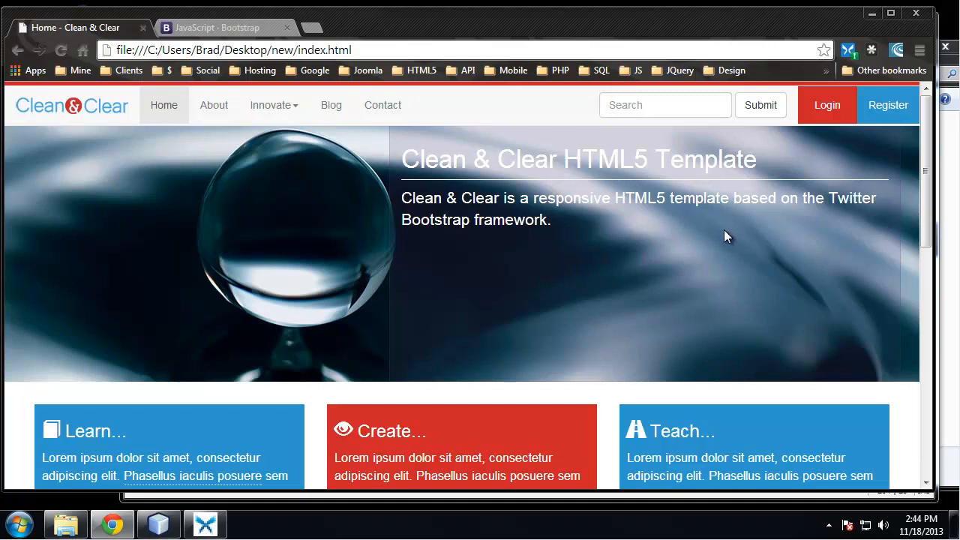
mouse_move(738, 241)
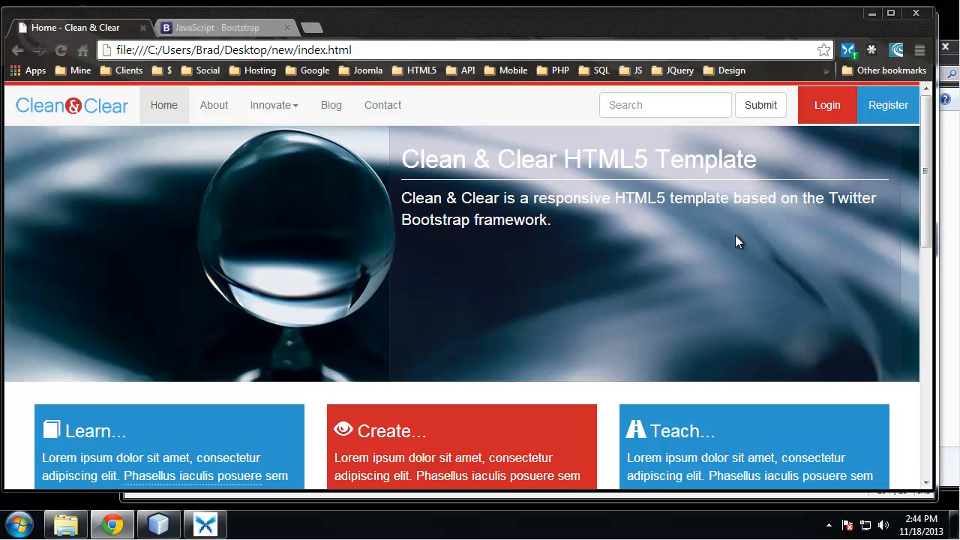
mouse_move(381, 177)
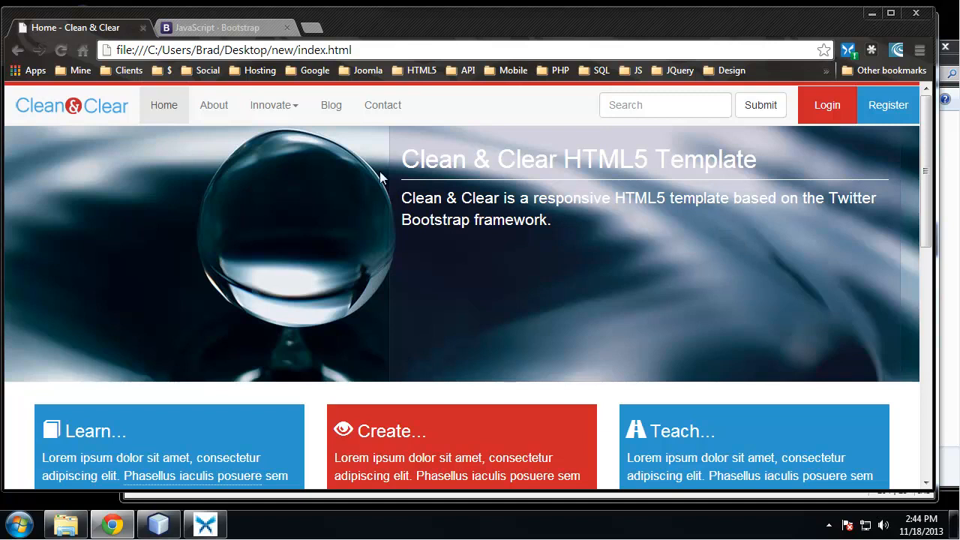
mouse_move(504, 264)
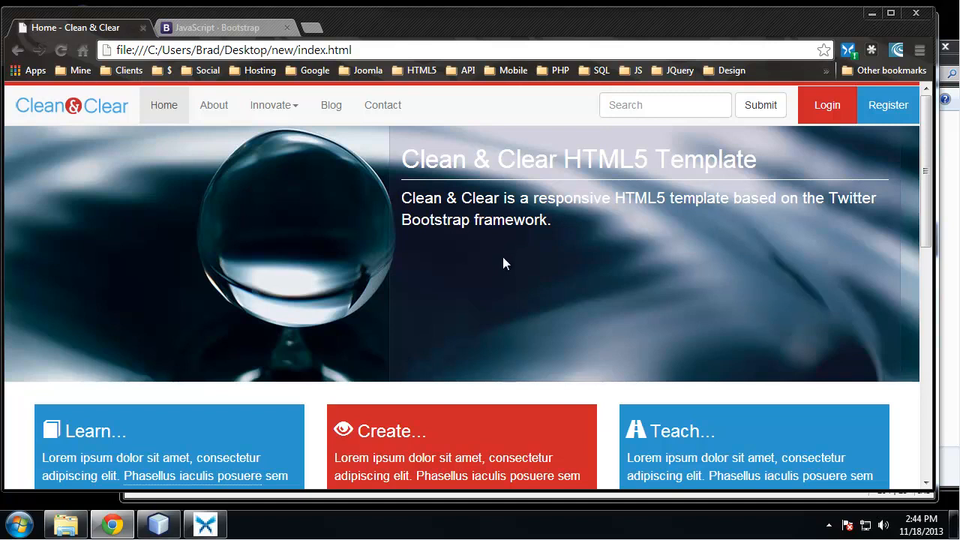
mouse_move(509, 267)
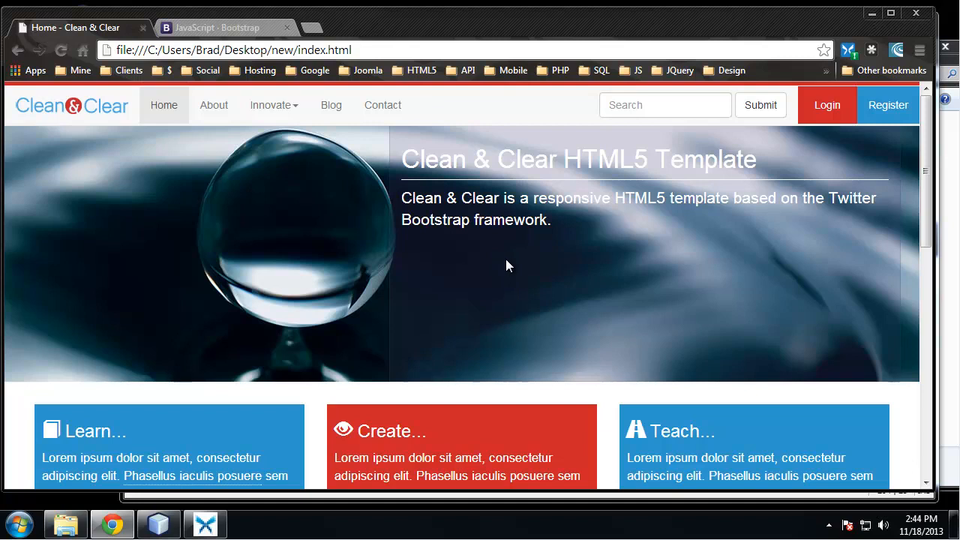